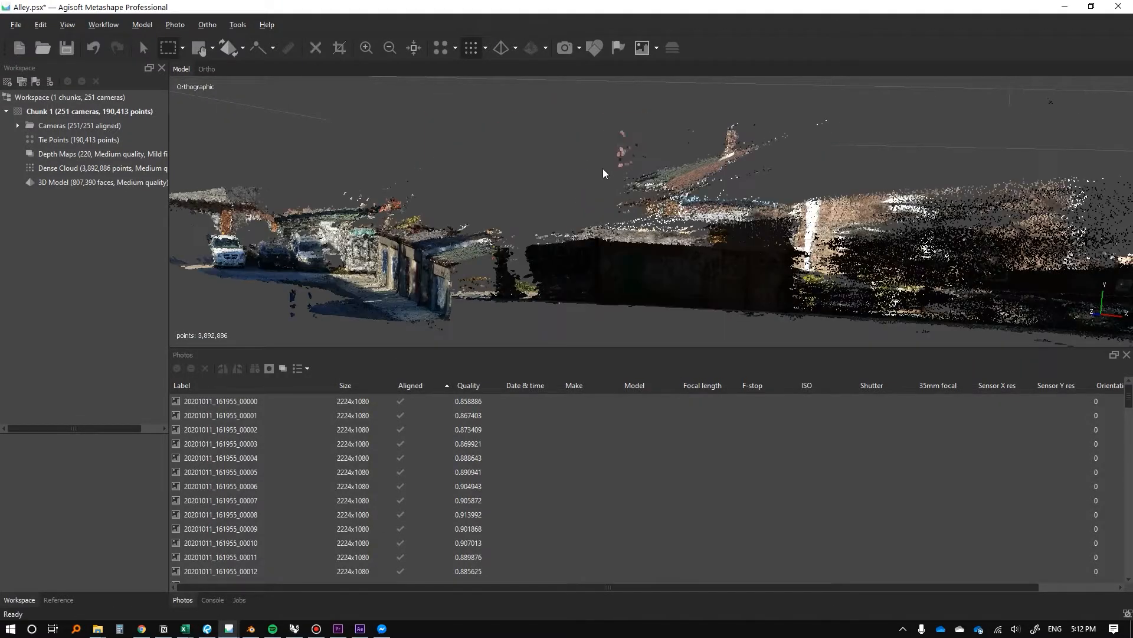
# Orbit the alley dense cloud from several angles, ending with a view from above
pyautogui.moveTo(603, 174); pyautogui.dragTo(546, 231)
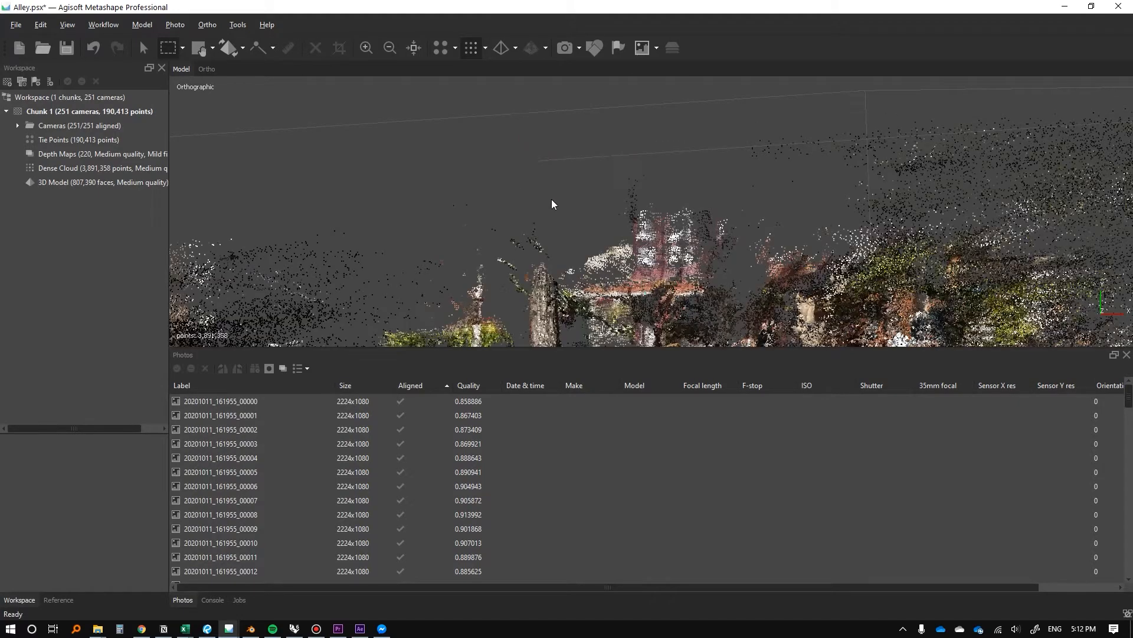
pyautogui.moveTo(551, 204); pyautogui.dragTo(517, 172)
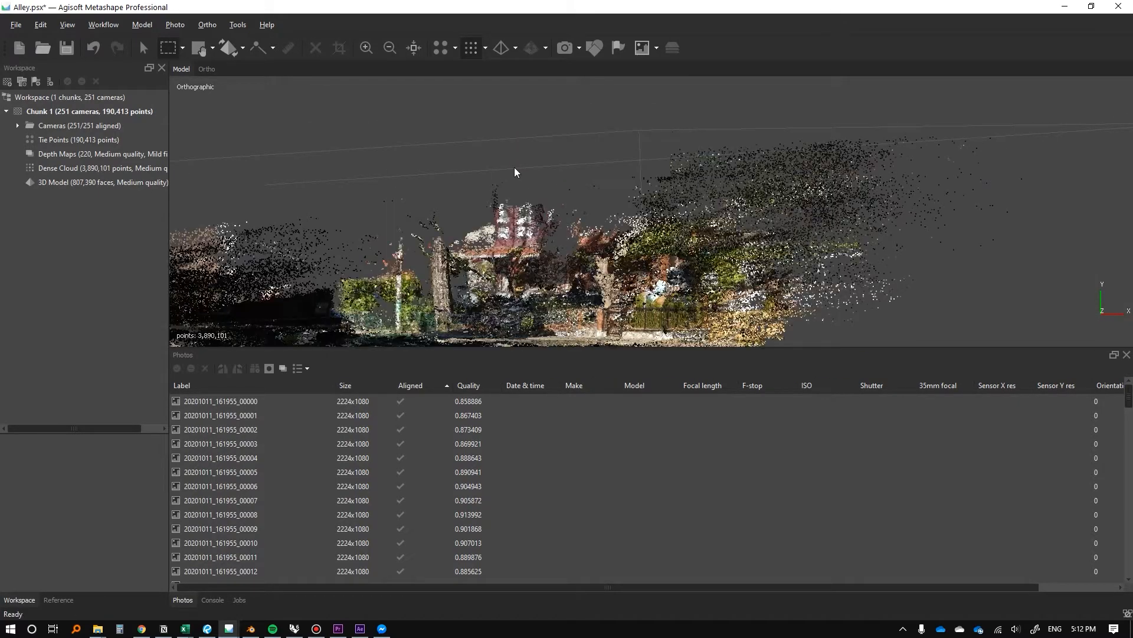
pyautogui.moveTo(516, 172); pyautogui.dragTo(407, 208)
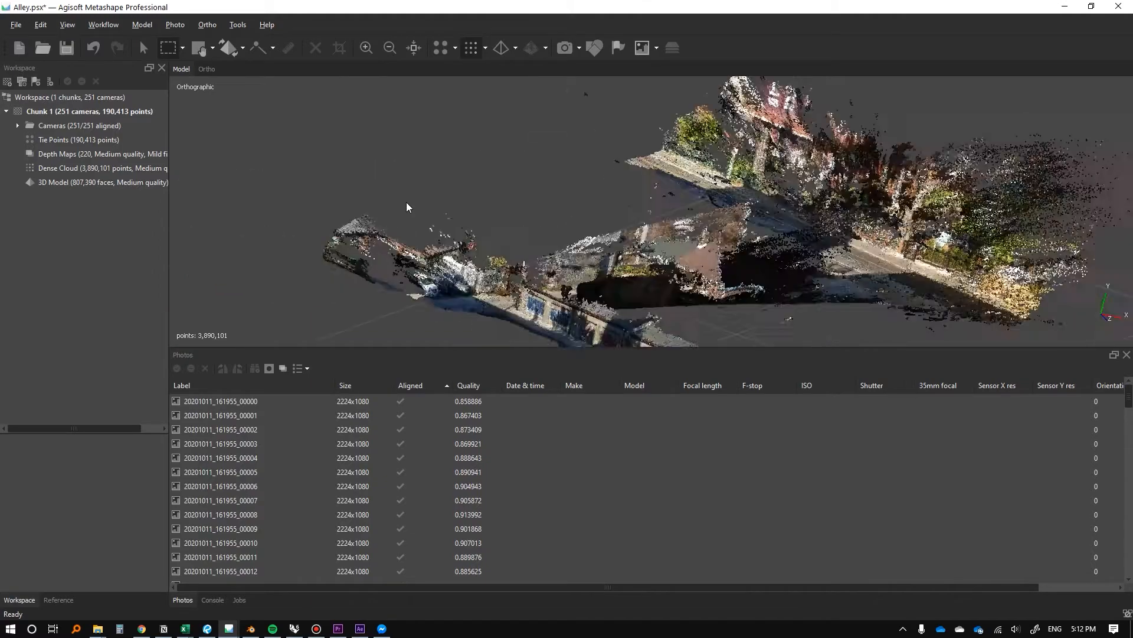
pyautogui.moveTo(407, 207); pyautogui.dragTo(611, 212)
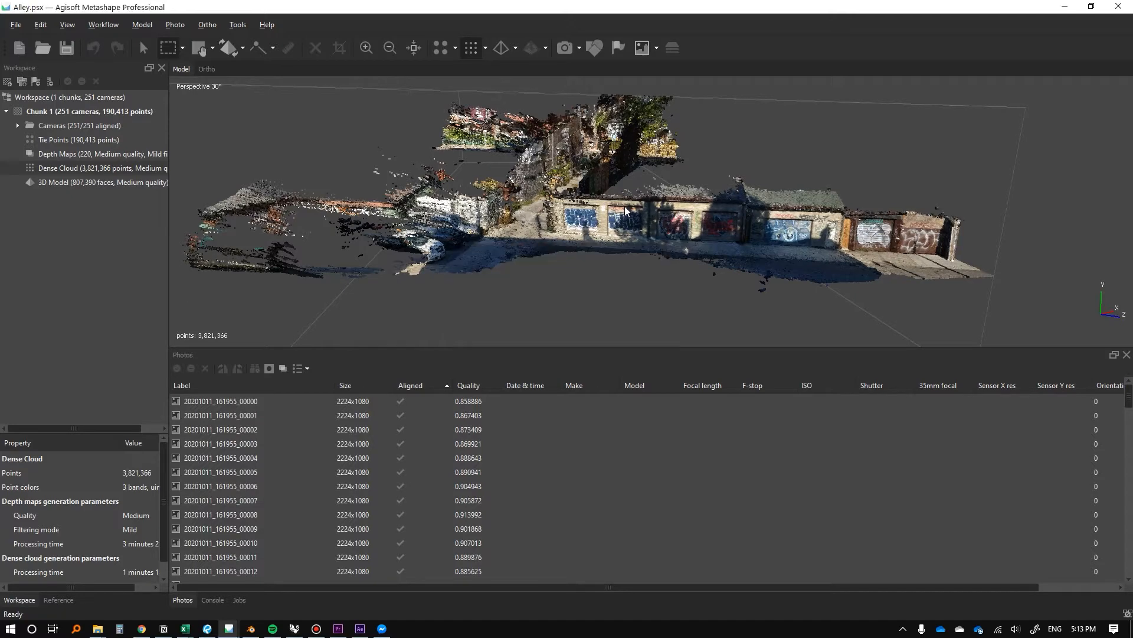
pyautogui.moveTo(579, 295)
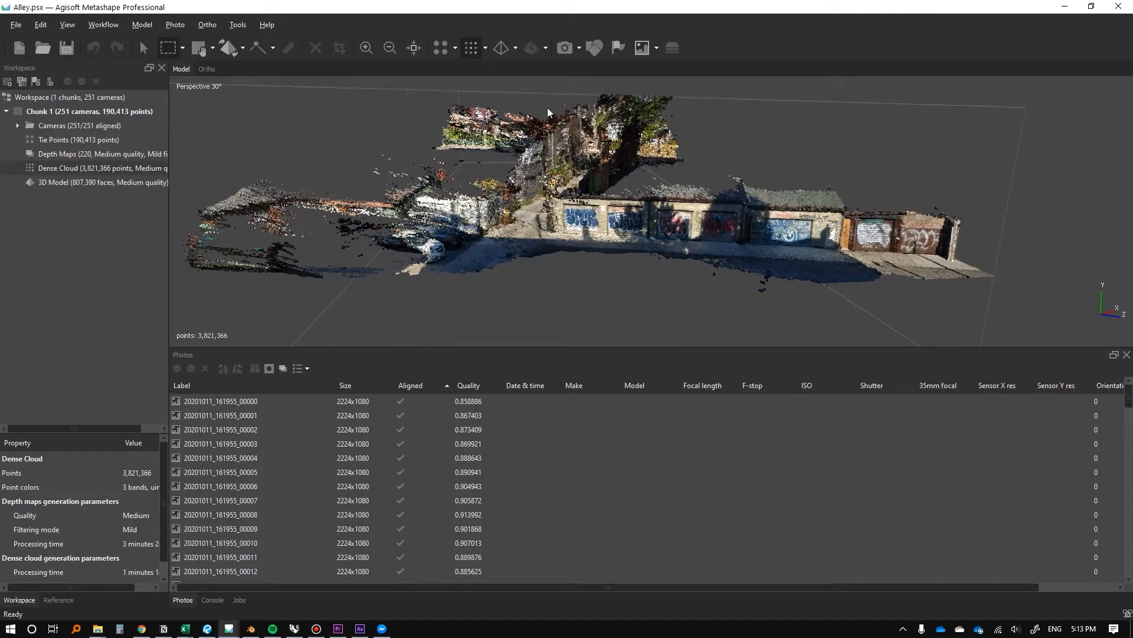
# Browse the File and Help menus, then dismiss the open menu
pyautogui.click(14, 24)
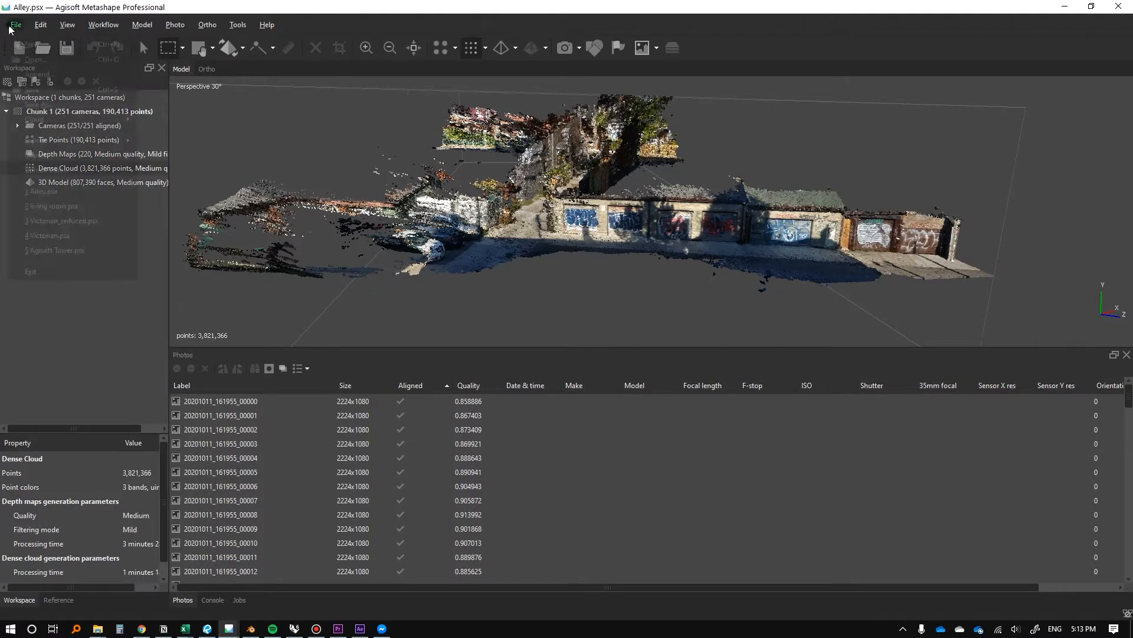
pyautogui.click(267, 24)
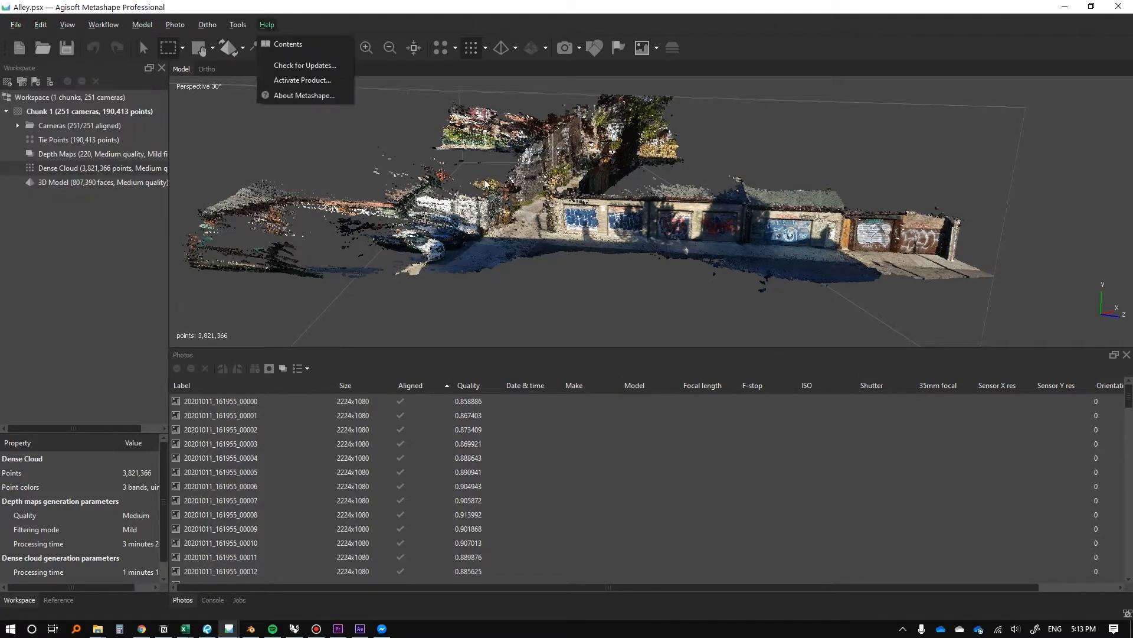
pyautogui.click(556, 226)
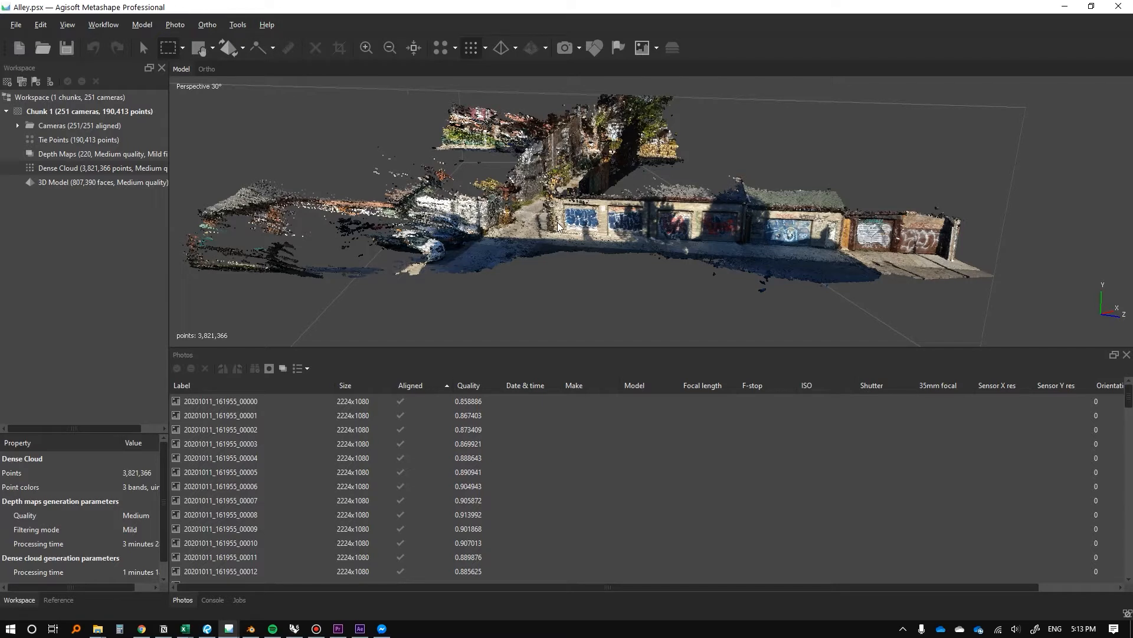
pyautogui.moveTo(878, 248)
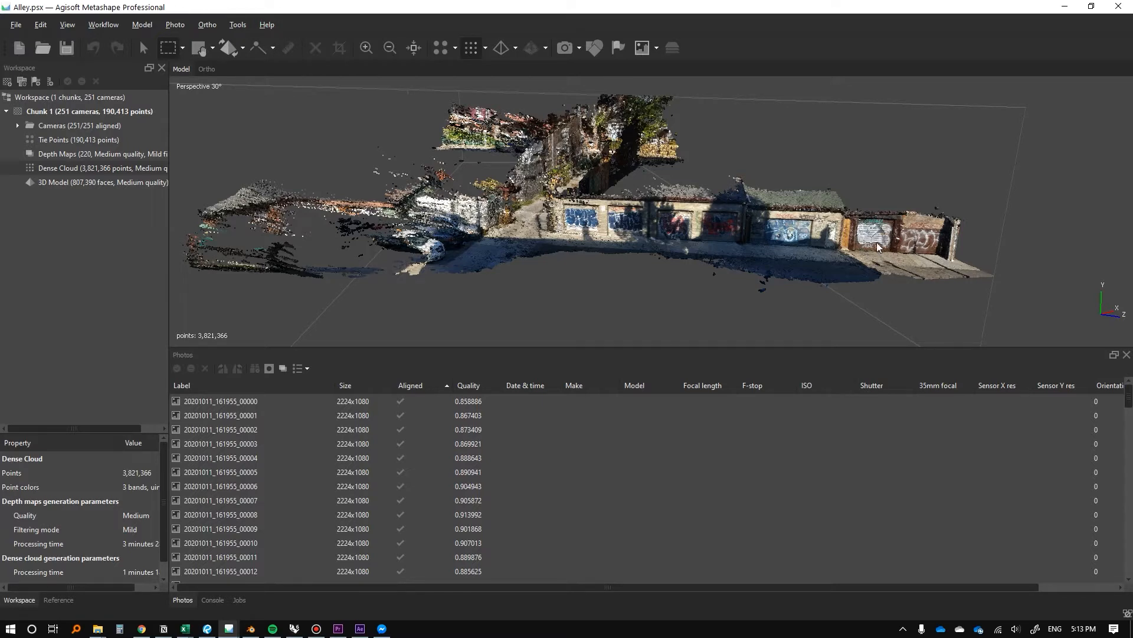
pyautogui.moveTo(771, 209)
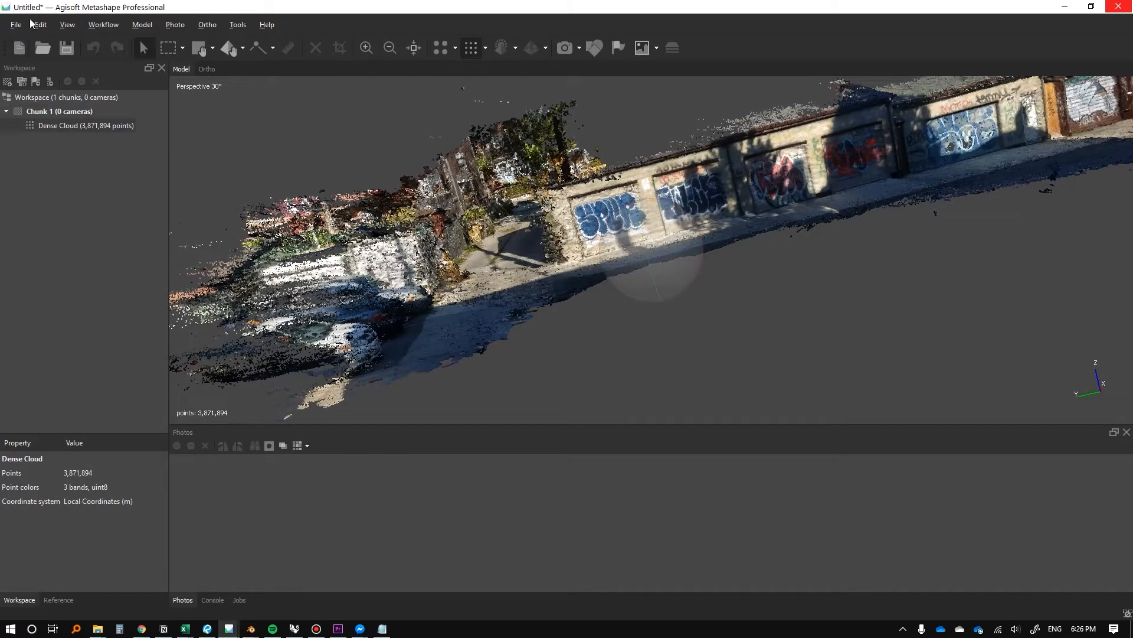
# Show the Reference panel for the georeferencing settings
pyautogui.click(58, 600)
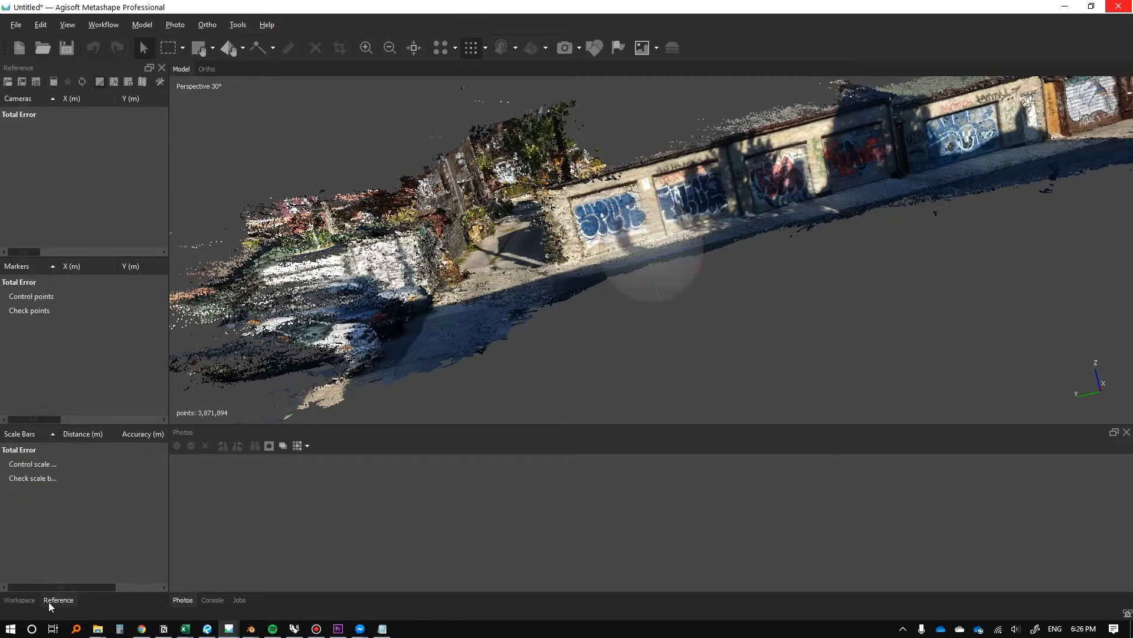
pyautogui.moveTo(167, 165)
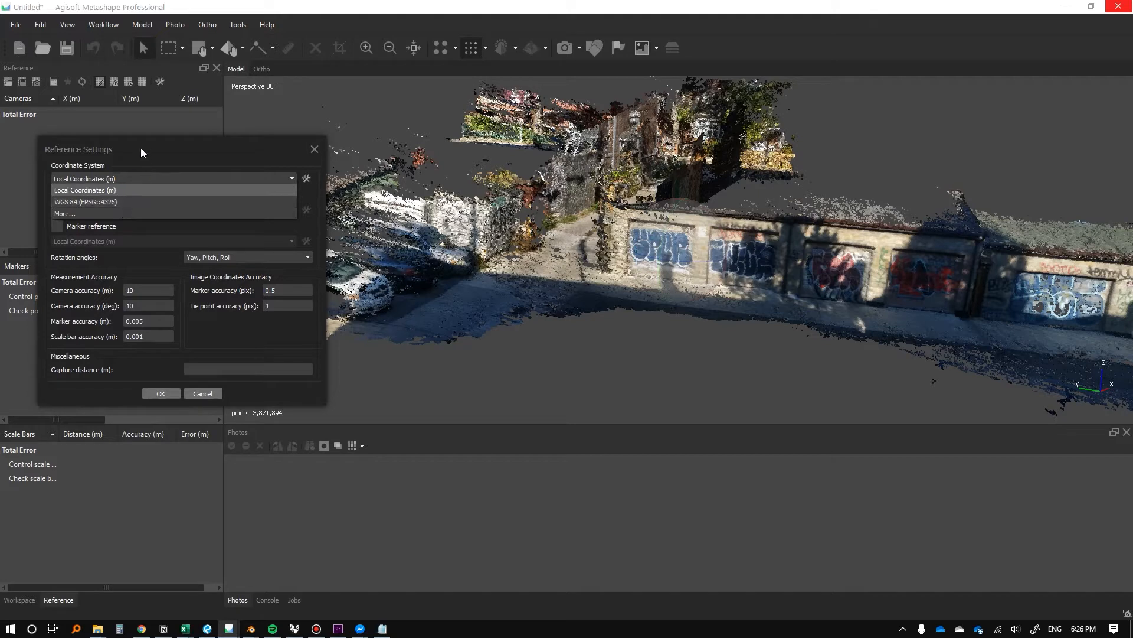
# Keep Local Coordinates (m), confirm Reference Settings, and orbit the point cloud
pyautogui.click(84, 178)
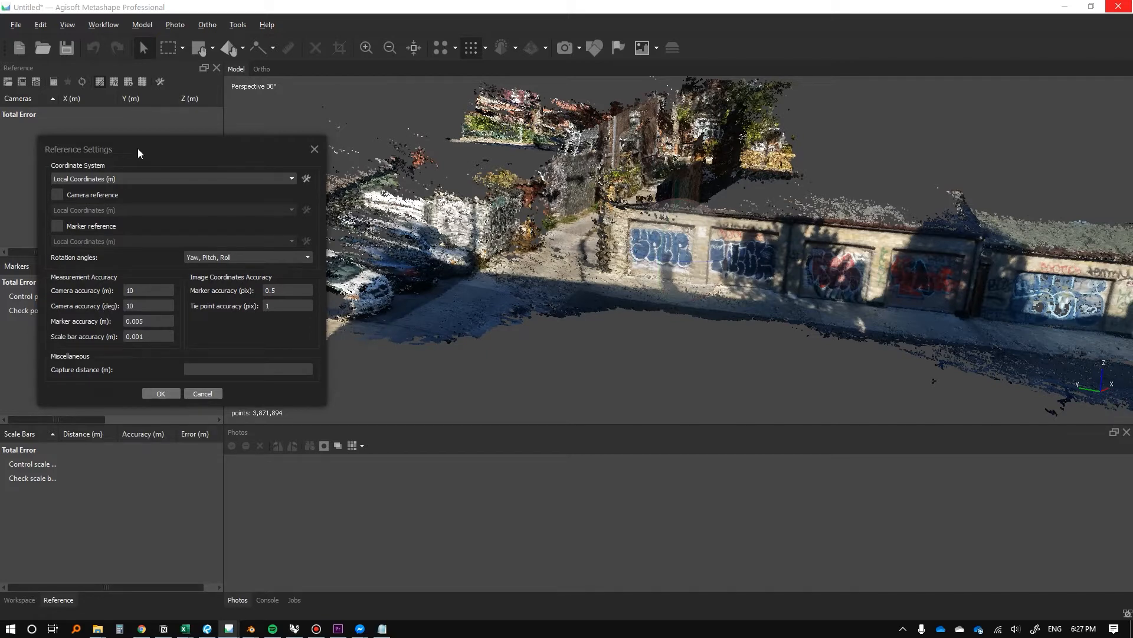
pyautogui.click(171, 178)
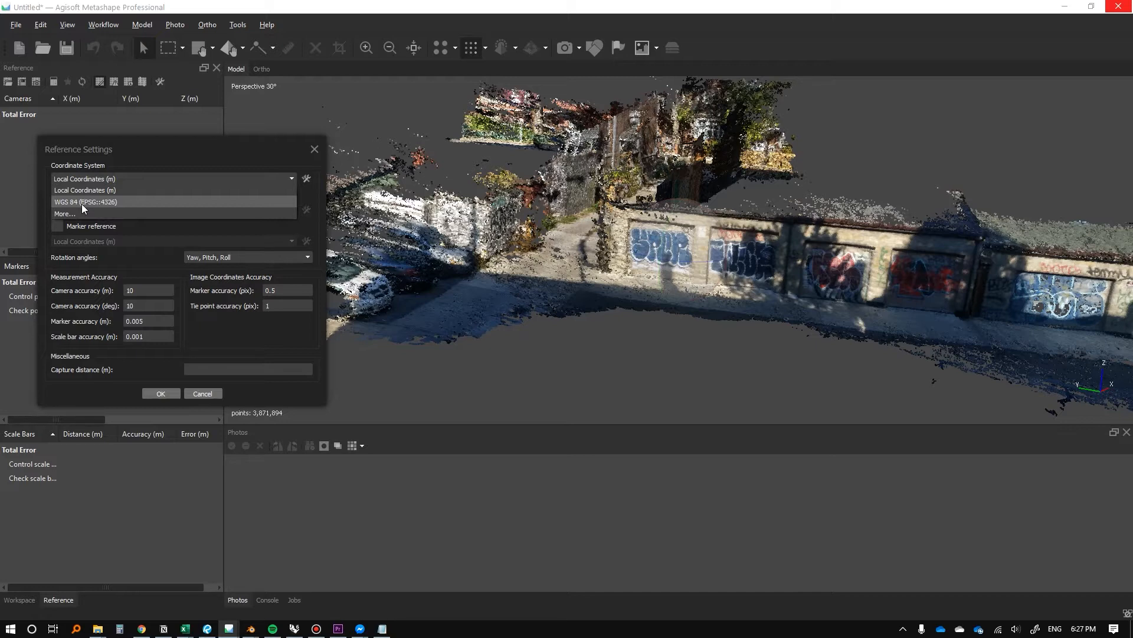
pyautogui.moveTo(100, 210)
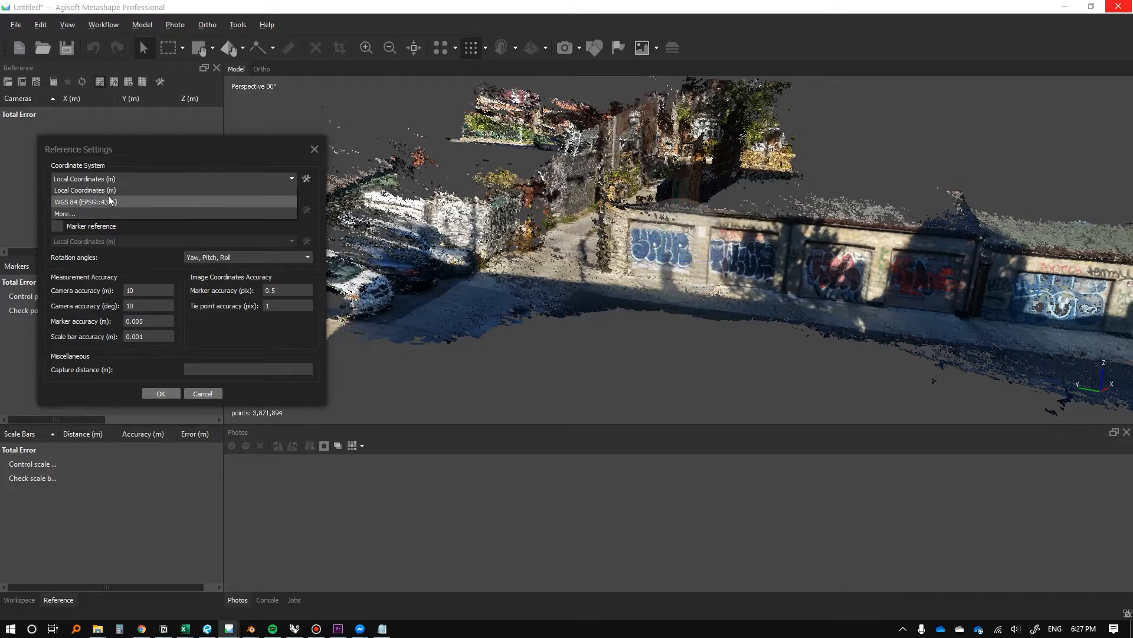
pyautogui.moveTo(97, 195)
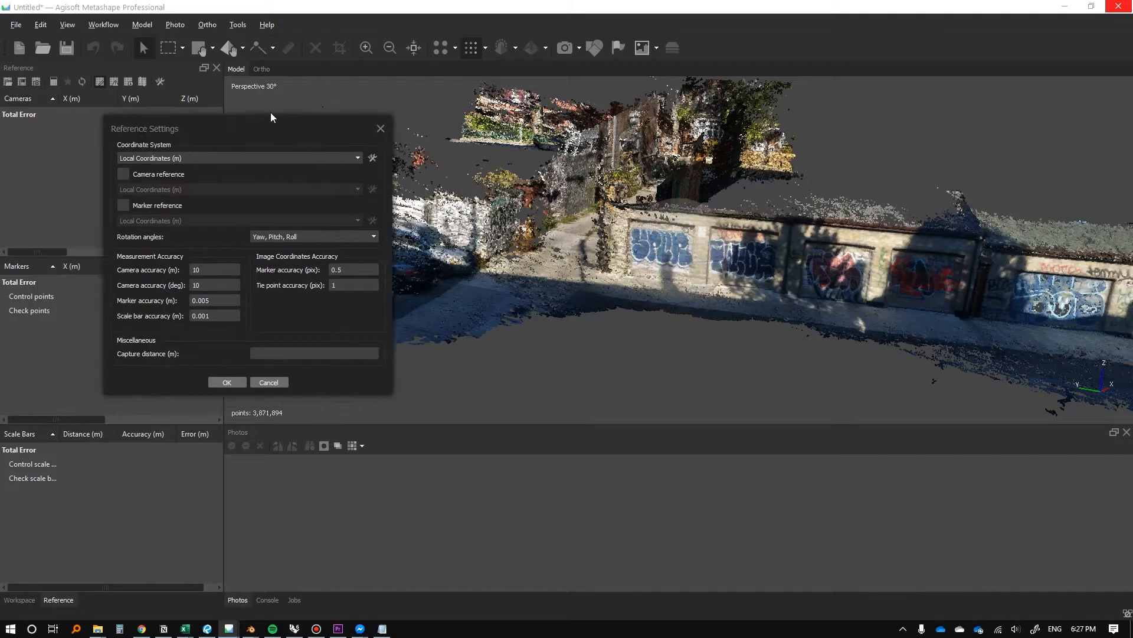
pyautogui.moveTo(271, 129); pyautogui.dragTo(359, 105)
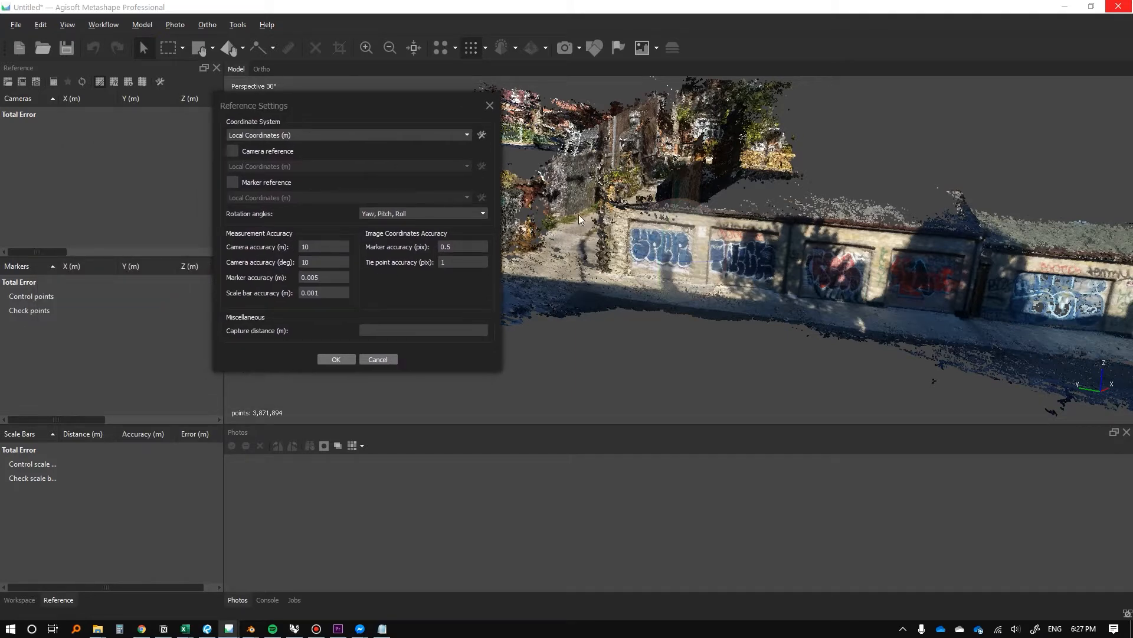
pyautogui.moveTo(273, 357)
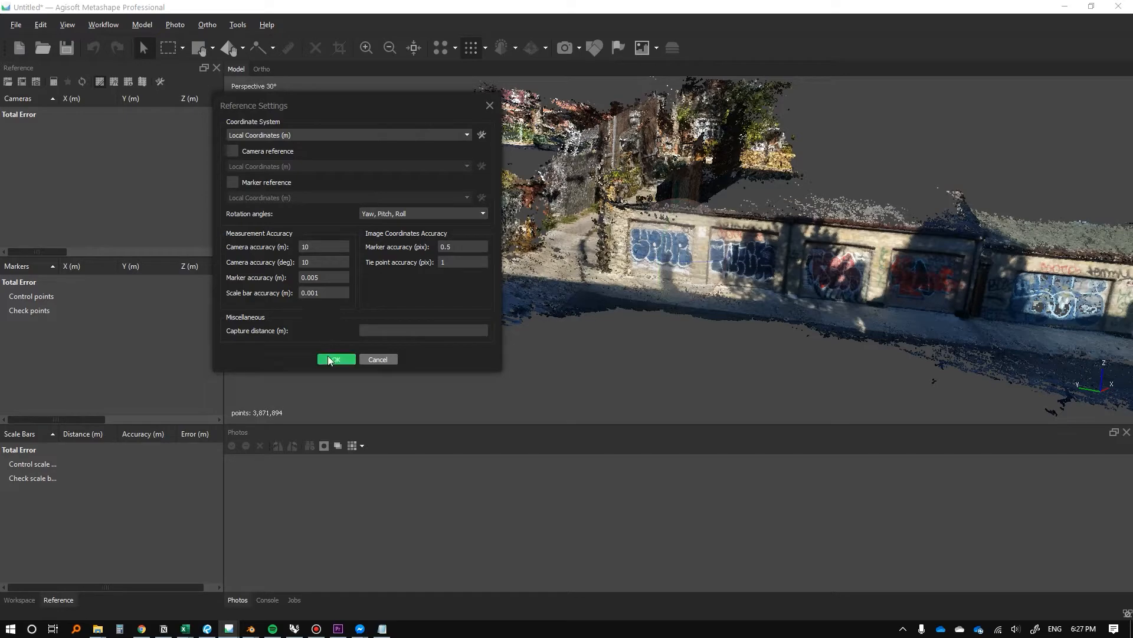
pyautogui.click(334, 360)
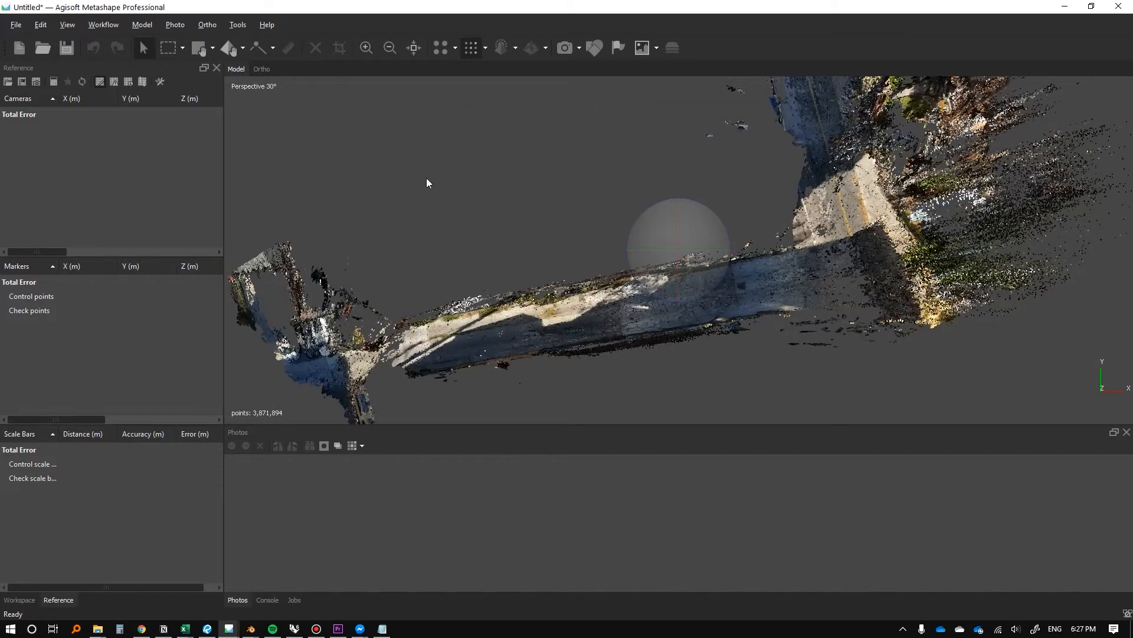
pyautogui.moveTo(426, 183); pyautogui.dragTo(628, 226)
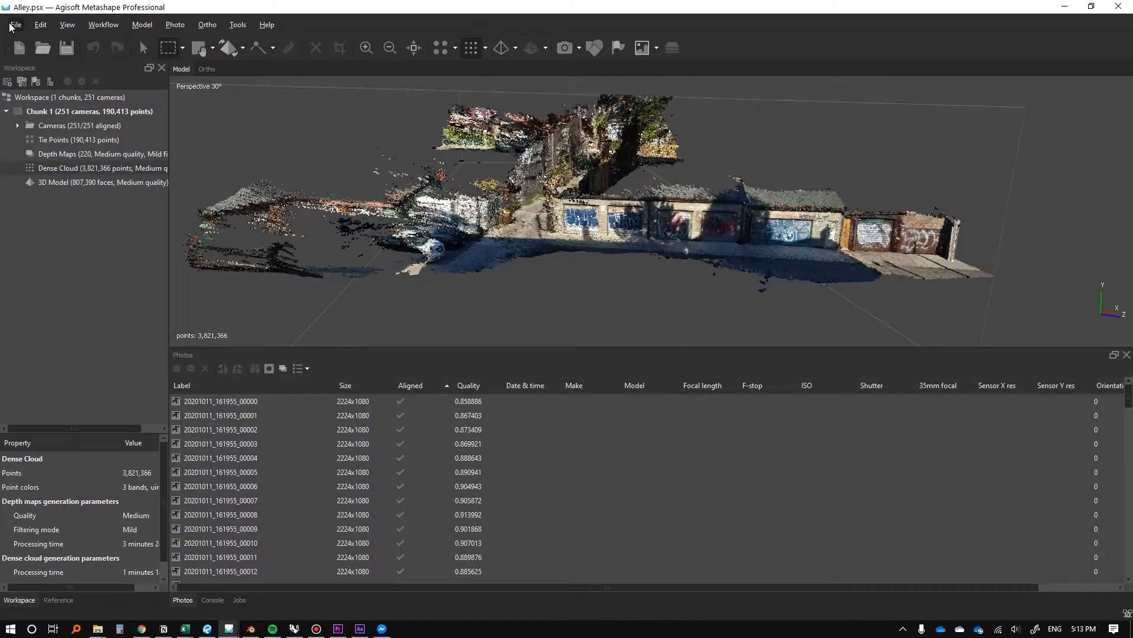
# Export the dense cloud as a Stanford PLY file named 'Laneway' on the Desktop
pyautogui.click(15, 23)
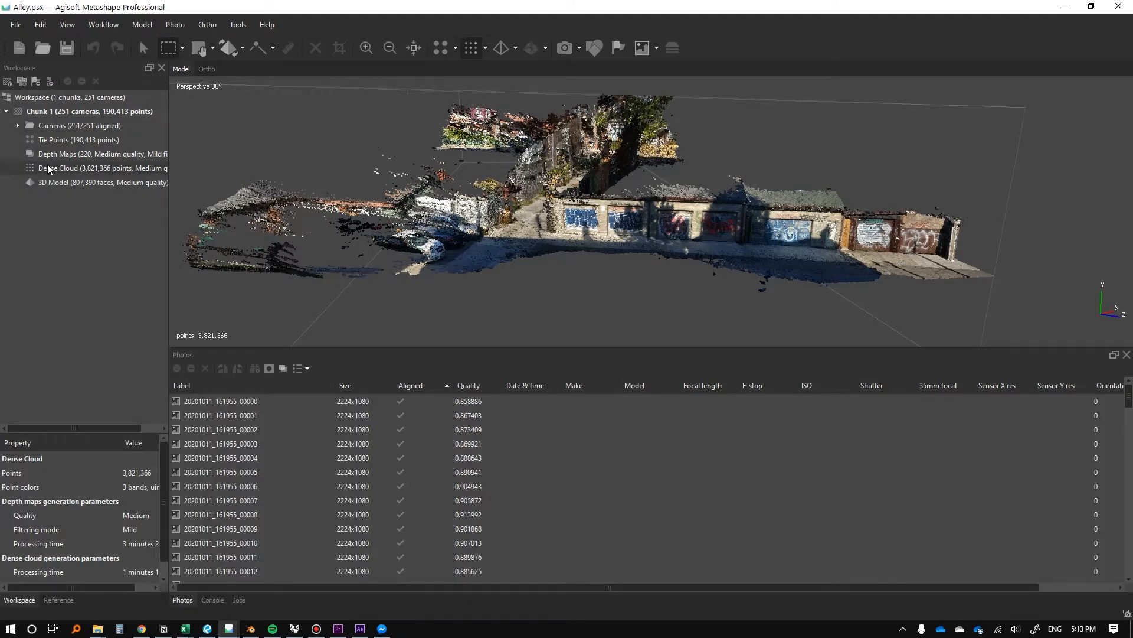
pyautogui.rightClick(86, 168)
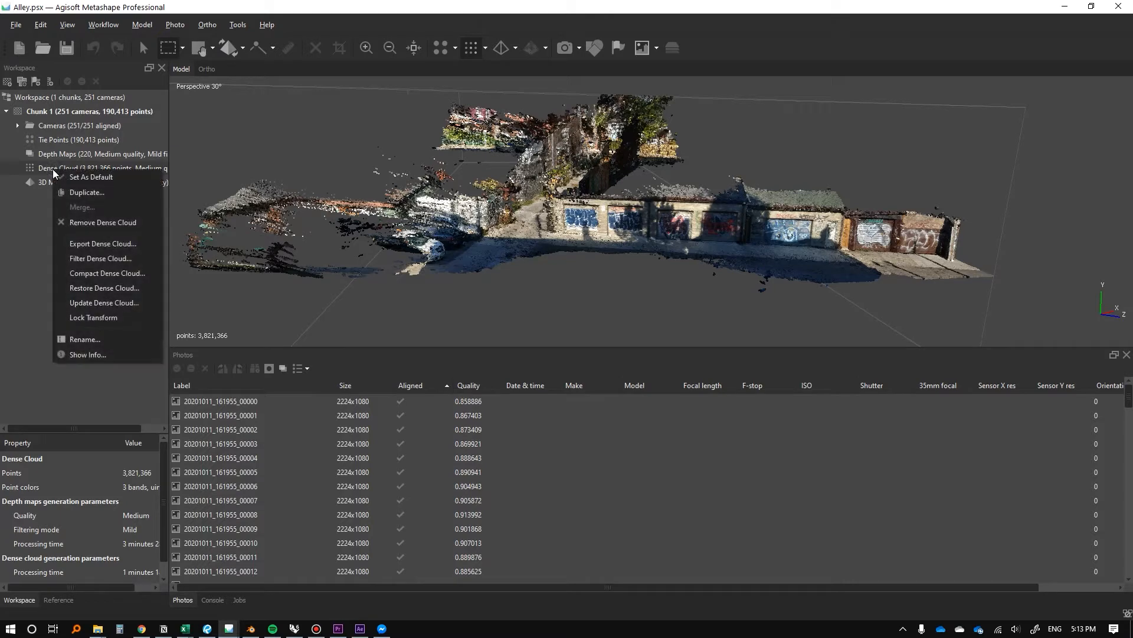
pyautogui.moveTo(102, 244)
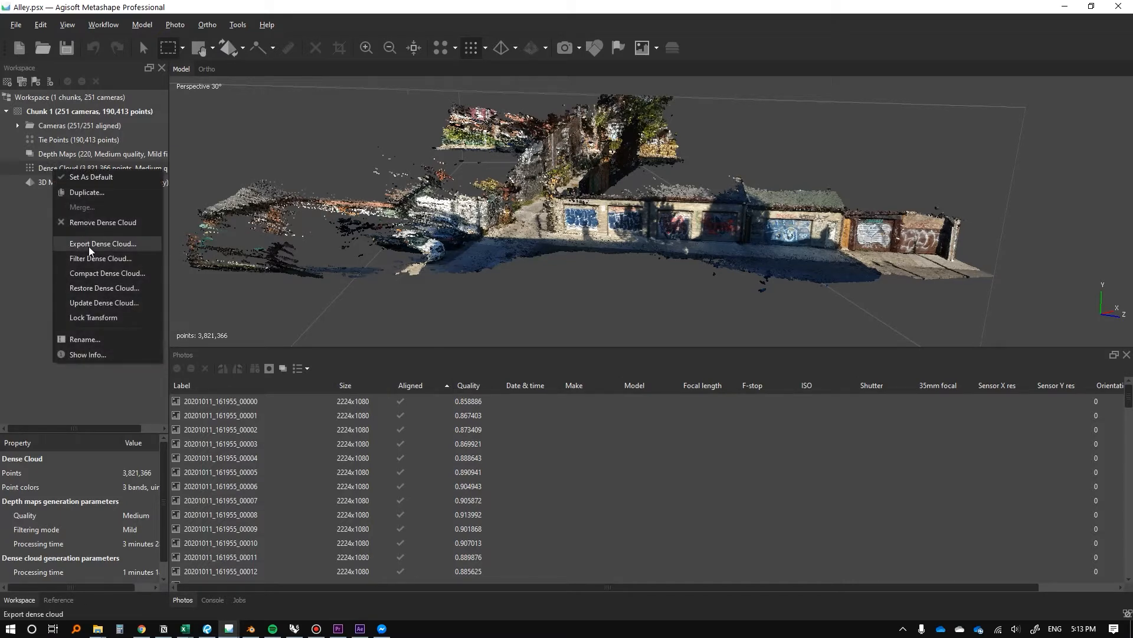
pyautogui.click(101, 242)
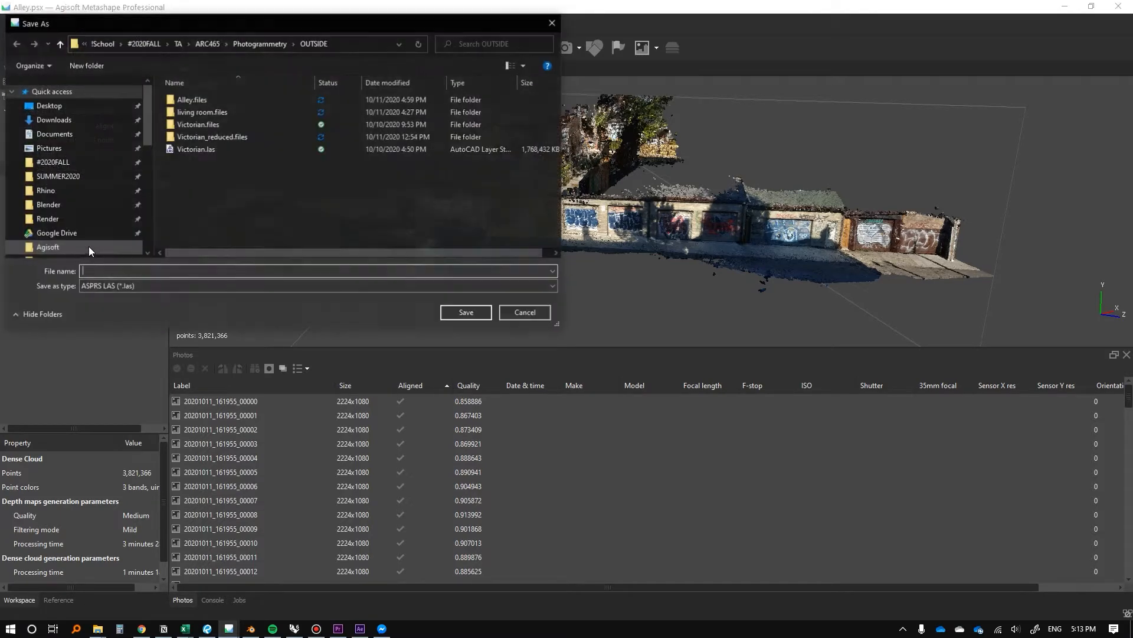
pyautogui.click(551, 285)
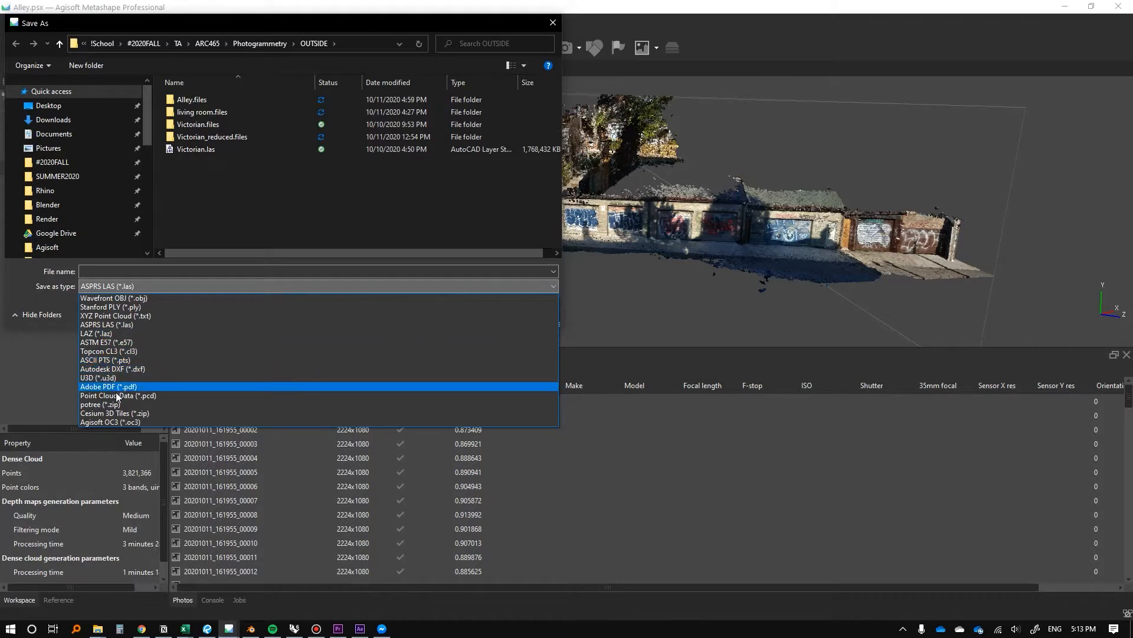
pyautogui.moveTo(116, 396)
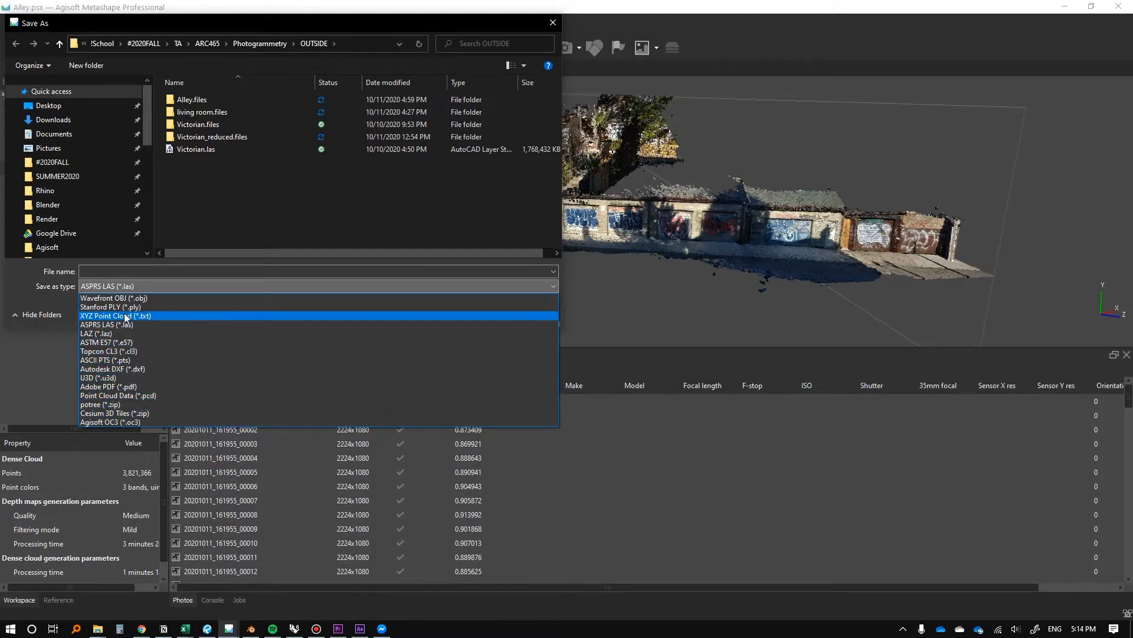
pyautogui.click(131, 306)
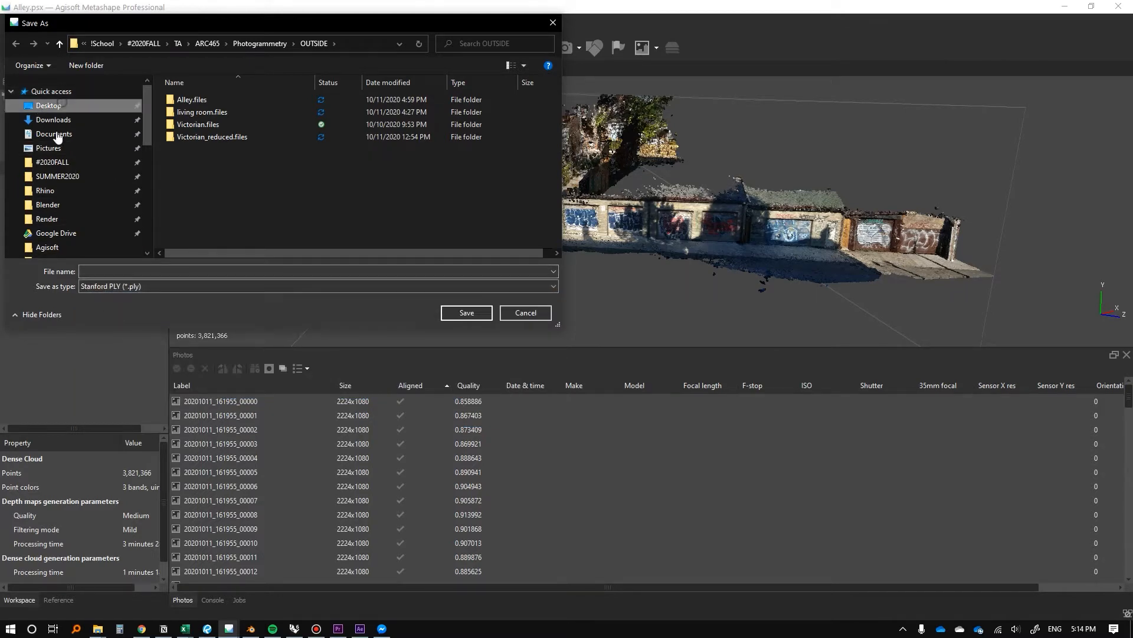
pyautogui.click(48, 106)
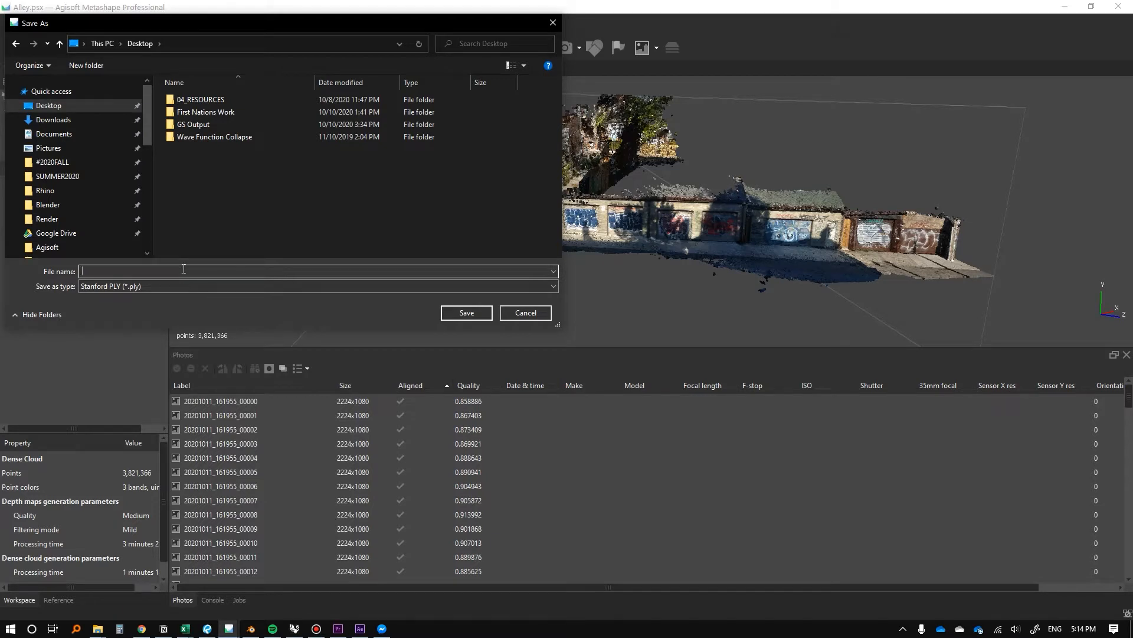
pyautogui.write('La')
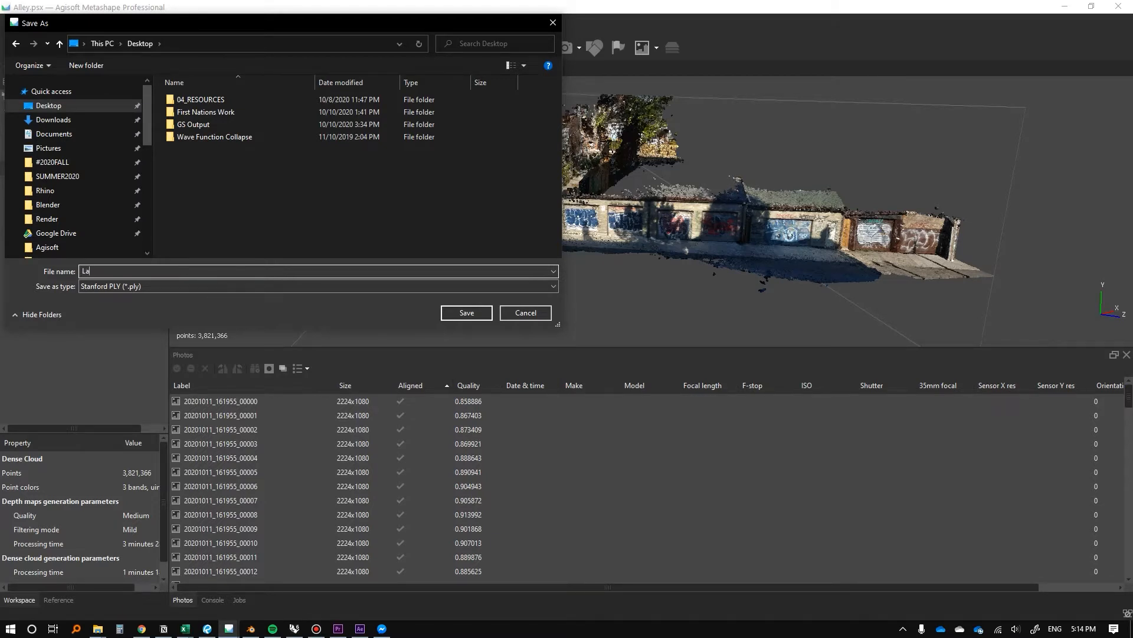
pyautogui.click(465, 313)
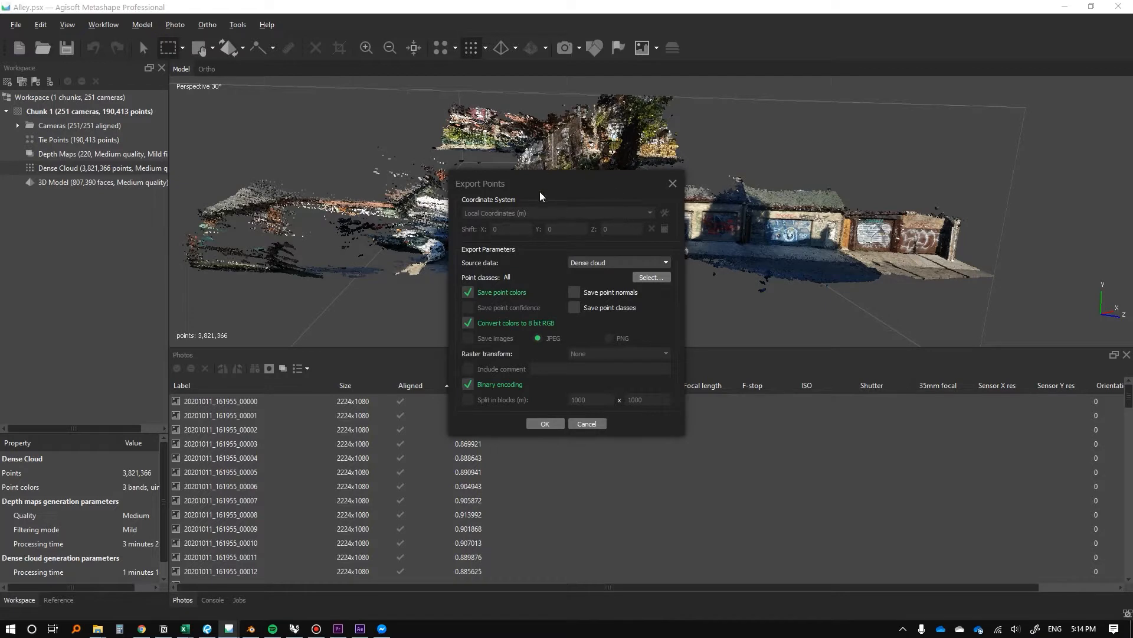
pyautogui.moveTo(576, 221)
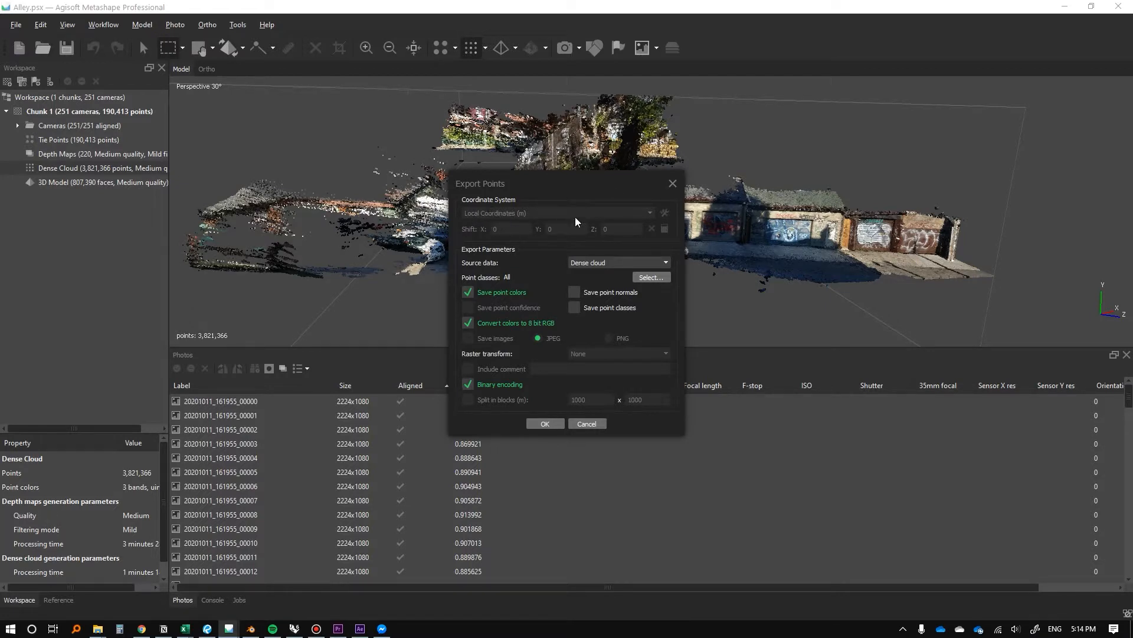
pyautogui.moveTo(535, 215)
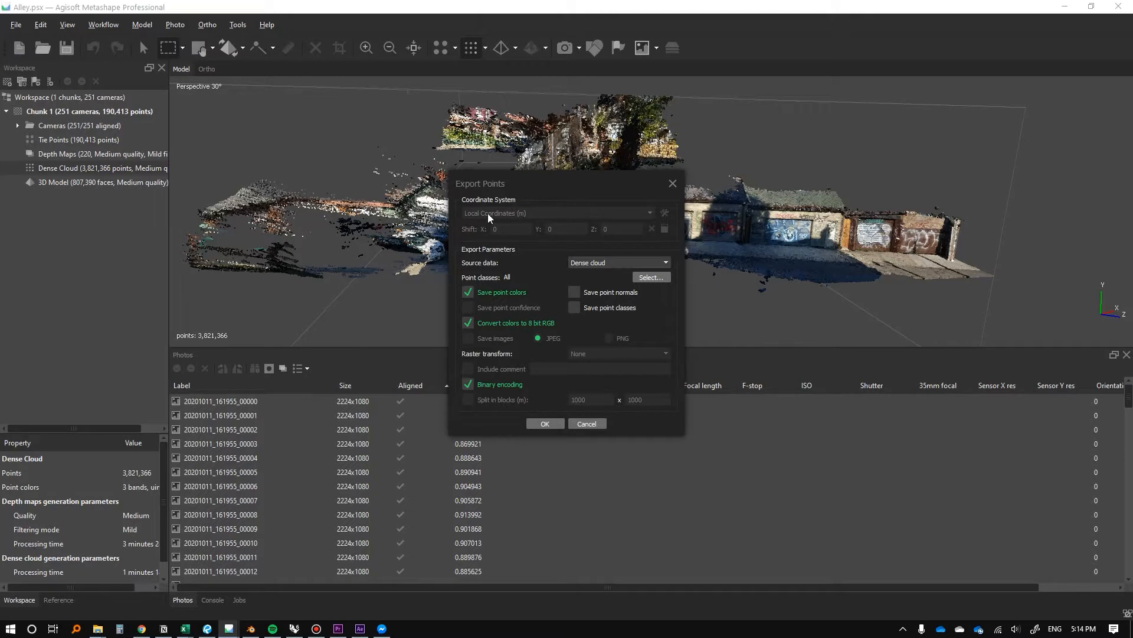
pyautogui.moveTo(563, 222)
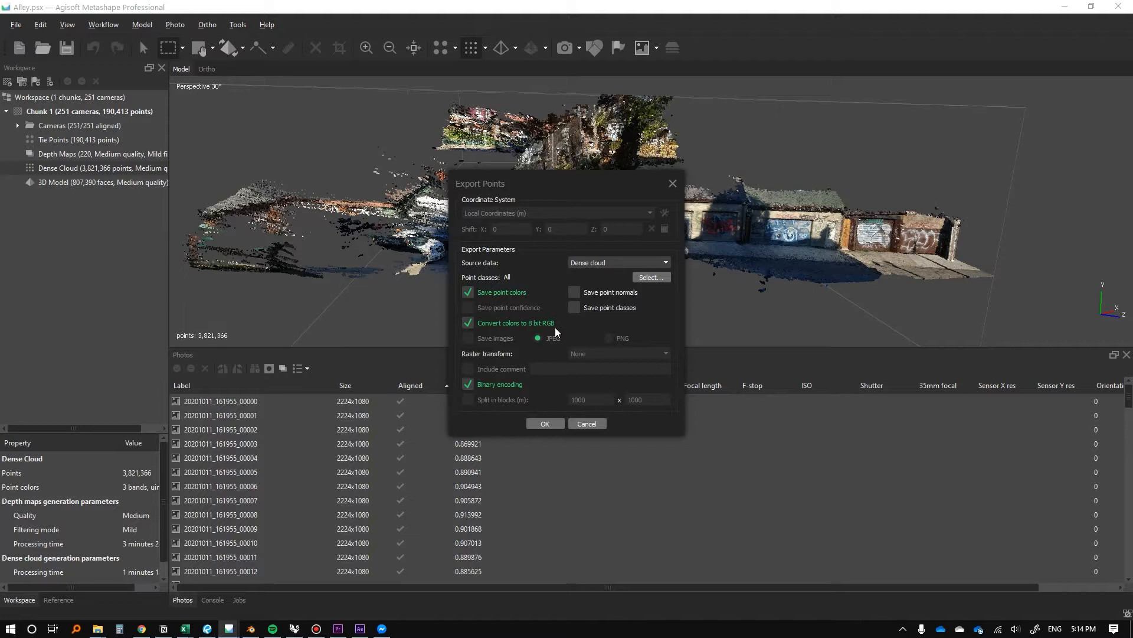
pyautogui.moveTo(573, 294)
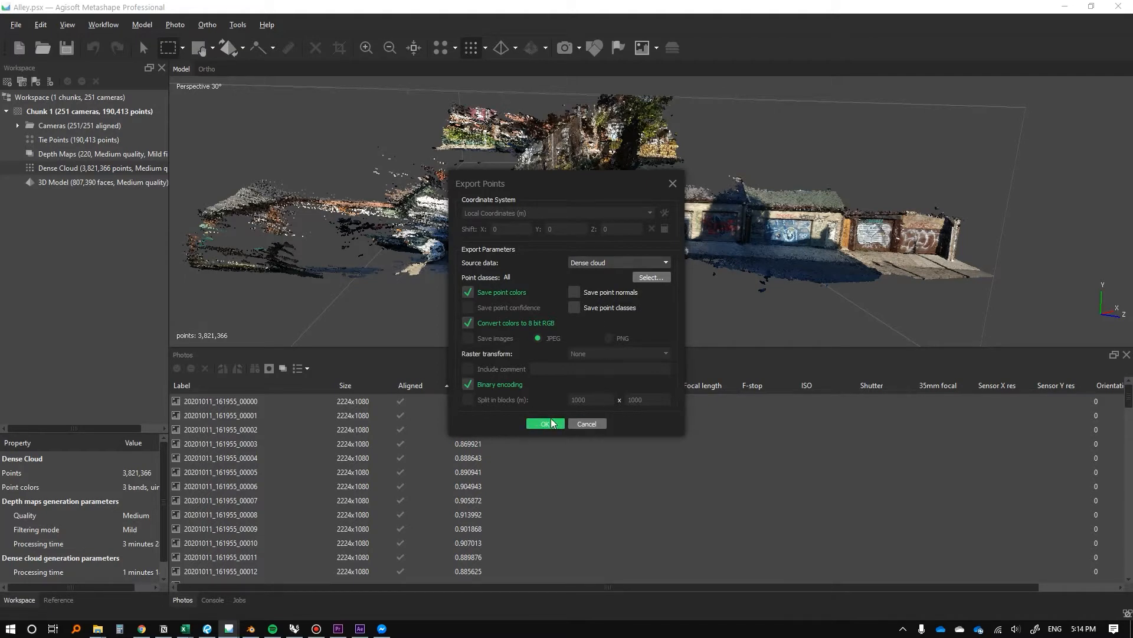
# Confirm Export Points with Dense cloud source, point colours and binary encoding
pyautogui.click(545, 423)
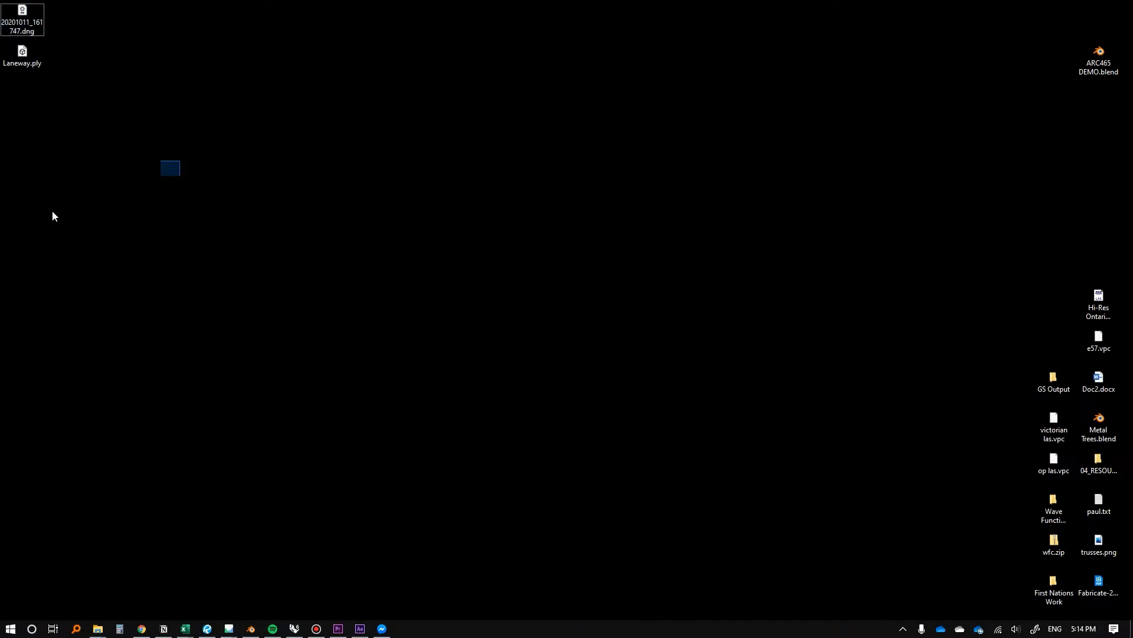
# Open Laneway.ply's Properties on the Desktop to check its 54.6 MB size
pyautogui.rightClick(21, 55)
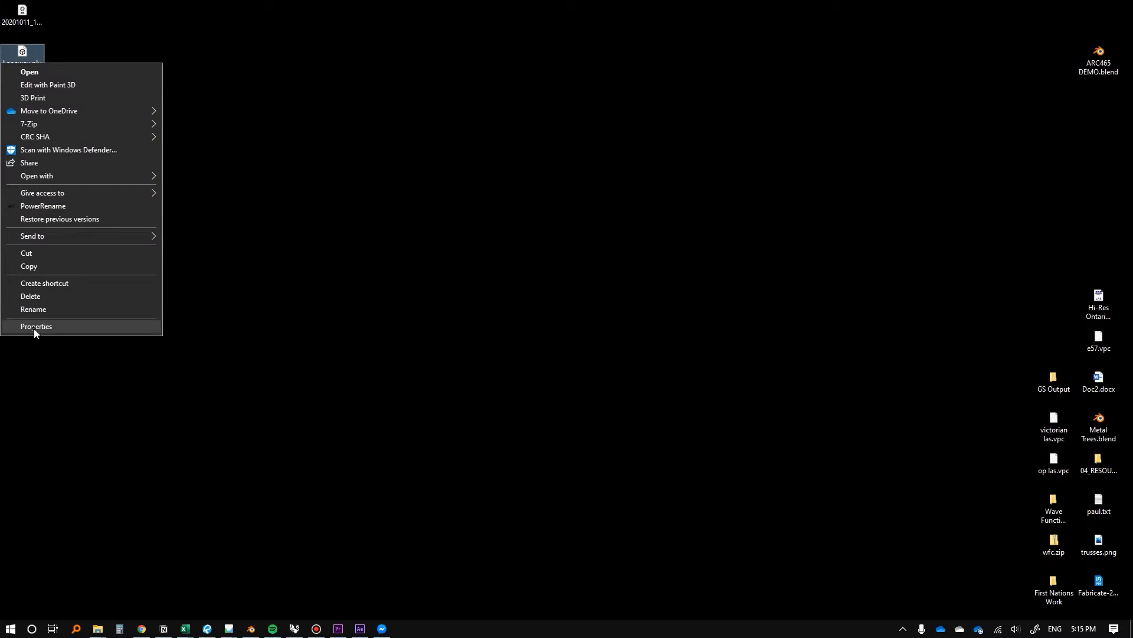
pyautogui.click(36, 326)
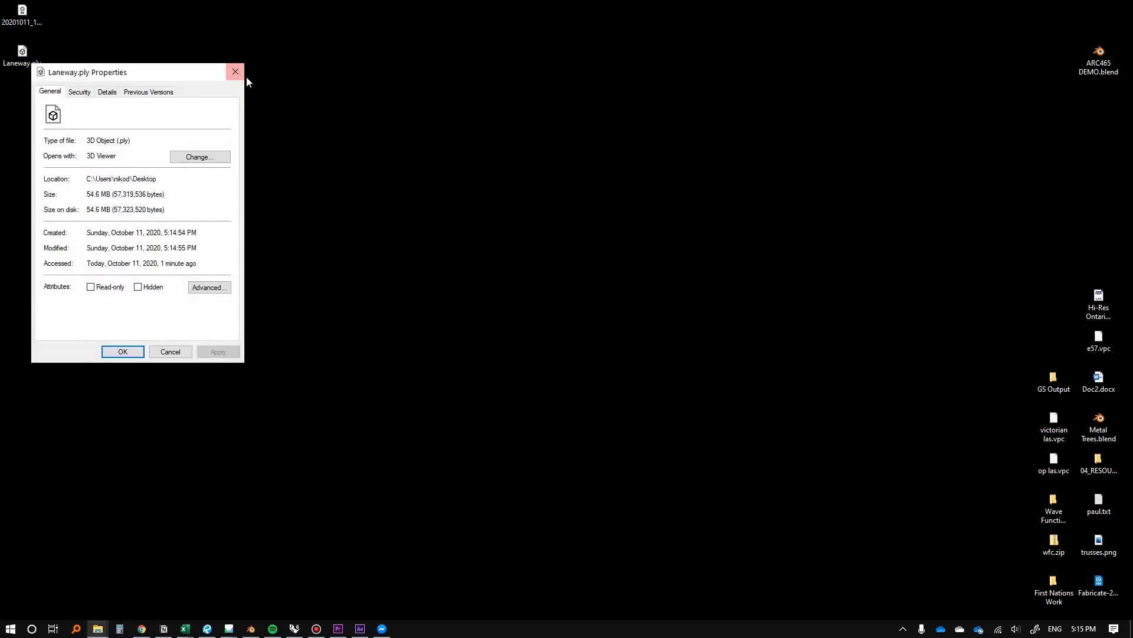
pyautogui.moveTo(235, 71)
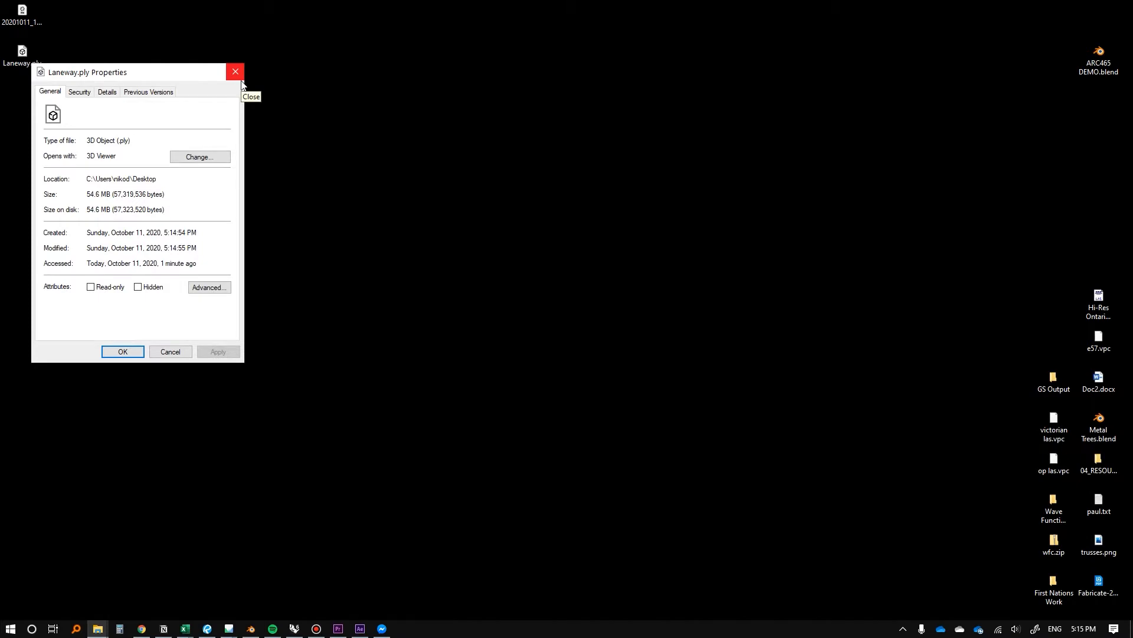
pyautogui.moveTo(255, 84)
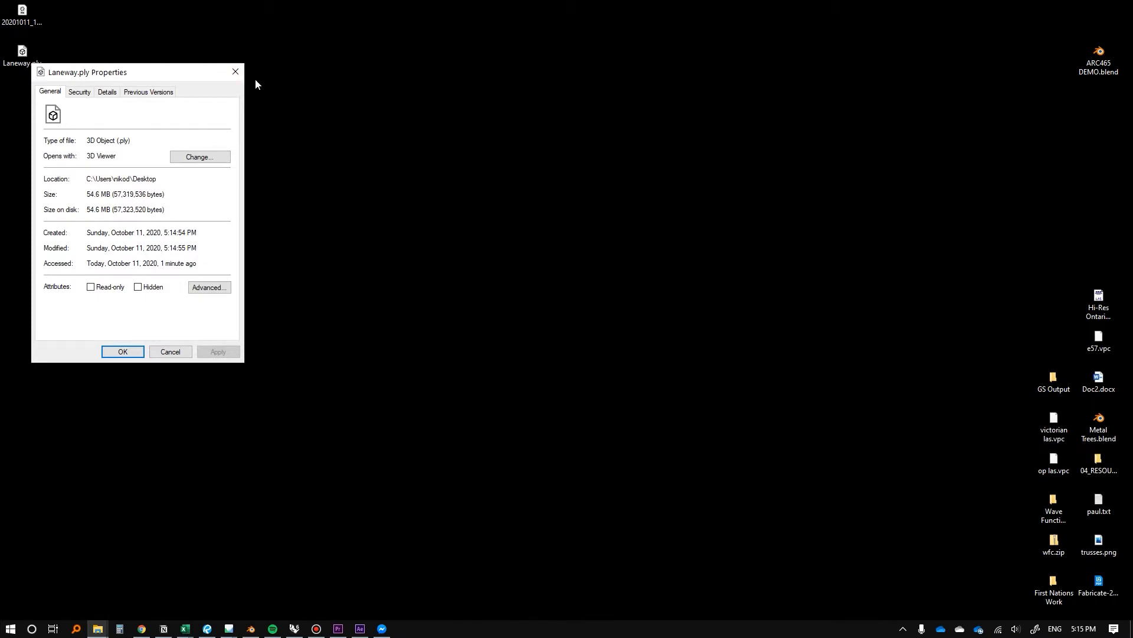
pyautogui.moveTo(273, 79)
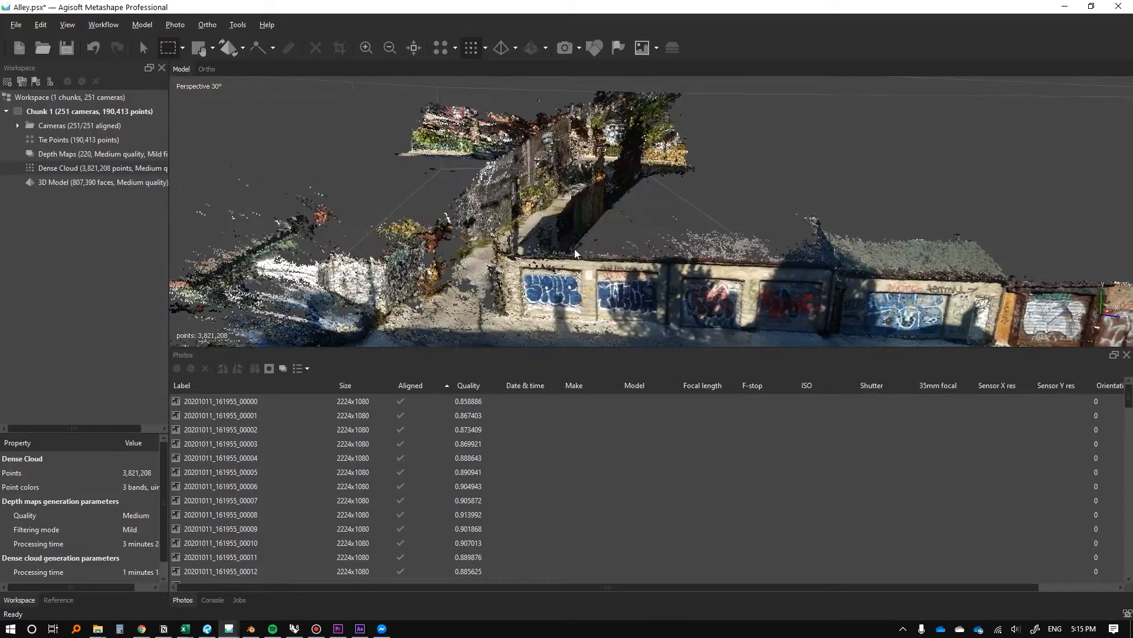
# Zoom in on the graffiti wall's points, then bring up the Tools menu
pyautogui.moveTo(576, 254); pyautogui.dragTo(569, 193)
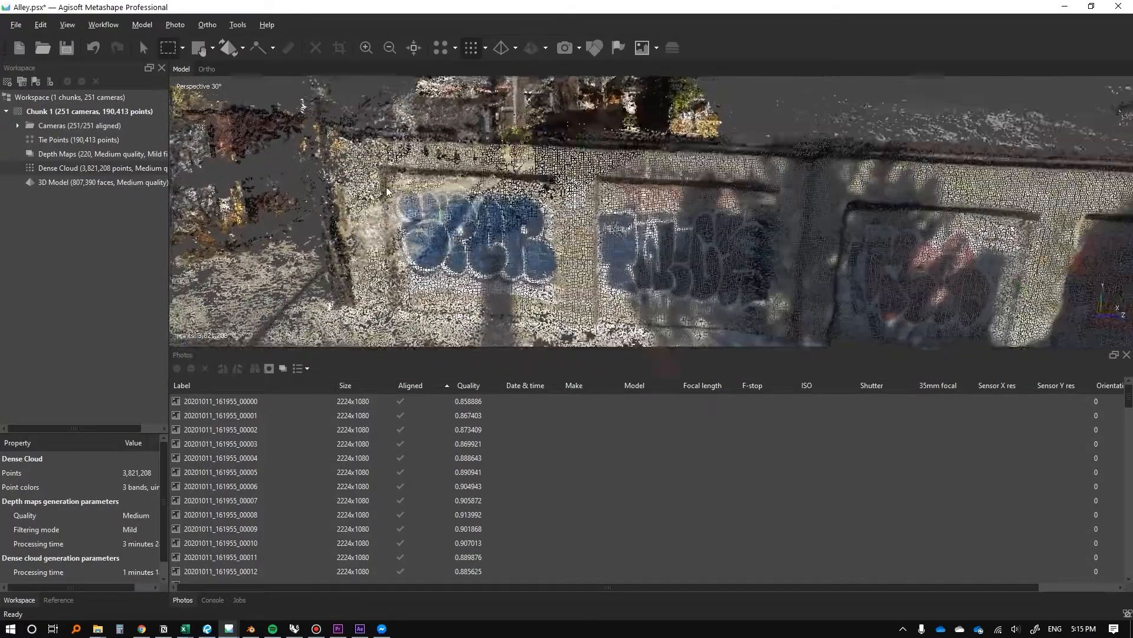
pyautogui.click(257, 48)
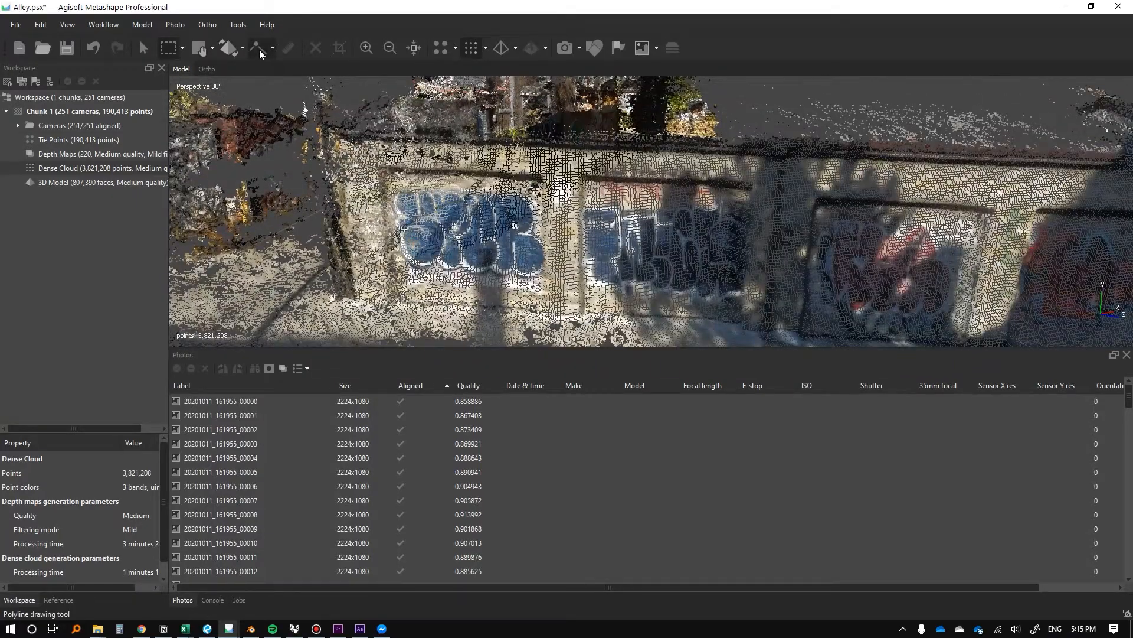
pyautogui.click(237, 24)
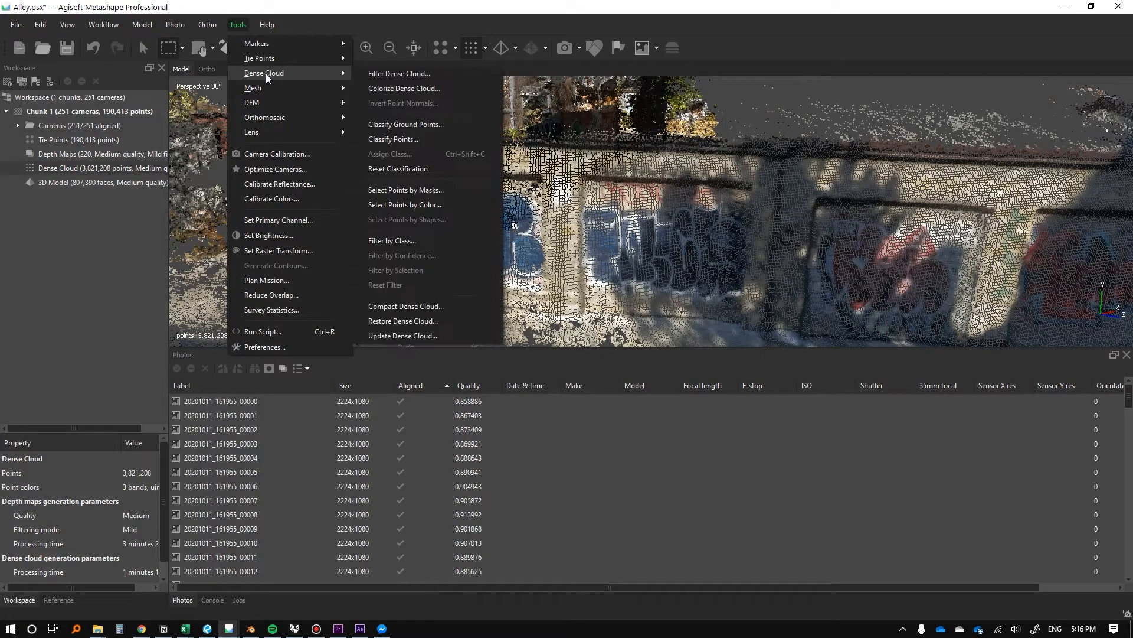
# Run Filter Dense Cloud on the alley cloud, keeping the existing point spacing
pyautogui.click(399, 73)
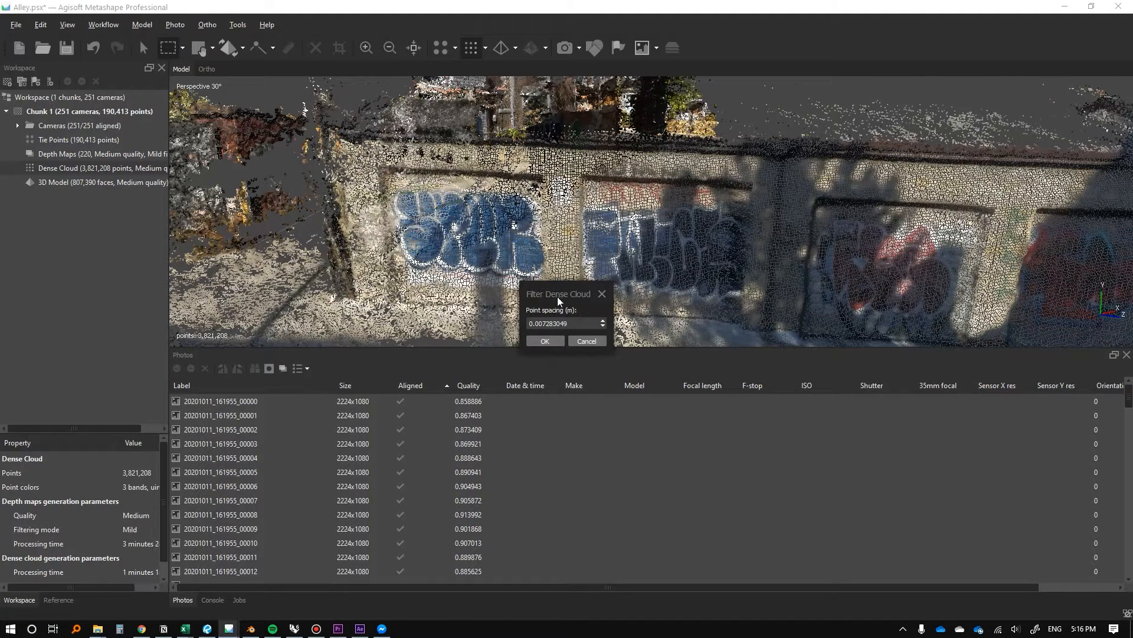
pyautogui.moveTo(558, 293); pyautogui.dragTo(454, 197)
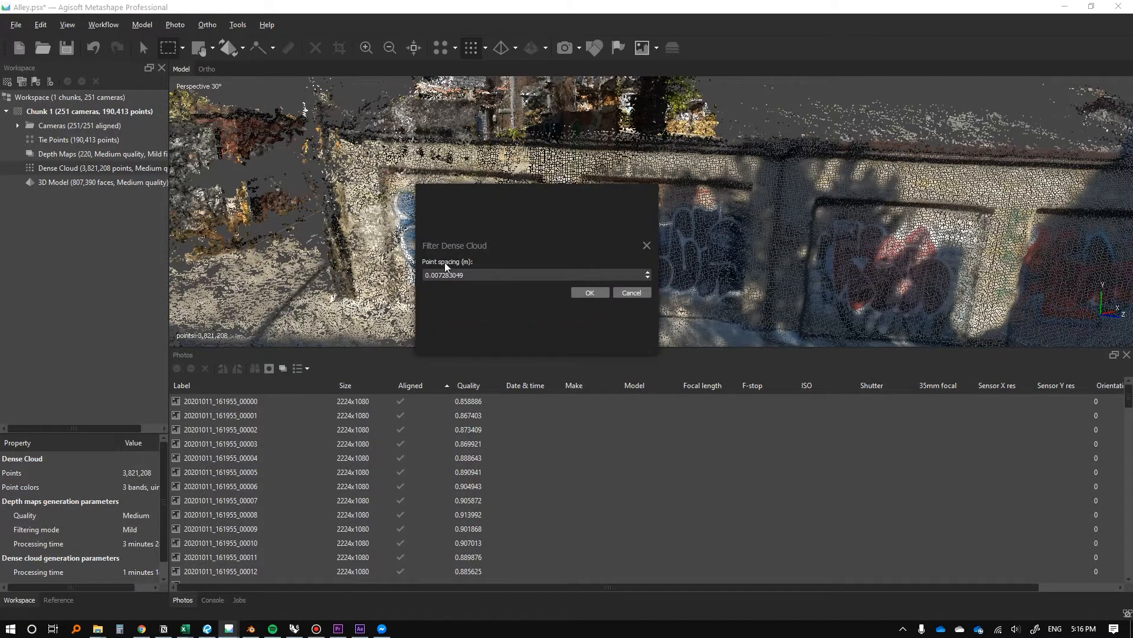
pyautogui.click(437, 274)
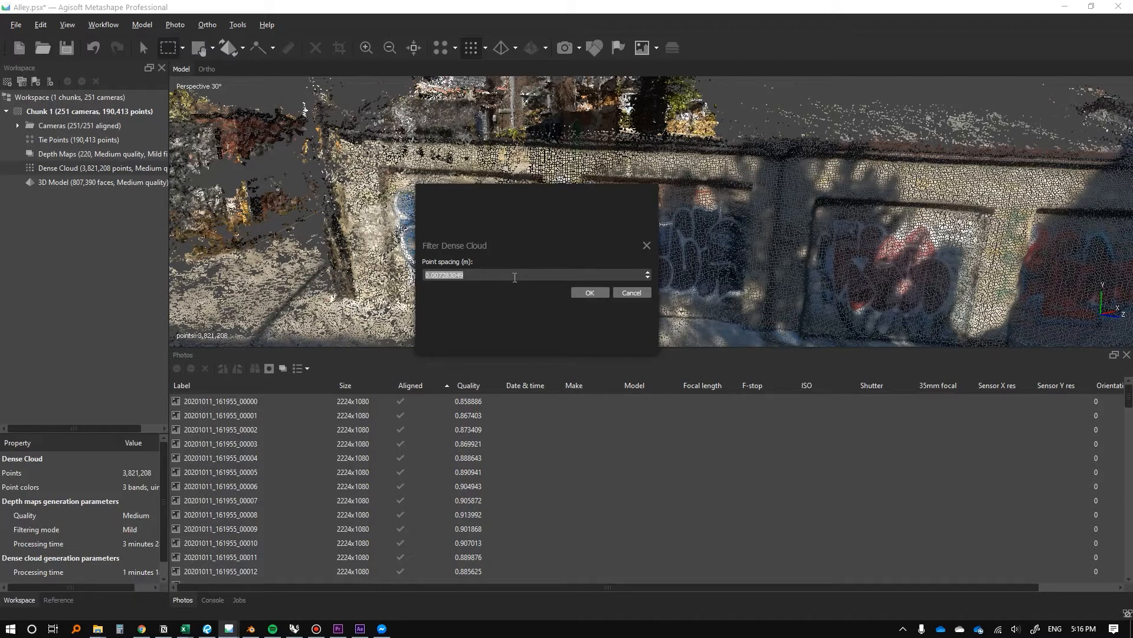
pyautogui.click(589, 292)
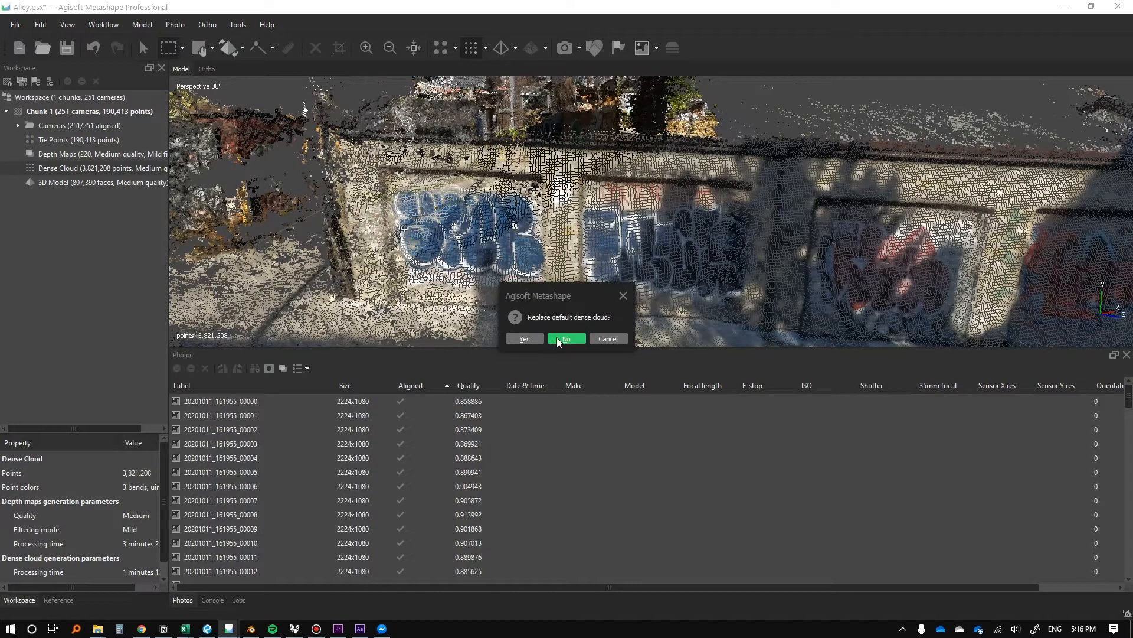
pyautogui.moveTo(502, 314)
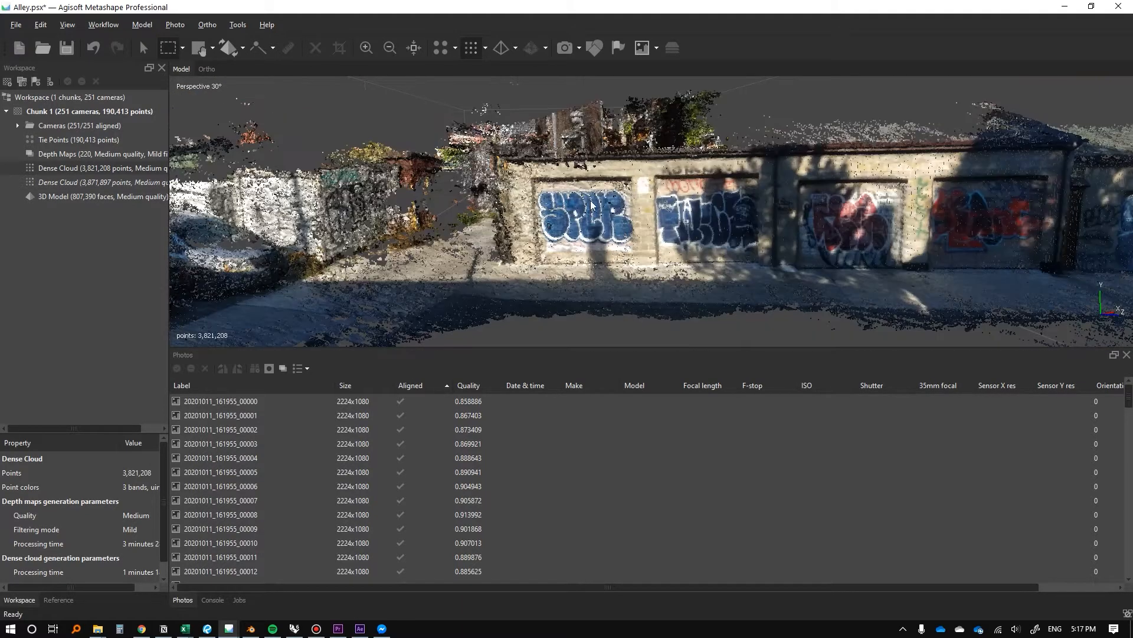
# Export the filtered cloud's points to the Desktop as laneway2.ply
pyautogui.click(14, 24)
pyautogui.write('lan')
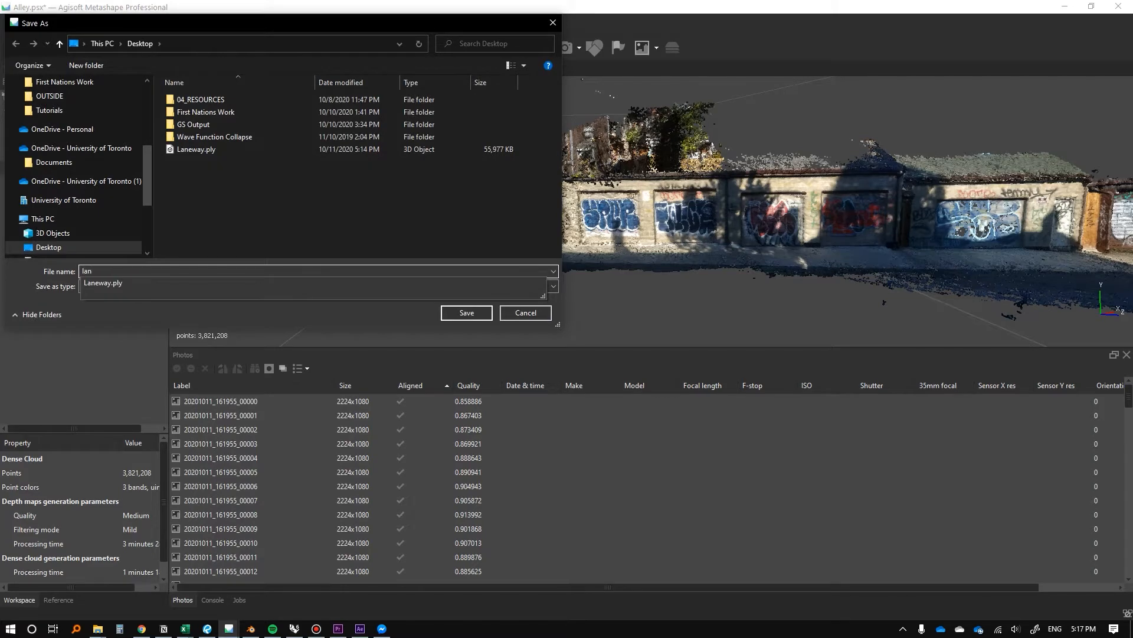
pyautogui.click(466, 313)
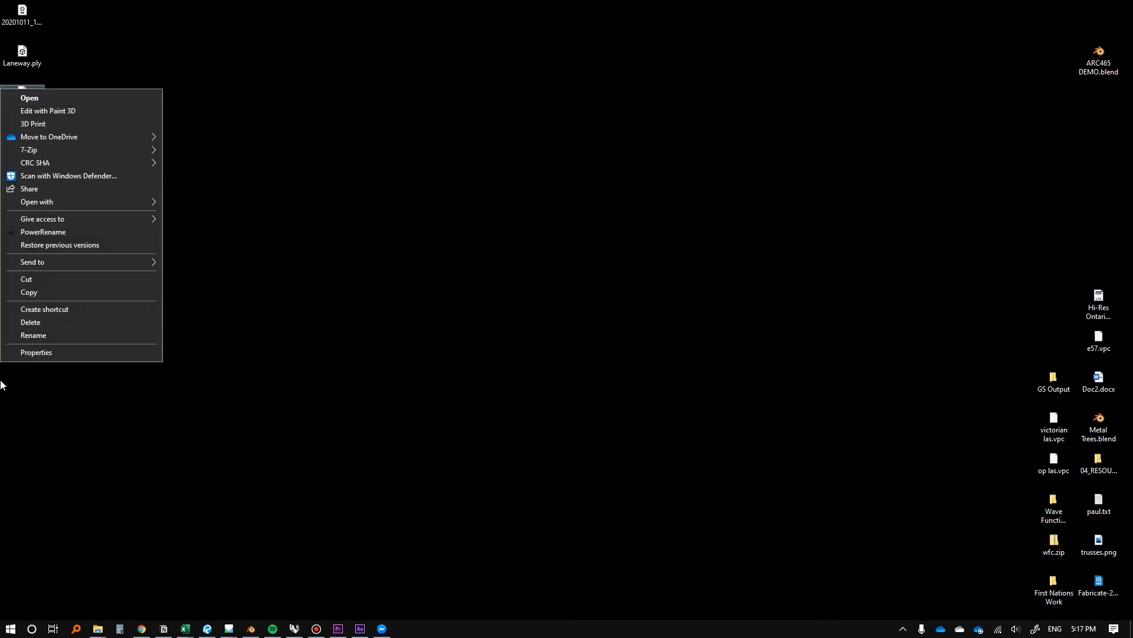
# Open and close laneway2.ply's Properties twice to check its 54.6 MB size
pyautogui.click(35, 351)
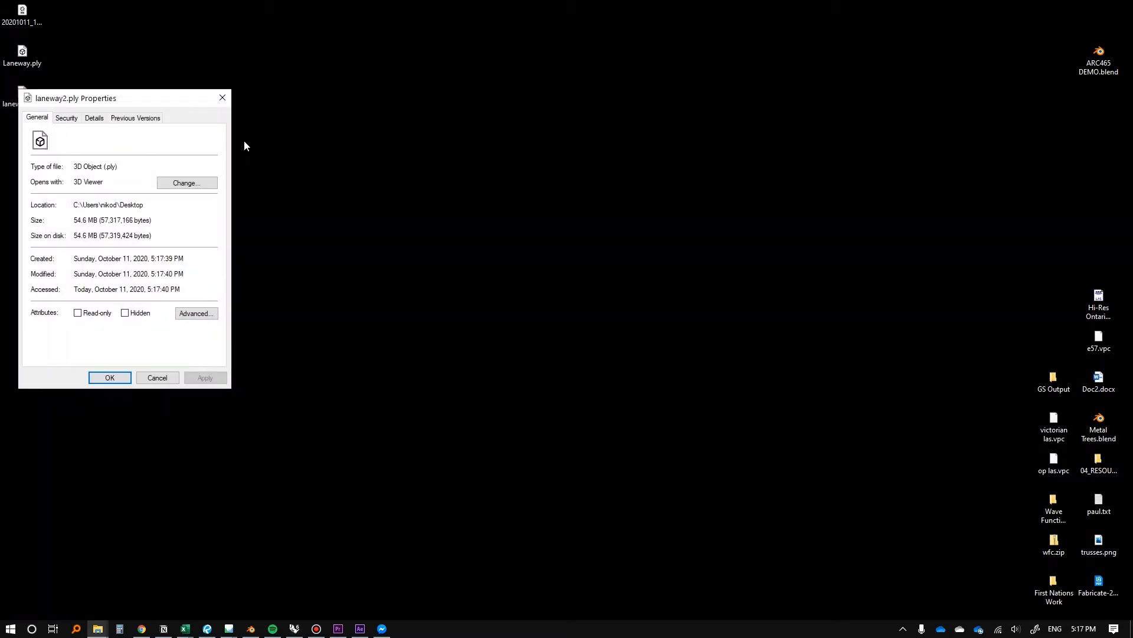
pyautogui.click(109, 377)
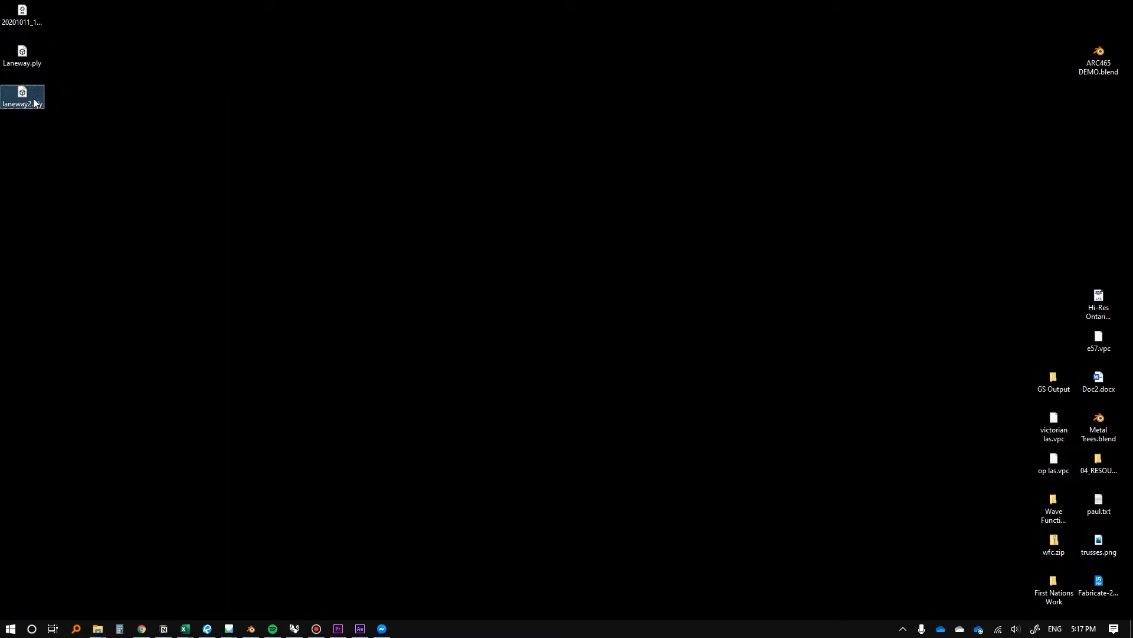
pyautogui.click(23, 96)
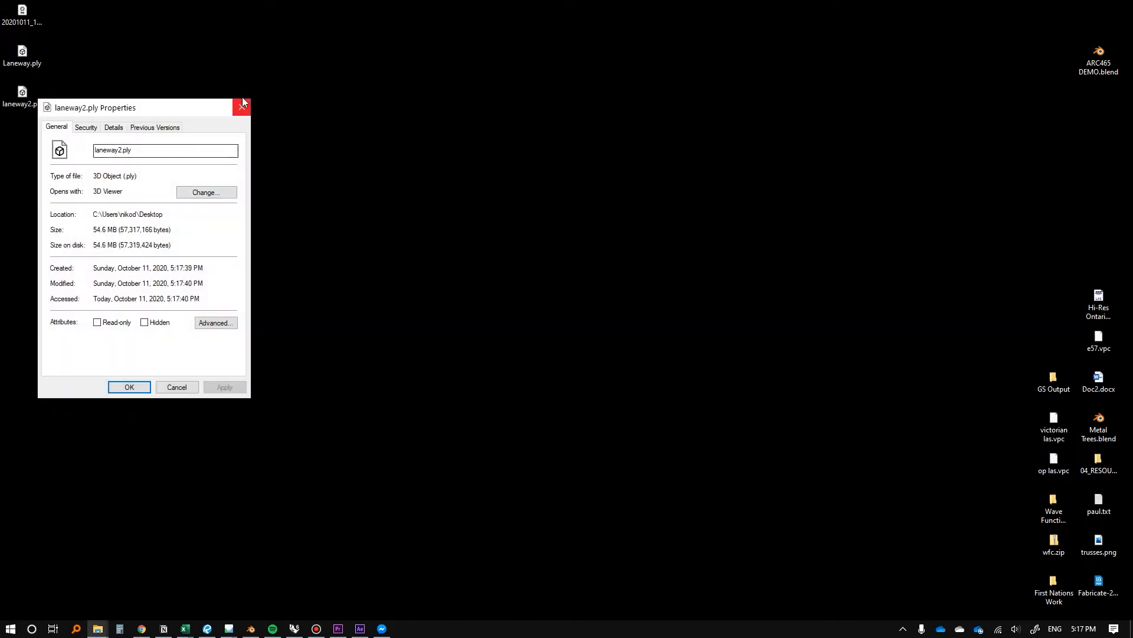
pyautogui.click(242, 107)
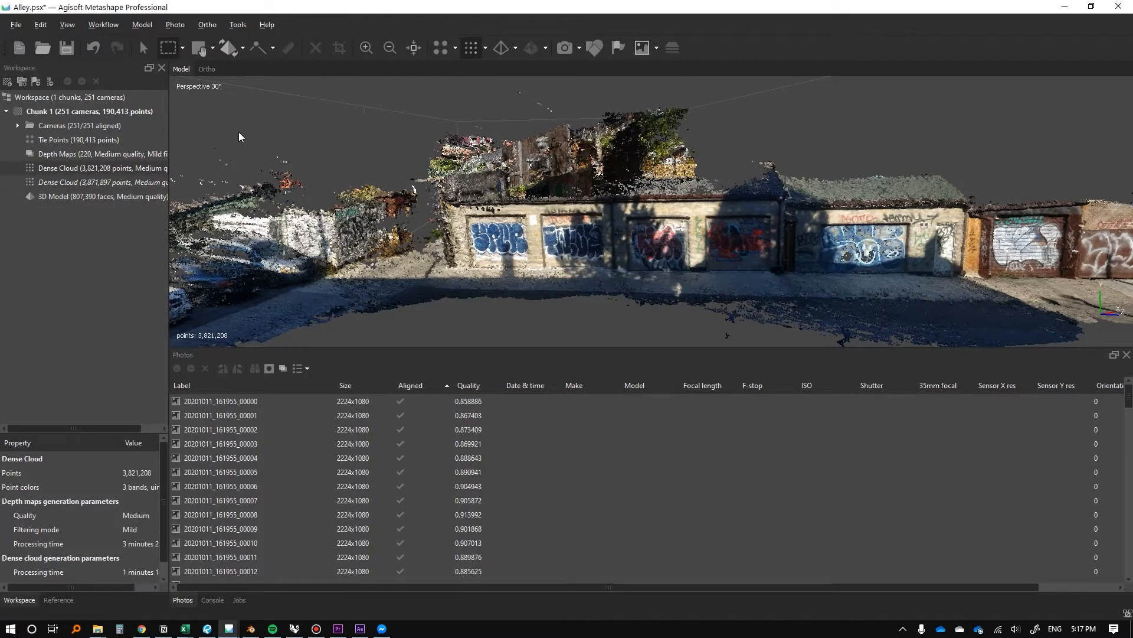
# Remove the original dense cloud and filter a copy at 0.015283049 point spacing
pyautogui.click(104, 183)
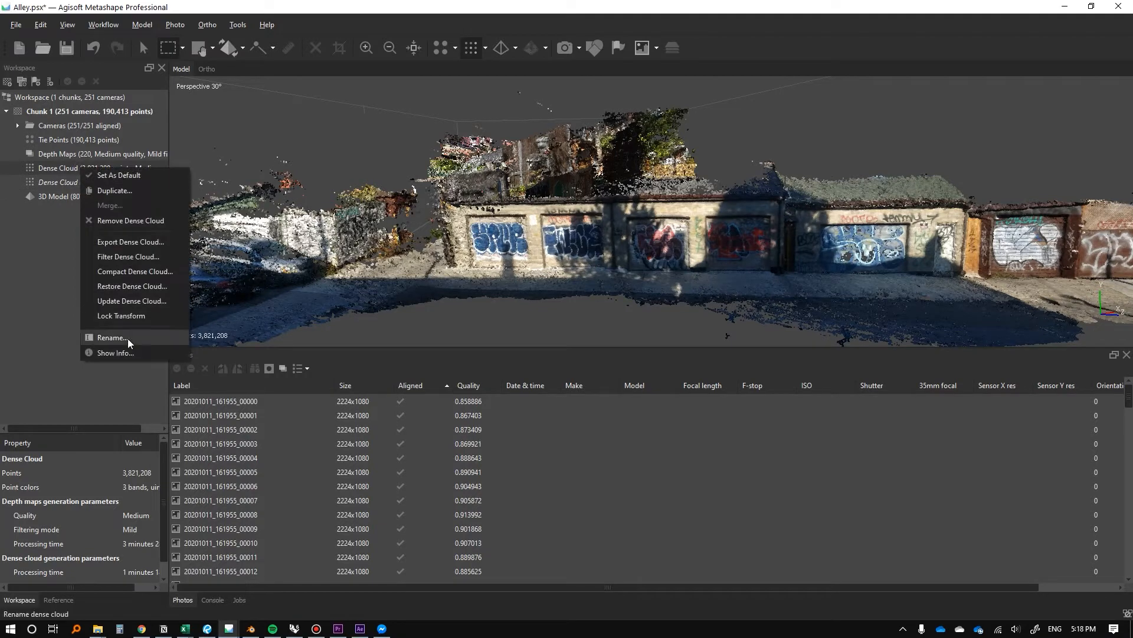
pyautogui.moveTo(130, 220)
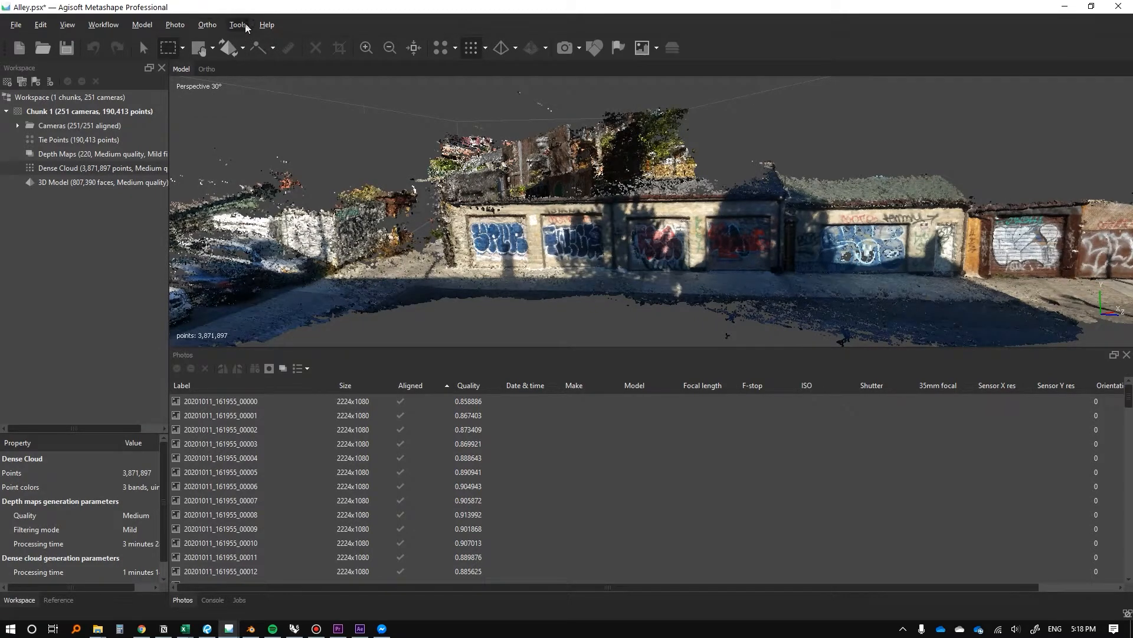
pyautogui.click(237, 24)
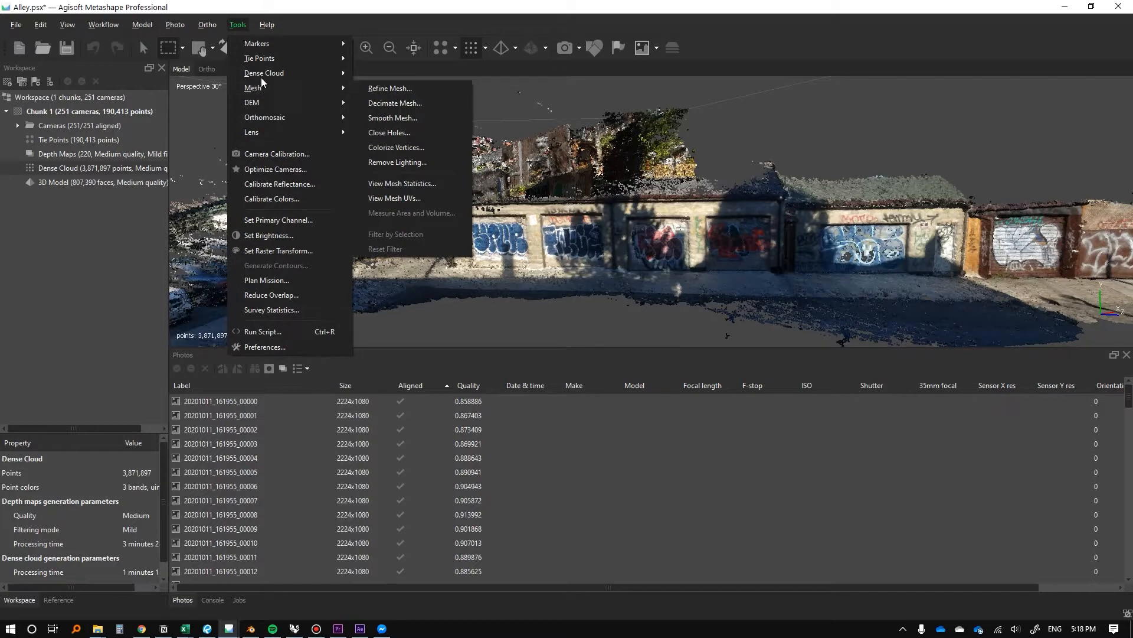
pyautogui.click(264, 72)
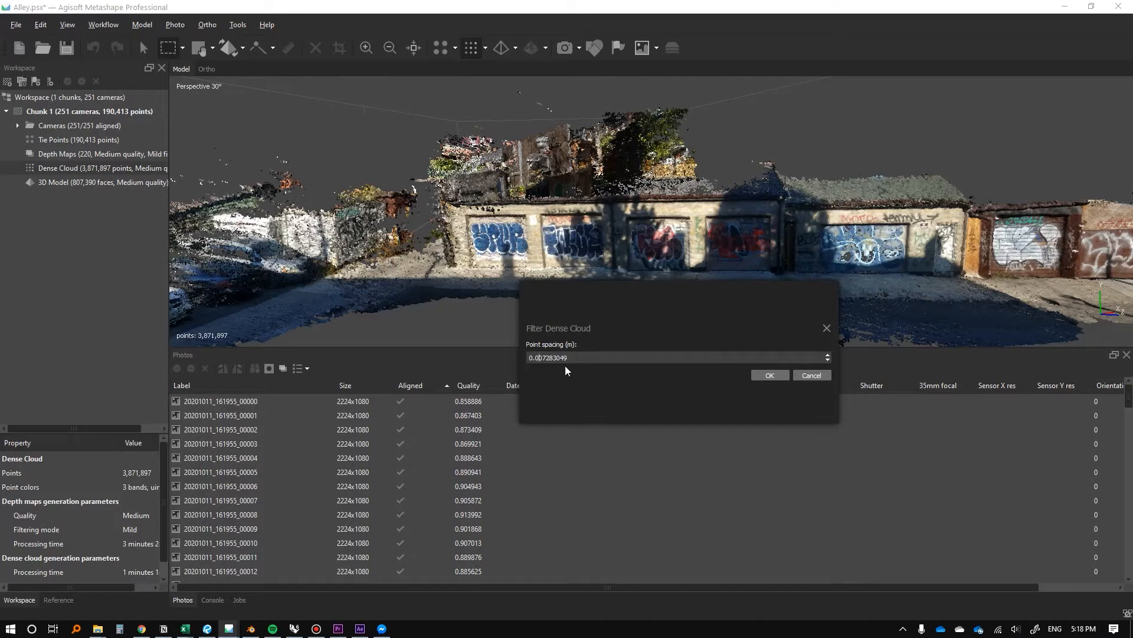
pyautogui.moveTo(577, 371)
pyautogui.write('0.015283049')
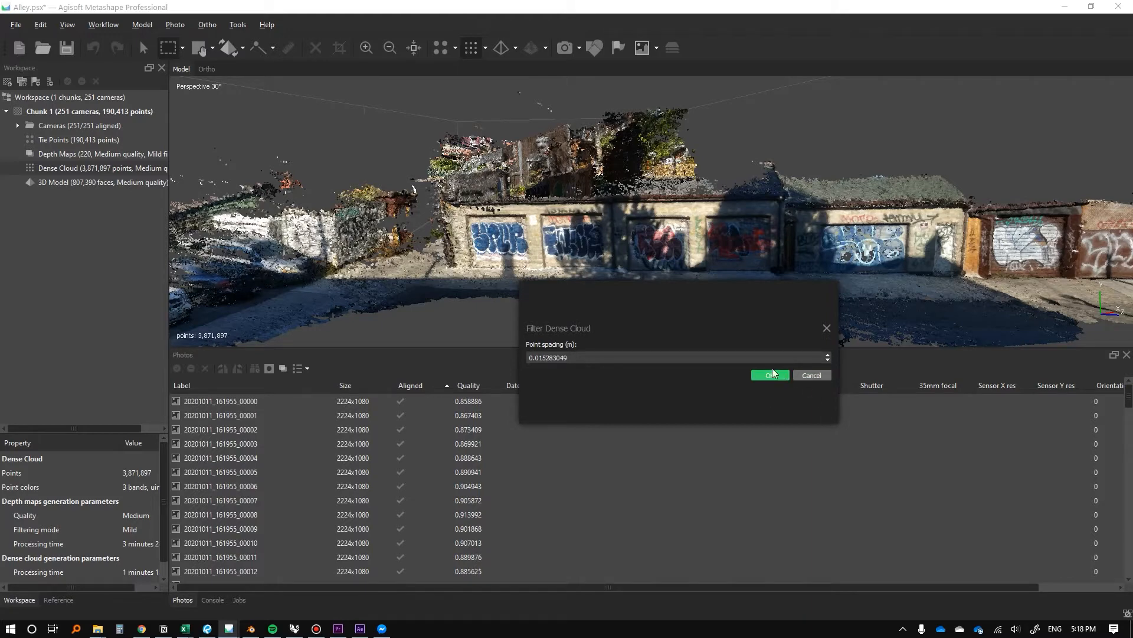
pyautogui.click(769, 375)
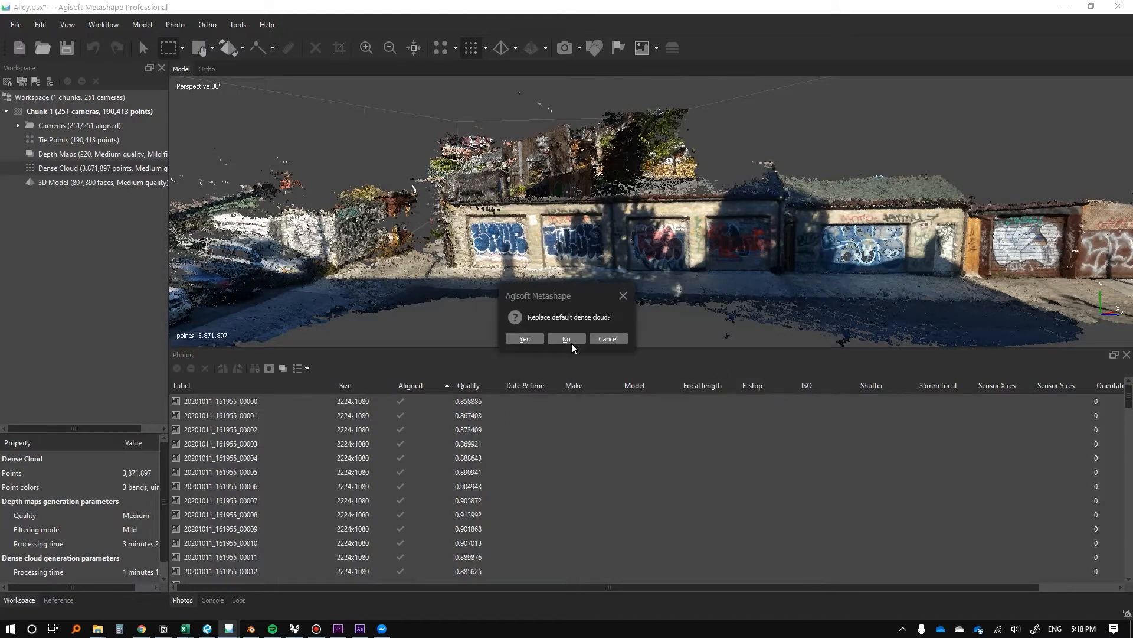
pyautogui.click(524, 338)
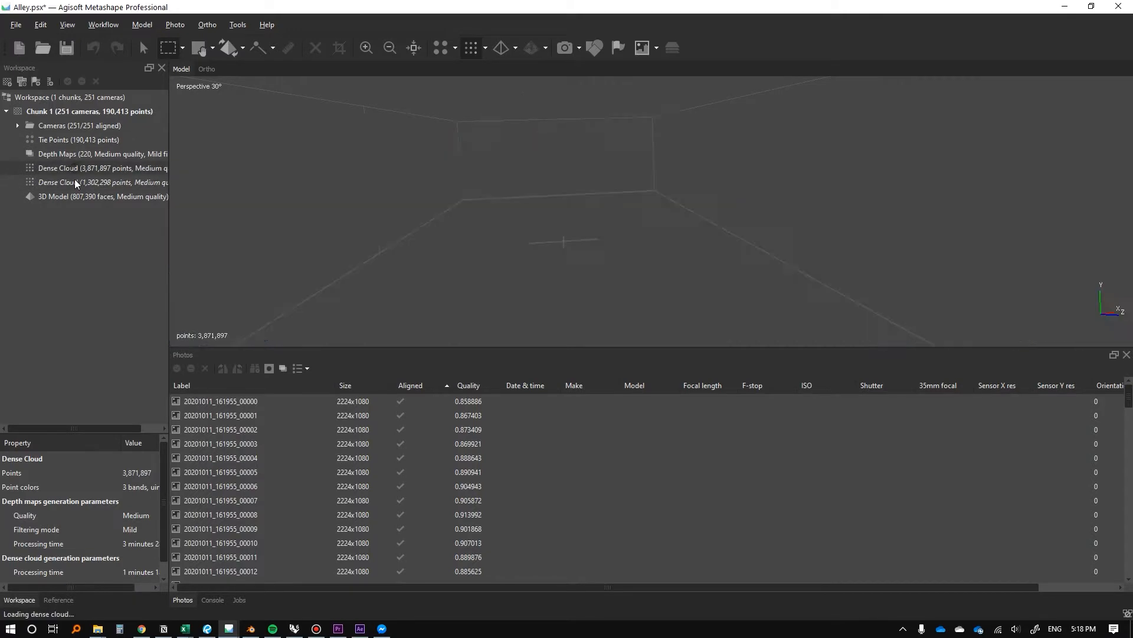
pyautogui.click(56, 182)
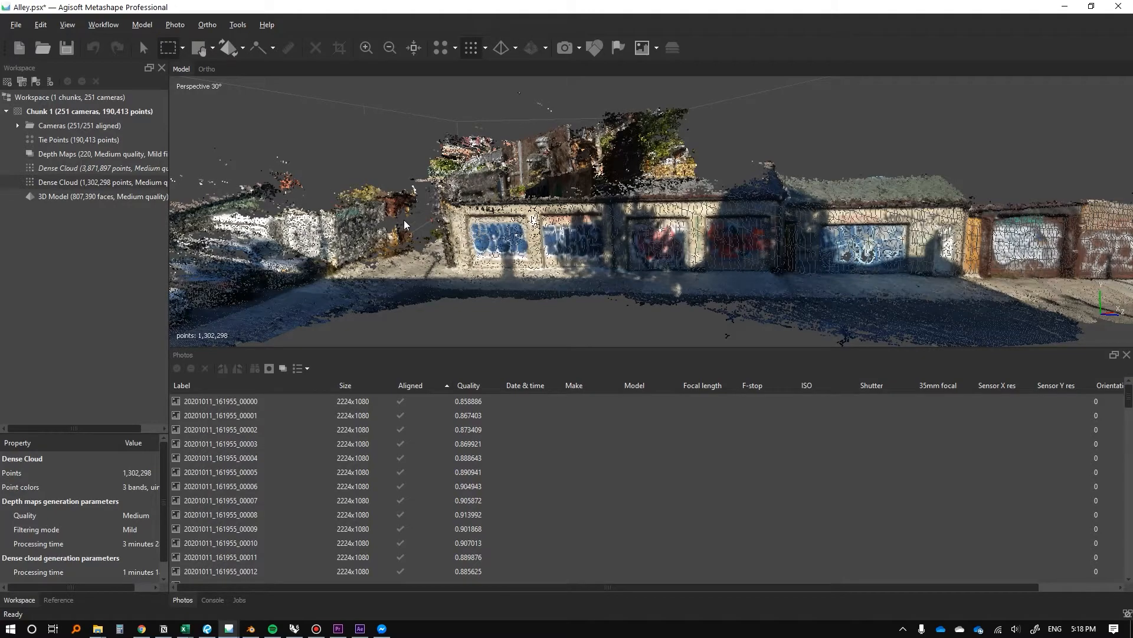
pyautogui.moveTo(405, 225); pyautogui.dragTo(579, 237)
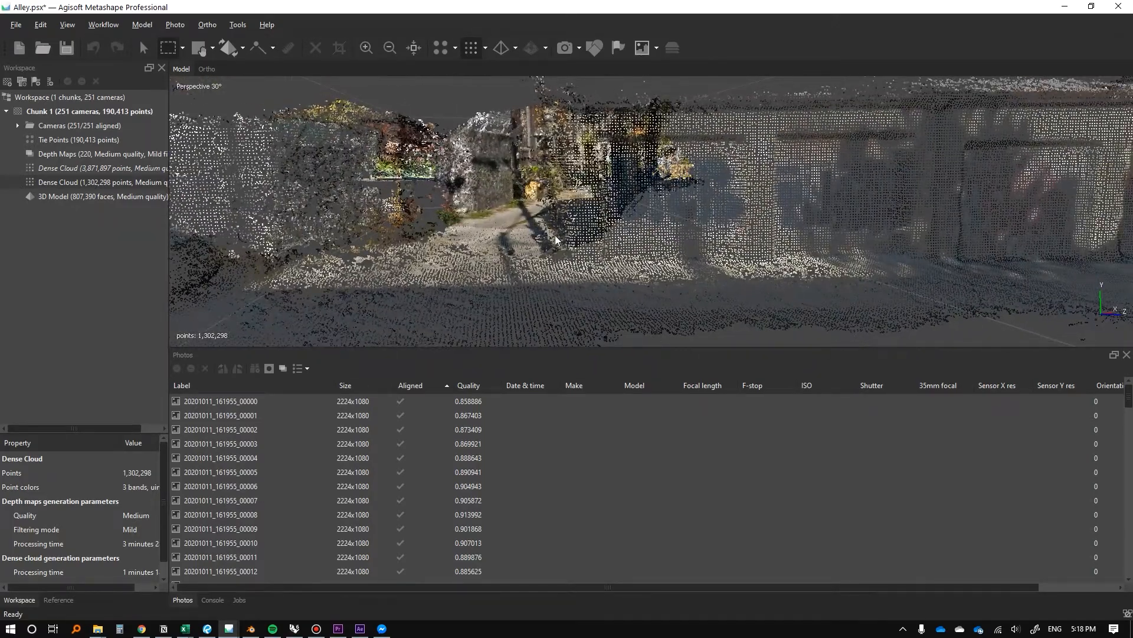
pyautogui.click(105, 167)
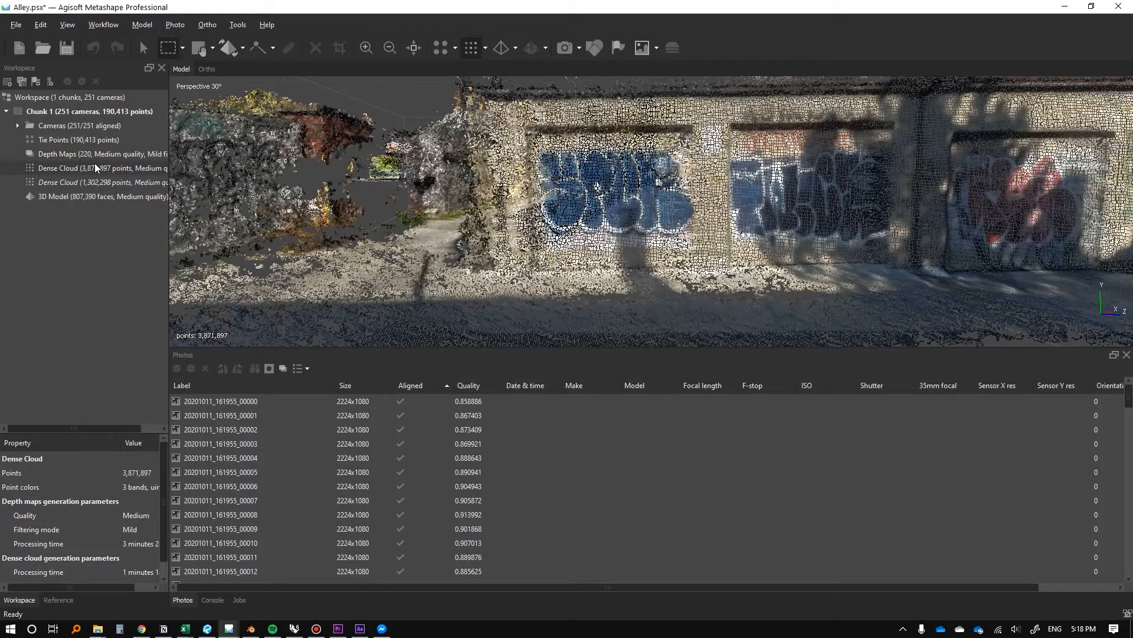
pyautogui.click(101, 182)
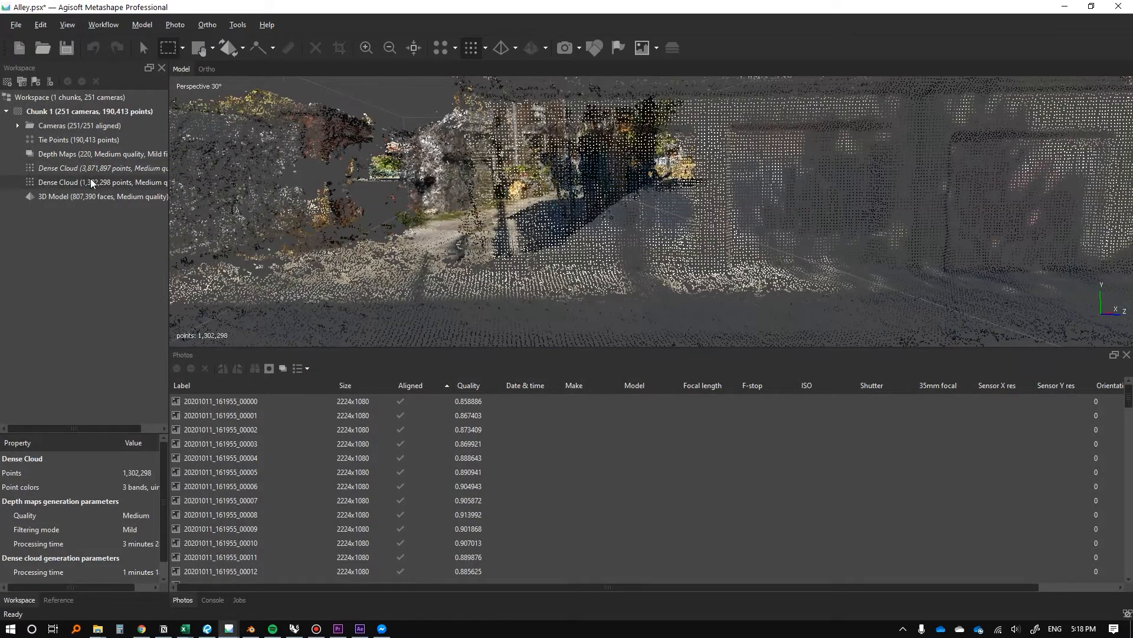
pyautogui.click(72, 168)
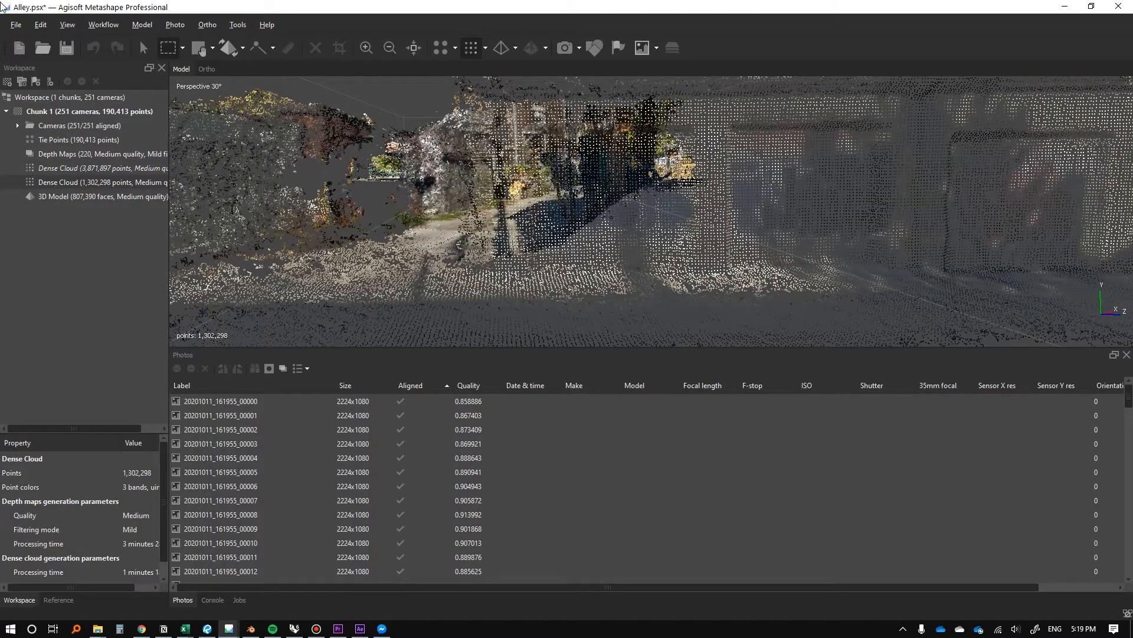
# Export the dense cloud points with colours as laneway.ply on the Desktop
pyautogui.click(14, 24)
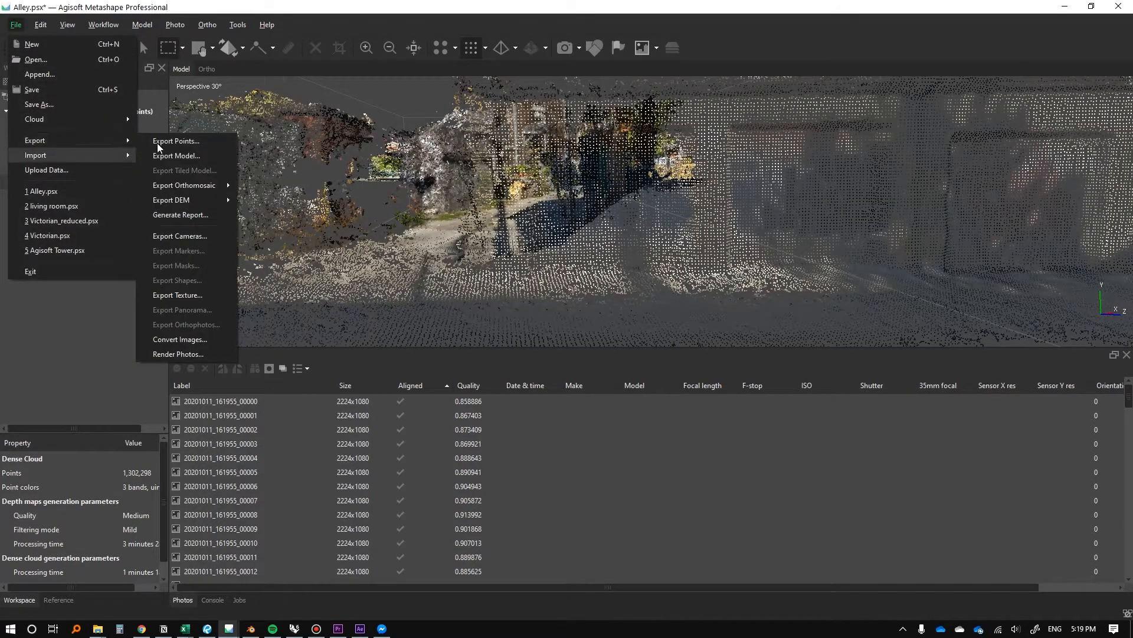
pyautogui.click(176, 141)
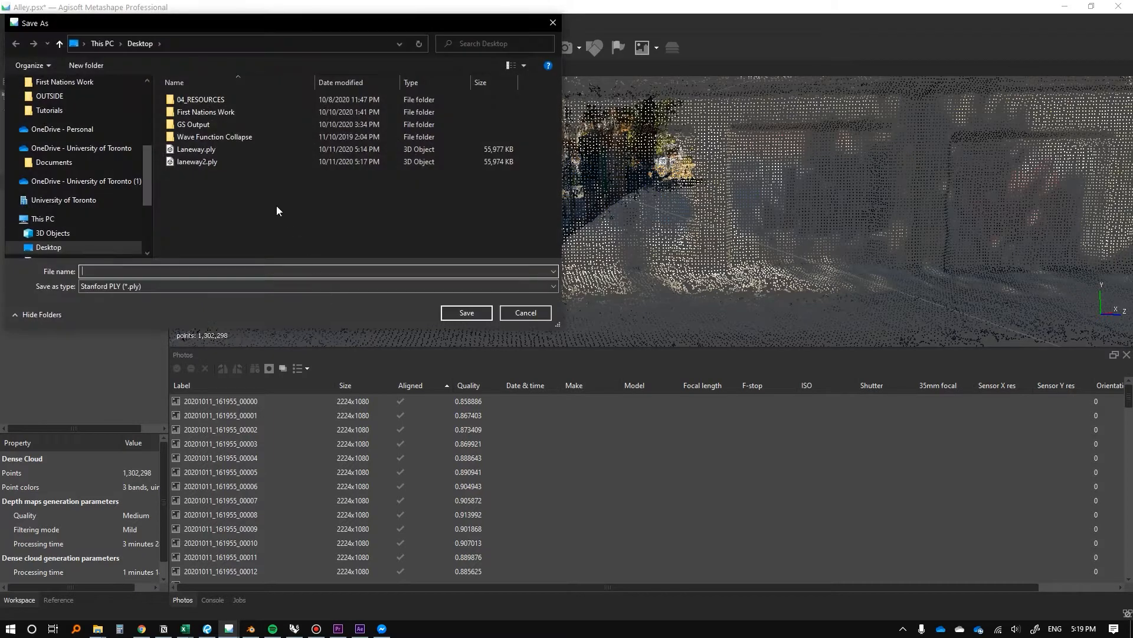
pyautogui.write('laneway')
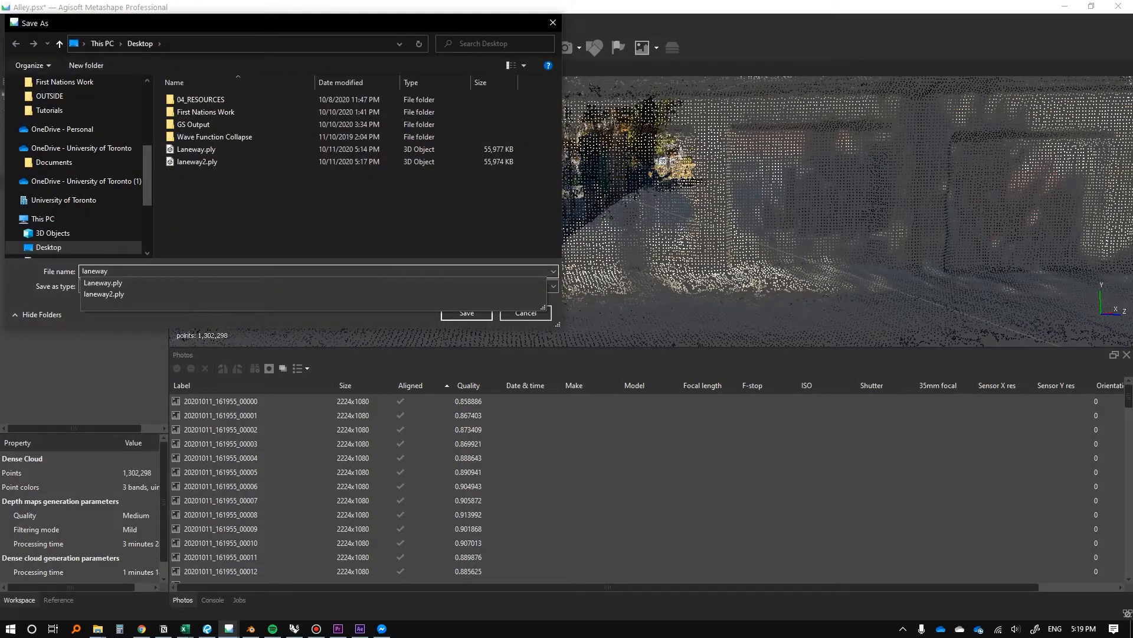
pyautogui.click(465, 312)
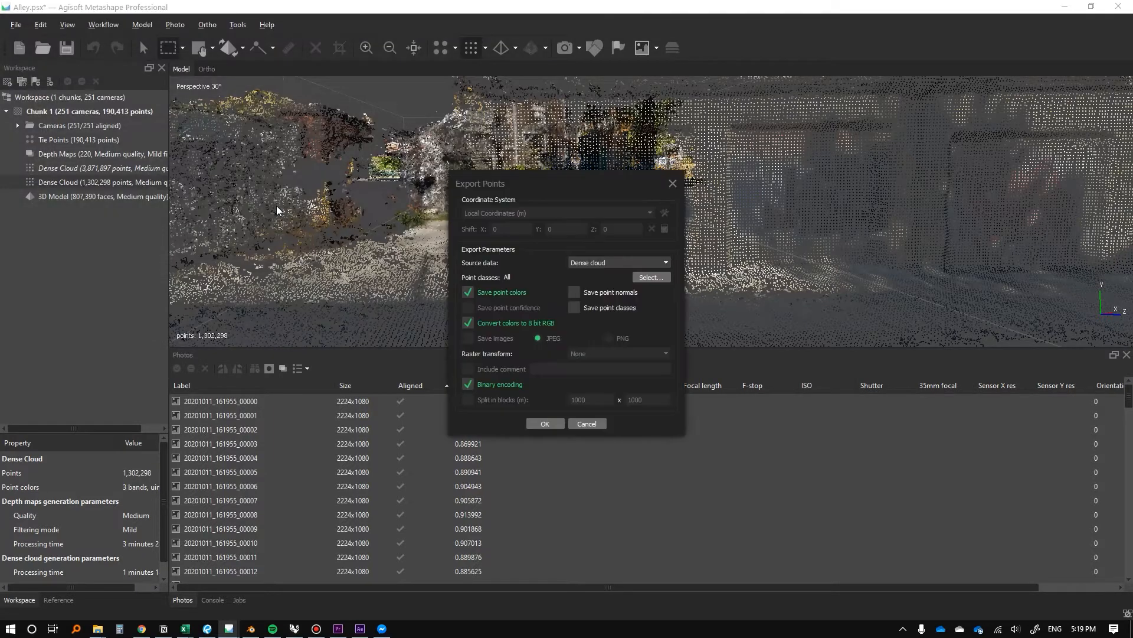
pyautogui.click(586, 422)
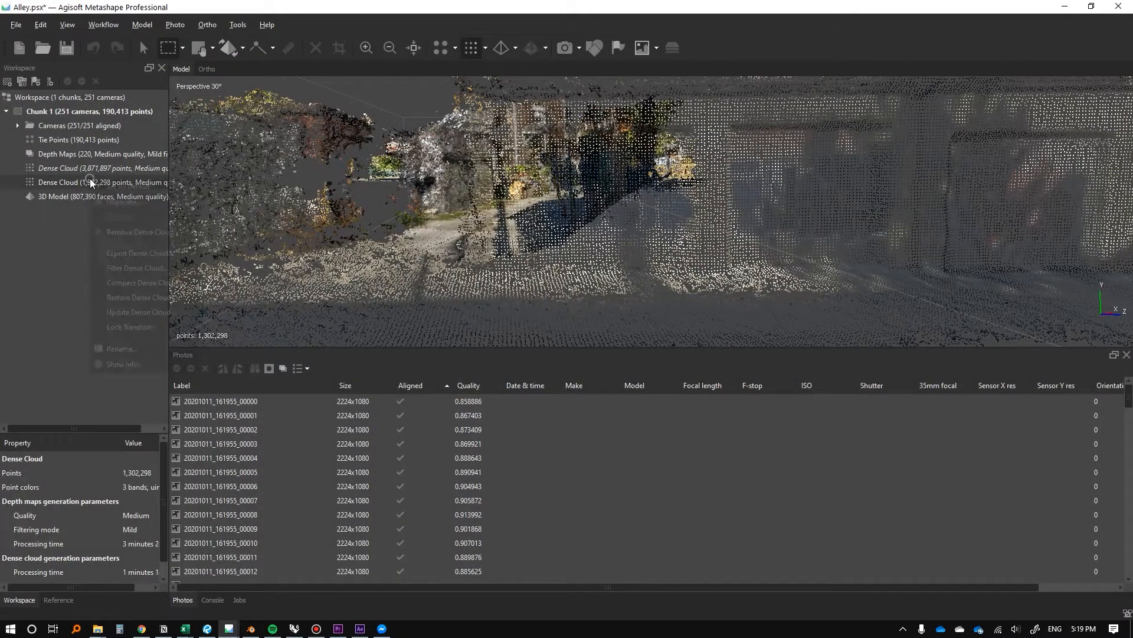
# Remove the 1,302,298-point cloud and filter the original at 0.010 m spacing
pyautogui.rightClick(65, 182)
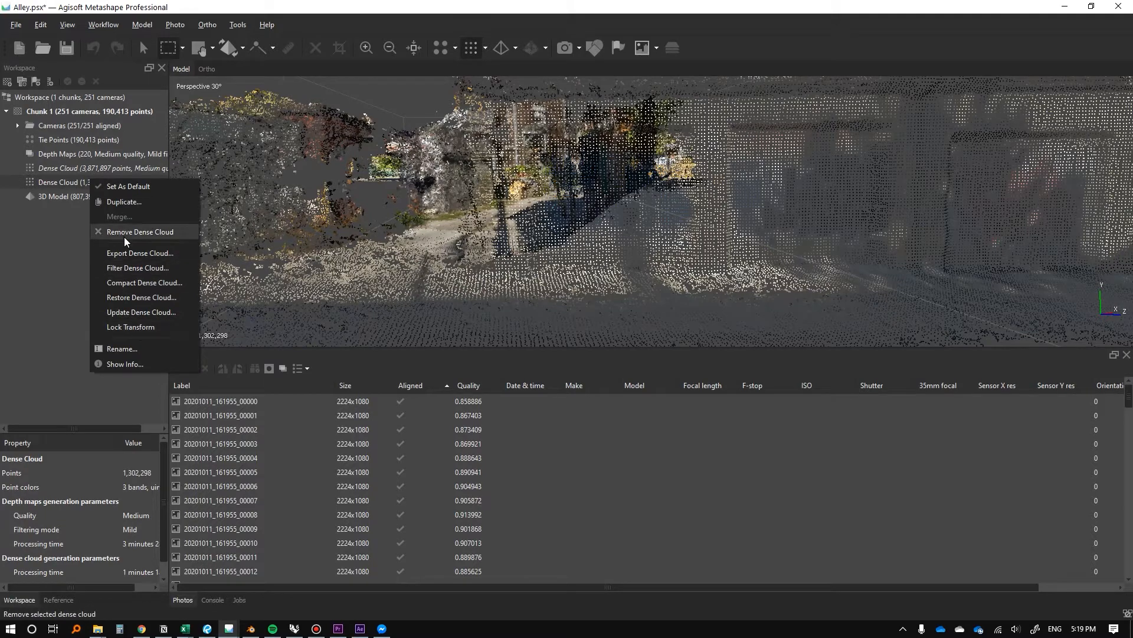
pyautogui.click(141, 231)
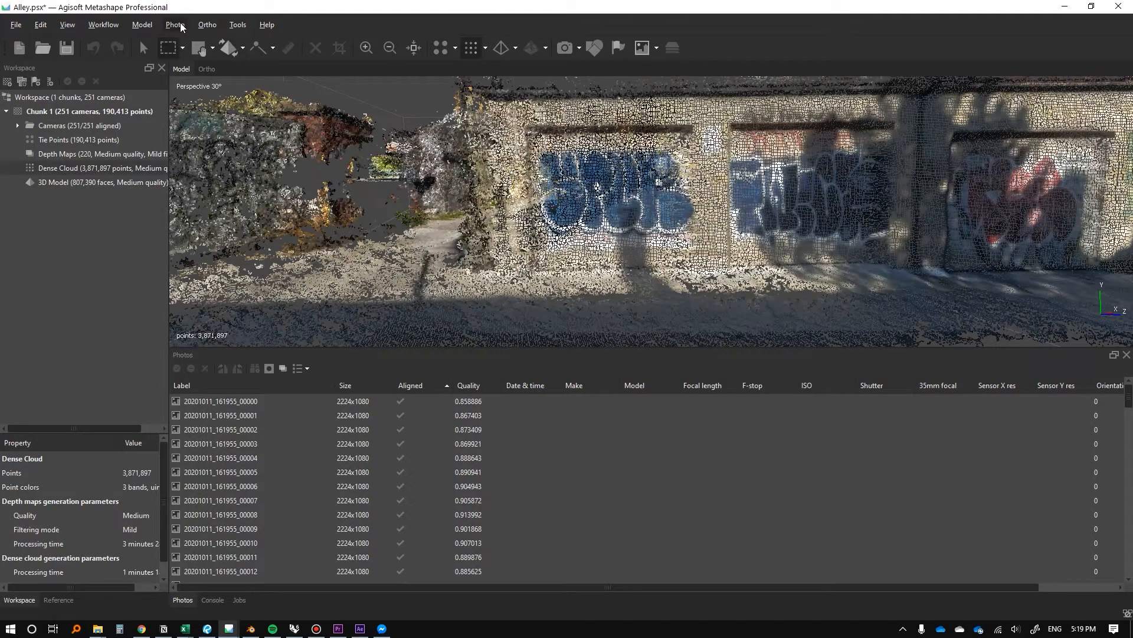
pyautogui.click(237, 24)
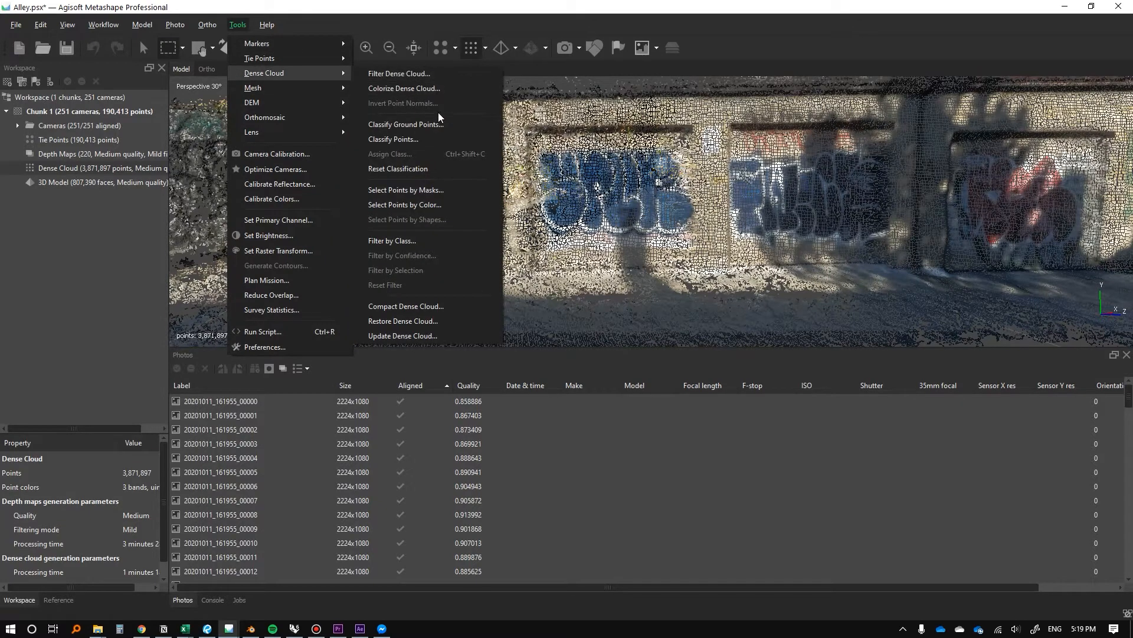
pyautogui.click(399, 74)
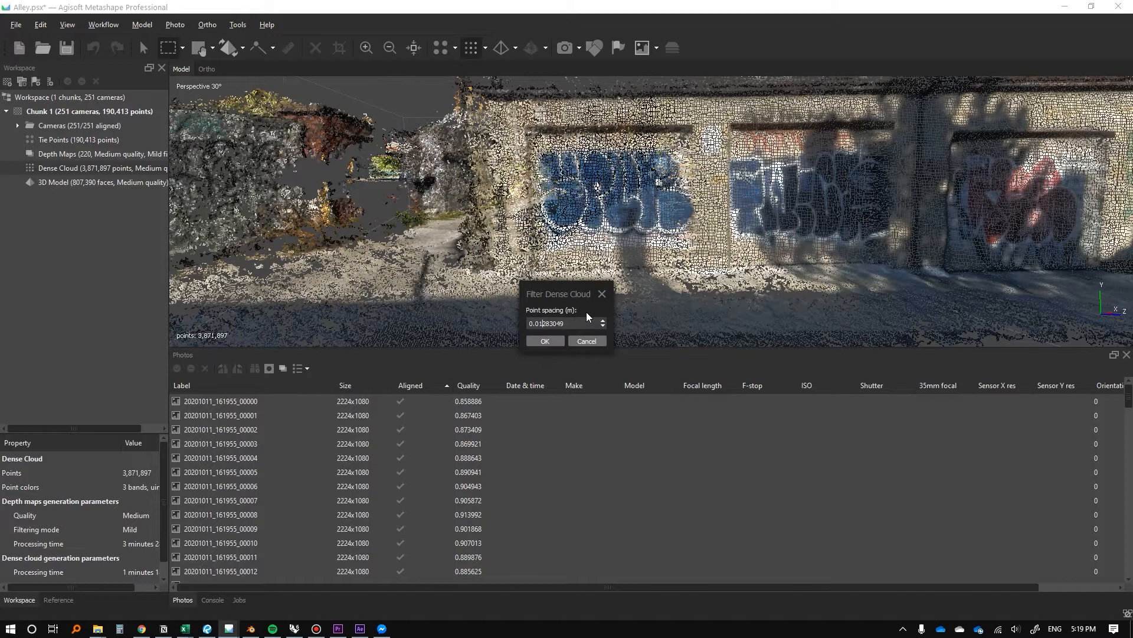
pyautogui.write('0.010')
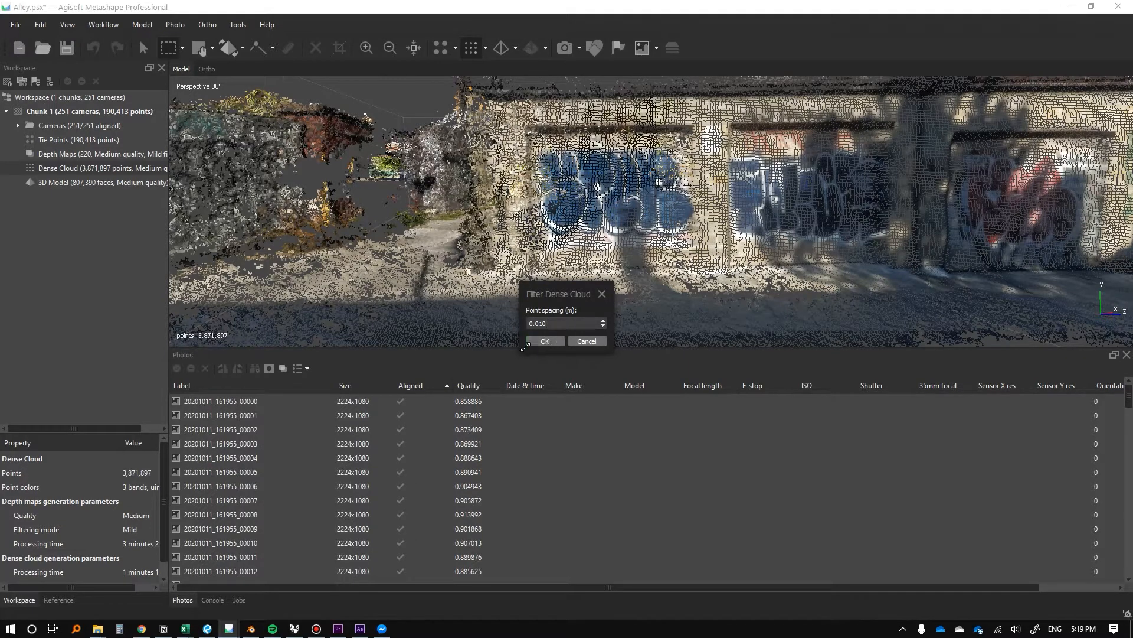
pyautogui.click(545, 340)
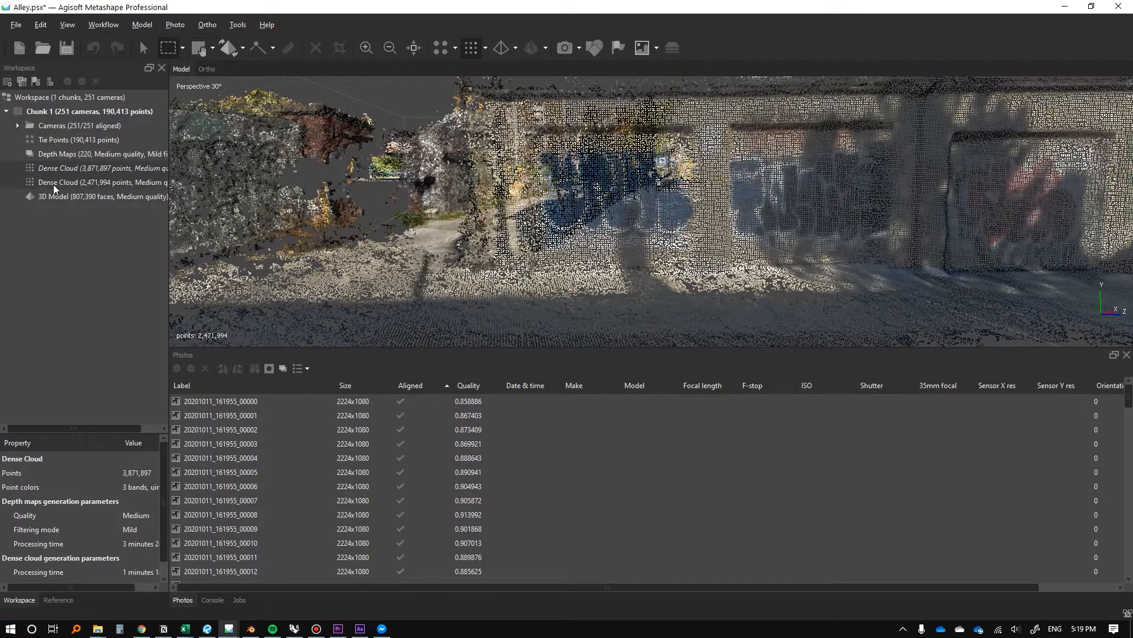
# Reselect the 2,471,994-point cloud and export its points to the Desktop as laneway4
pyautogui.click(86, 168)
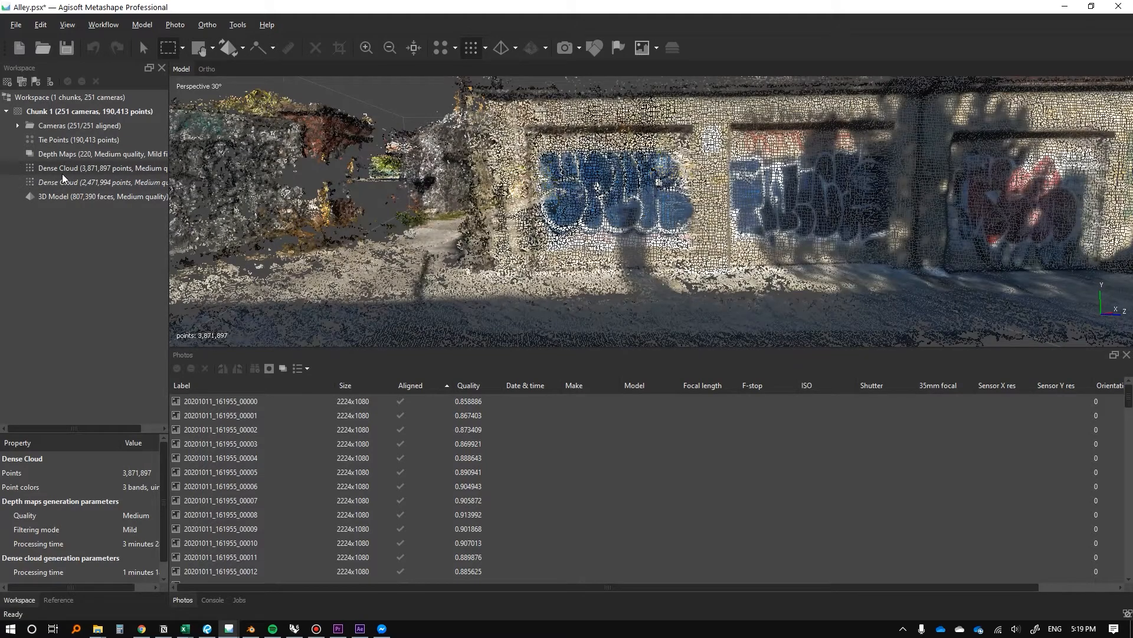
pyautogui.click(15, 24)
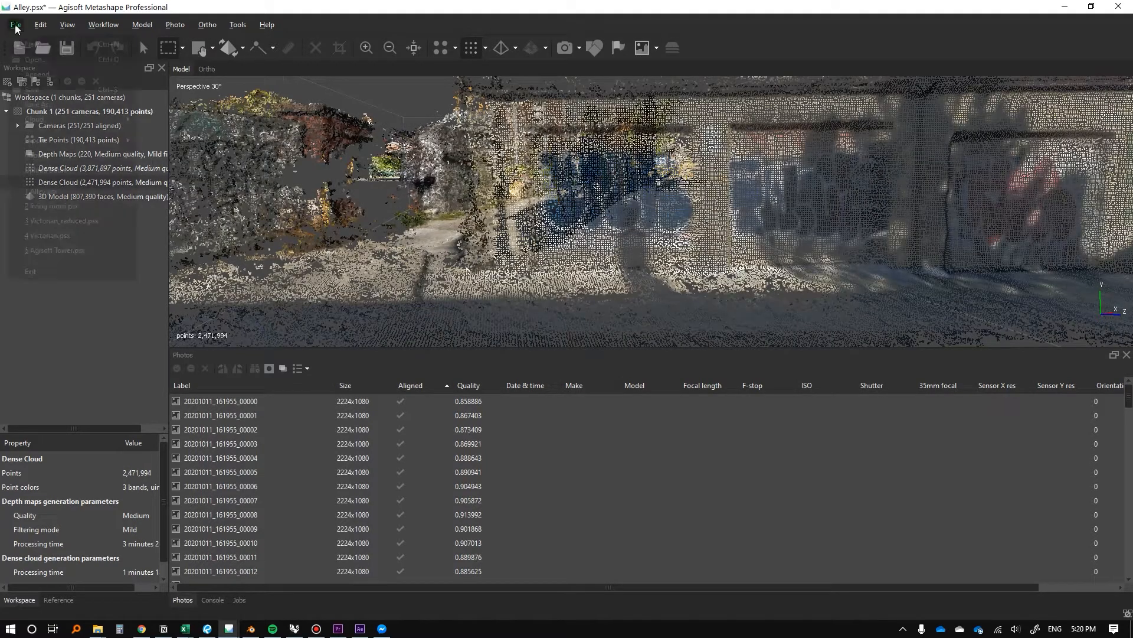
pyautogui.click(14, 24)
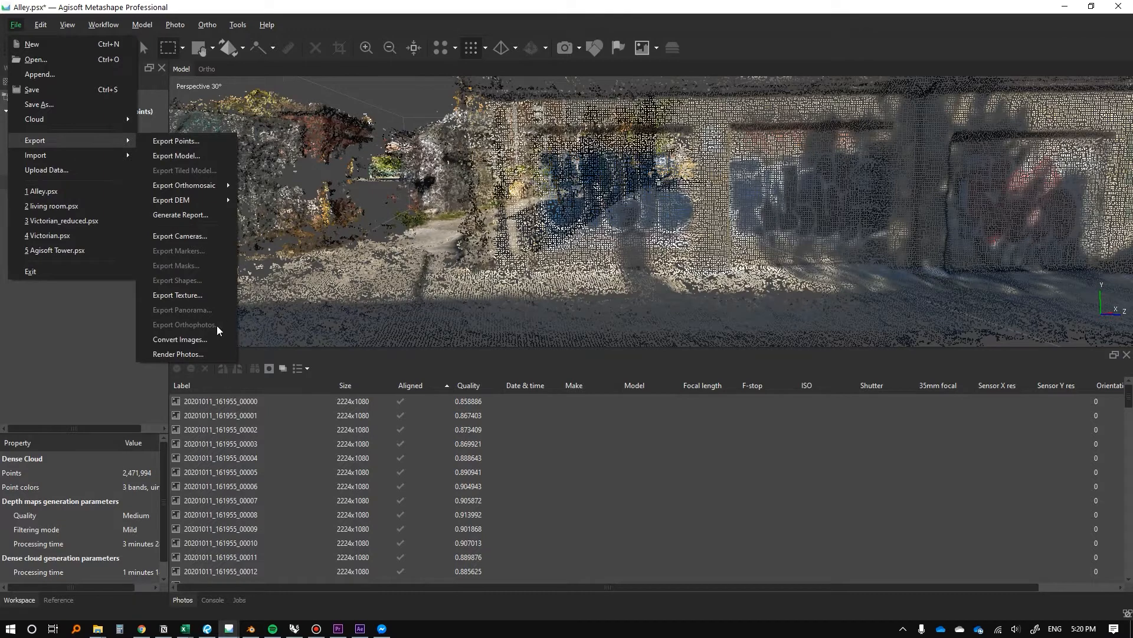
pyautogui.moveTo(179, 338)
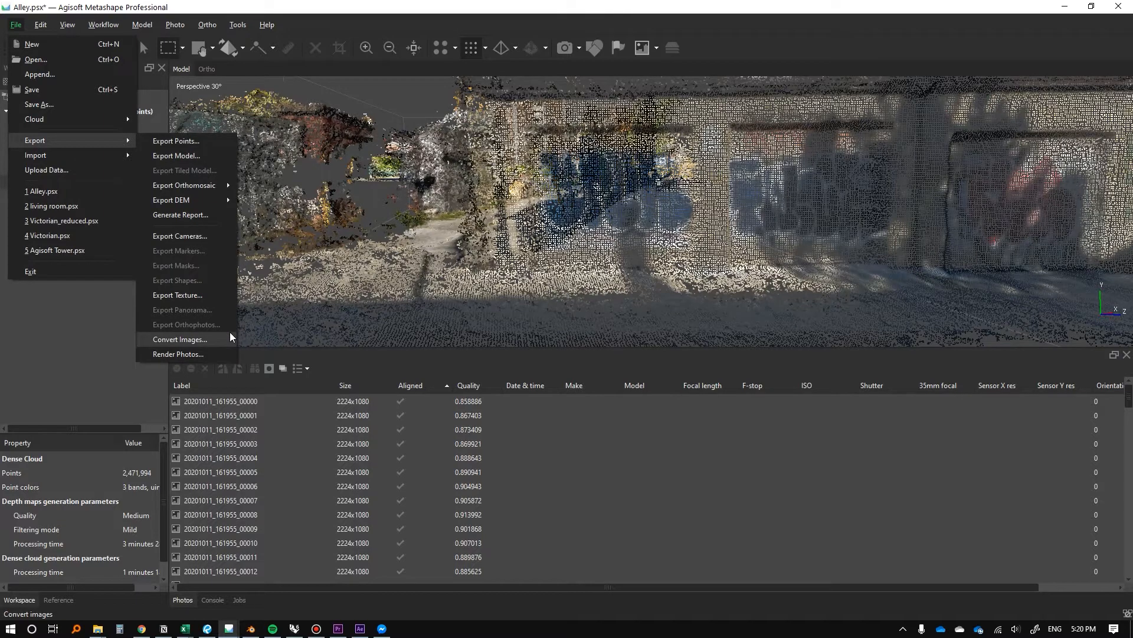
pyautogui.click(174, 141)
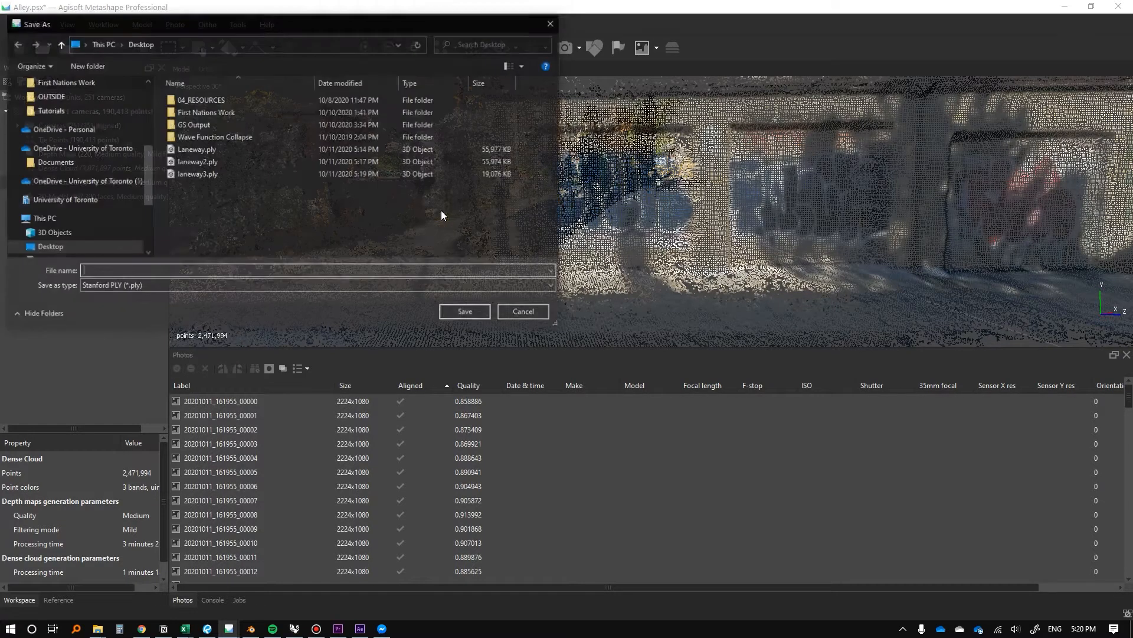
pyautogui.write('lane')
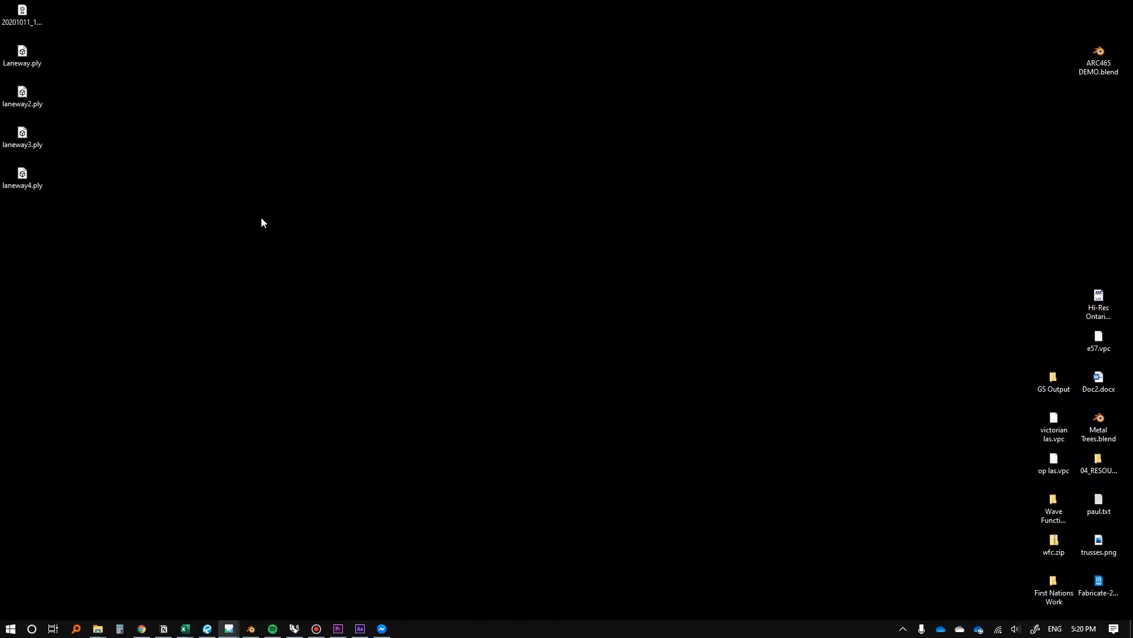
# Check laneway4.ply on the desktop, then return to the Metashape Alley project
pyautogui.rightClick(23, 174)
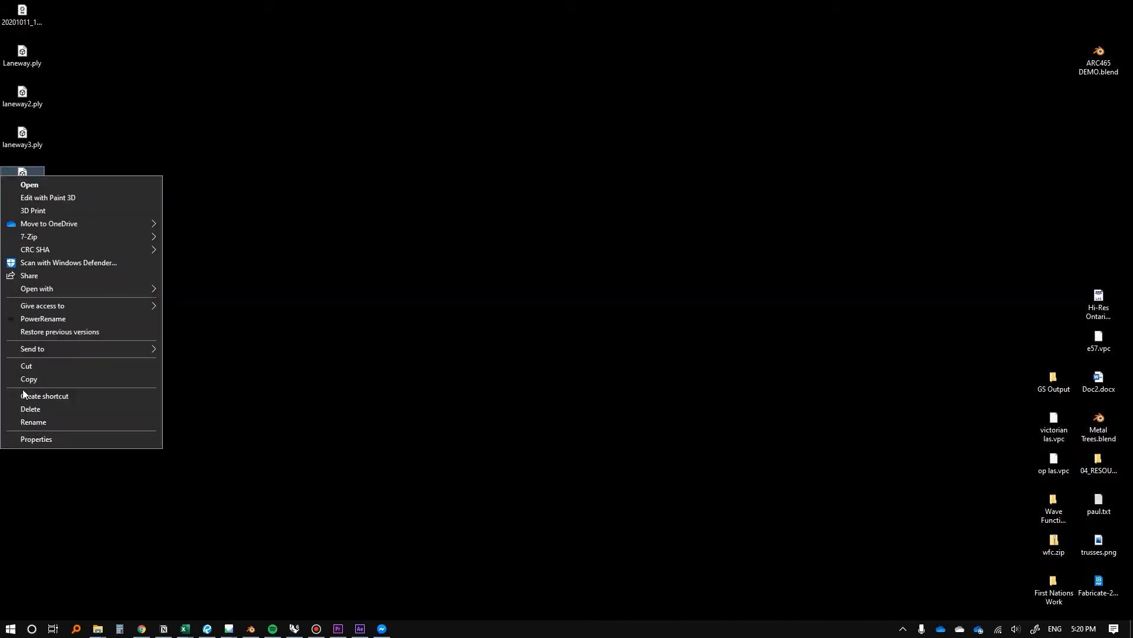
pyautogui.click(35, 438)
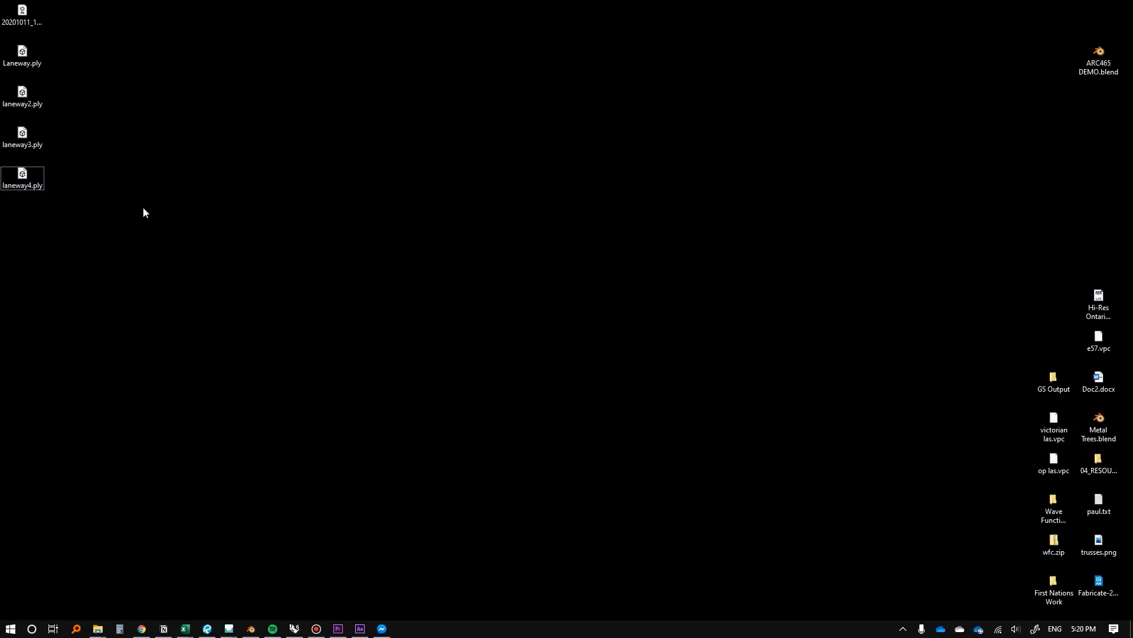
pyautogui.click(23, 56)
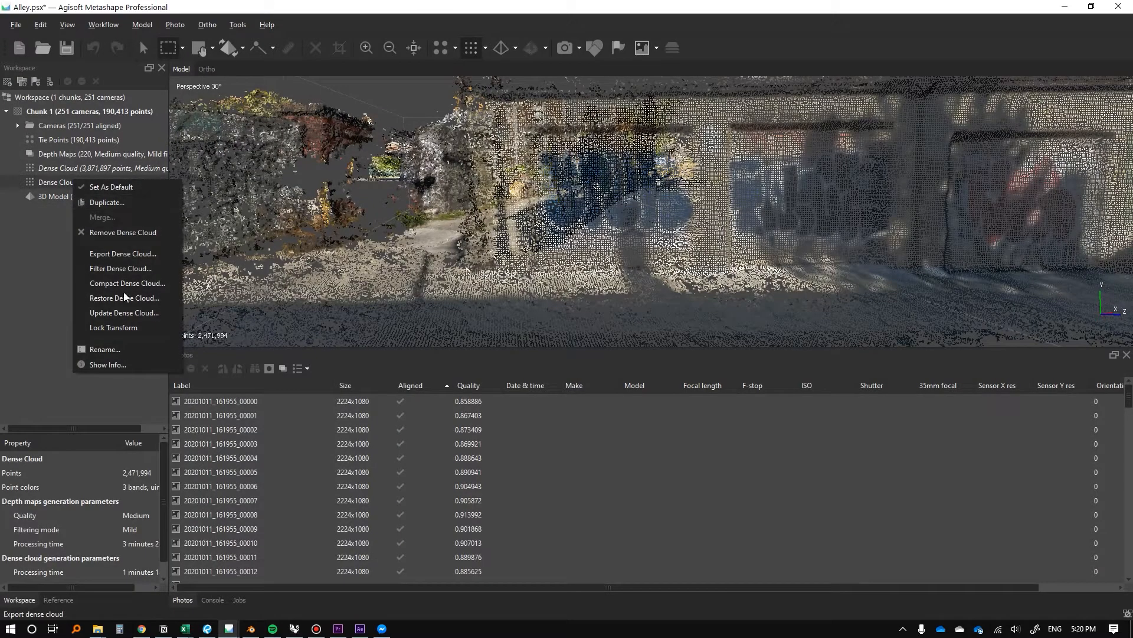
pyautogui.moveTo(123, 232)
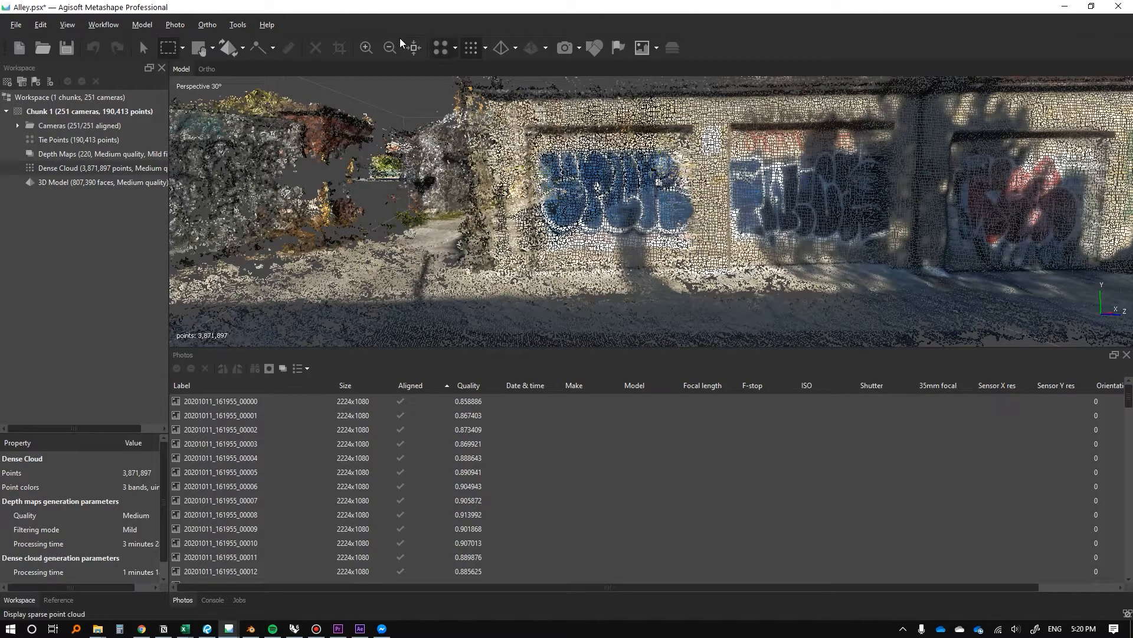
# Filter the 3,871,897-point cloud with 0.0085 m spacing, producing about 3.12 million points
pyautogui.click(237, 24)
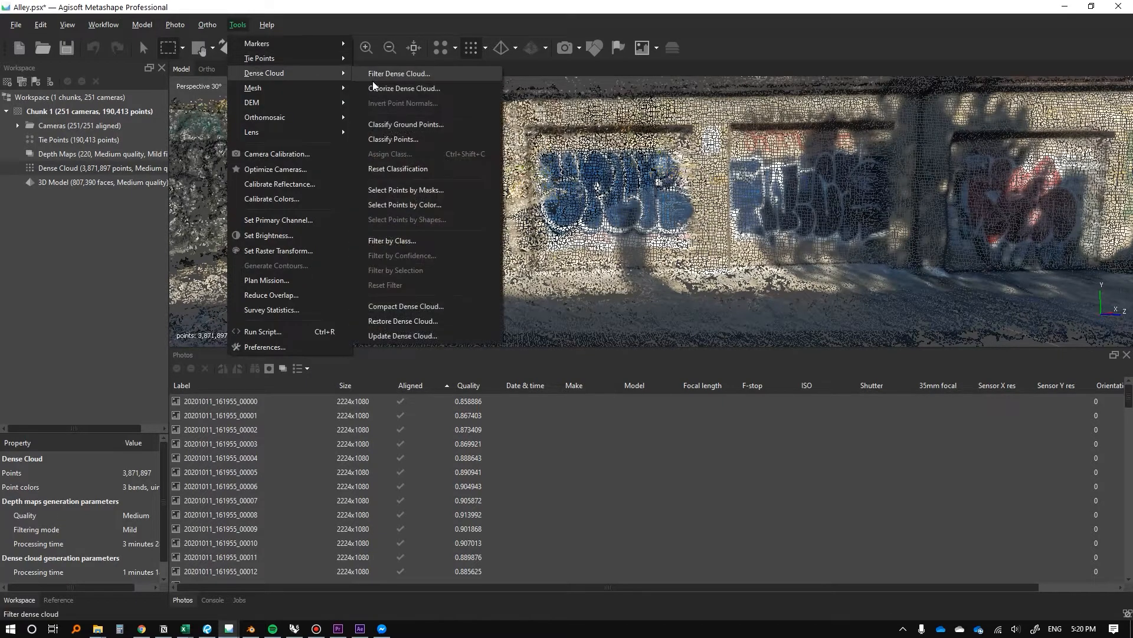
pyautogui.click(398, 73)
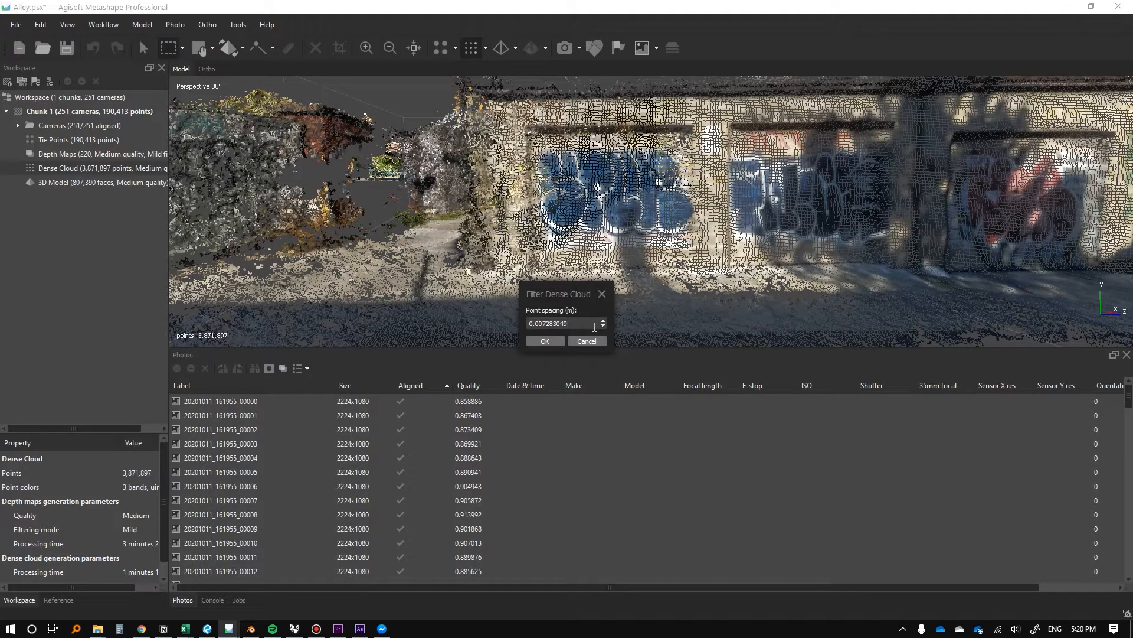
pyautogui.write('0.01')
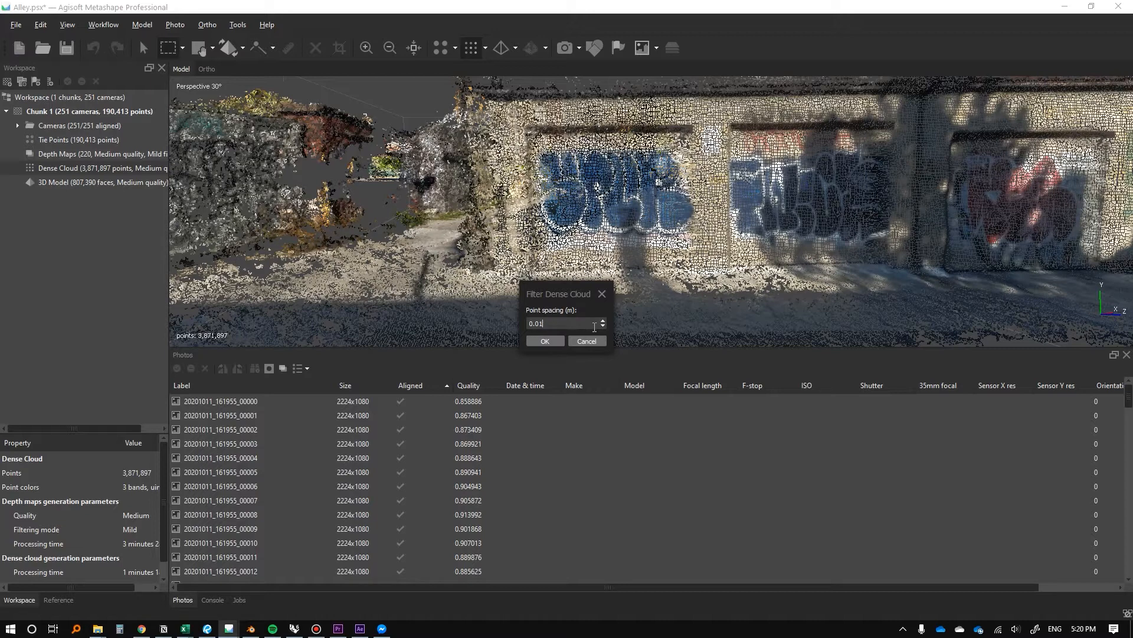
pyautogui.write('0.0185')
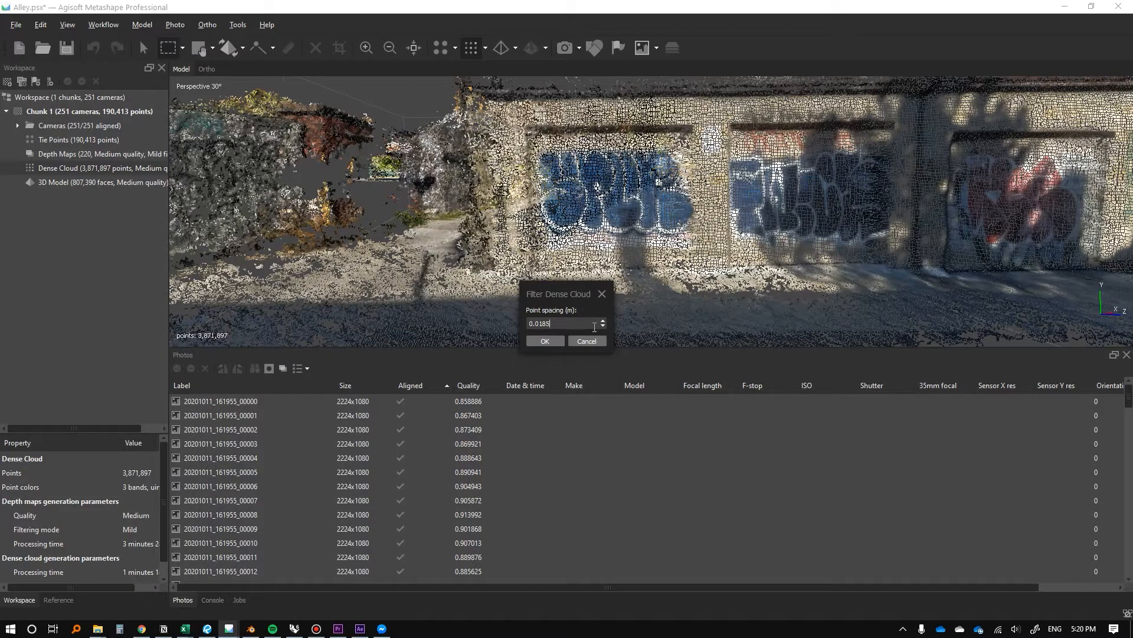
pyautogui.write('0.0085')
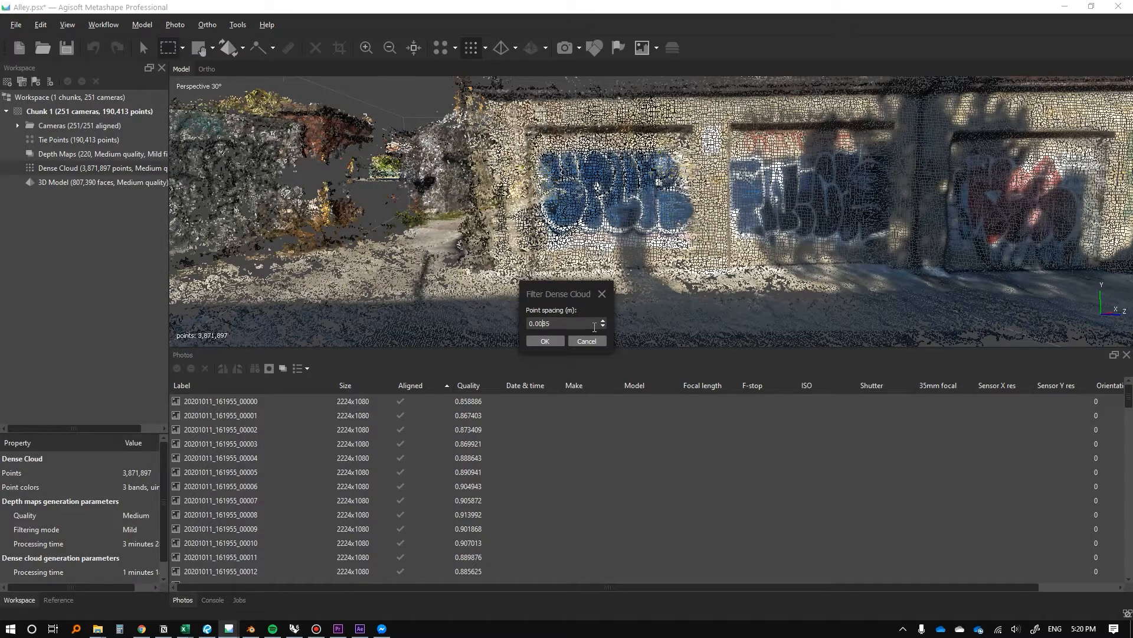
pyautogui.click(586, 340)
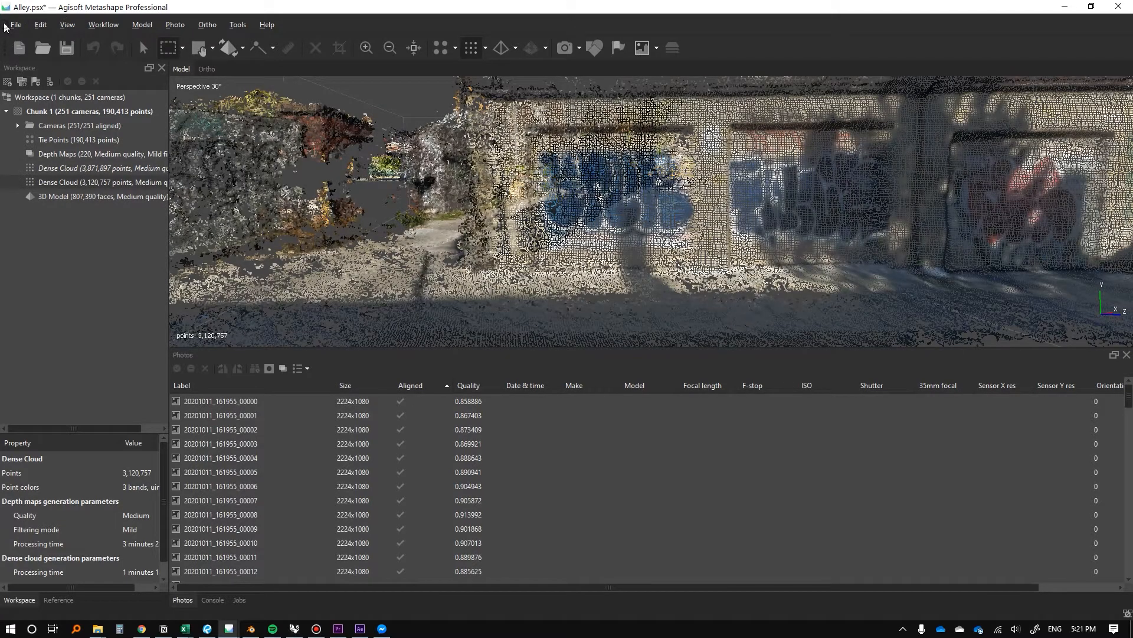
# Export the 3.12-million-point cloud with point colours as a Stanford PLY named Laneway
pyautogui.click(14, 23)
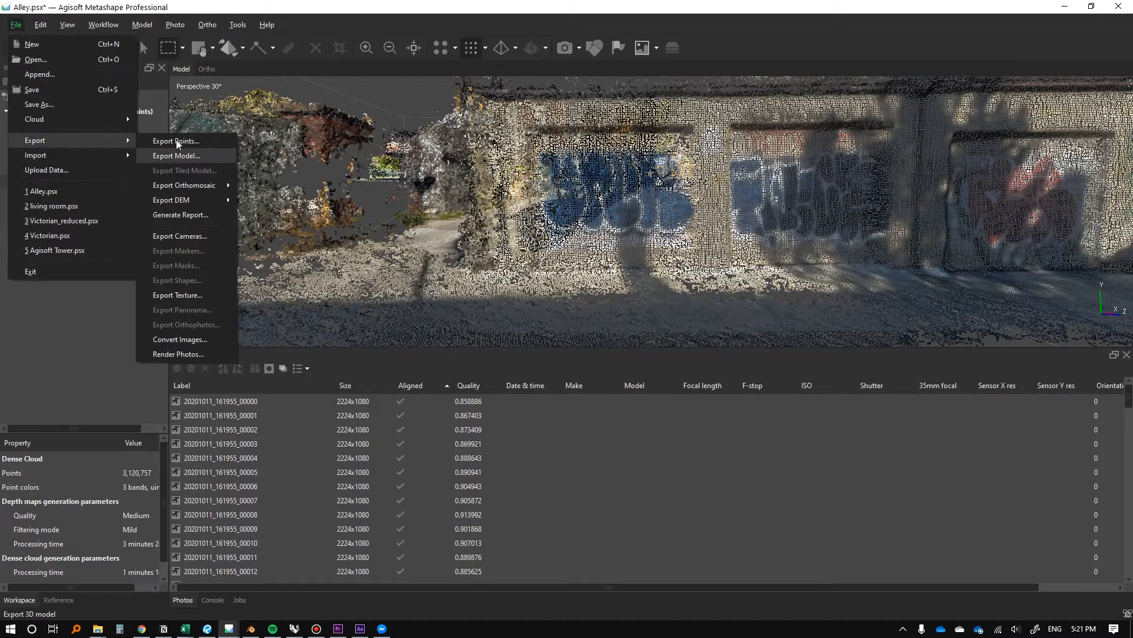
pyautogui.click(174, 142)
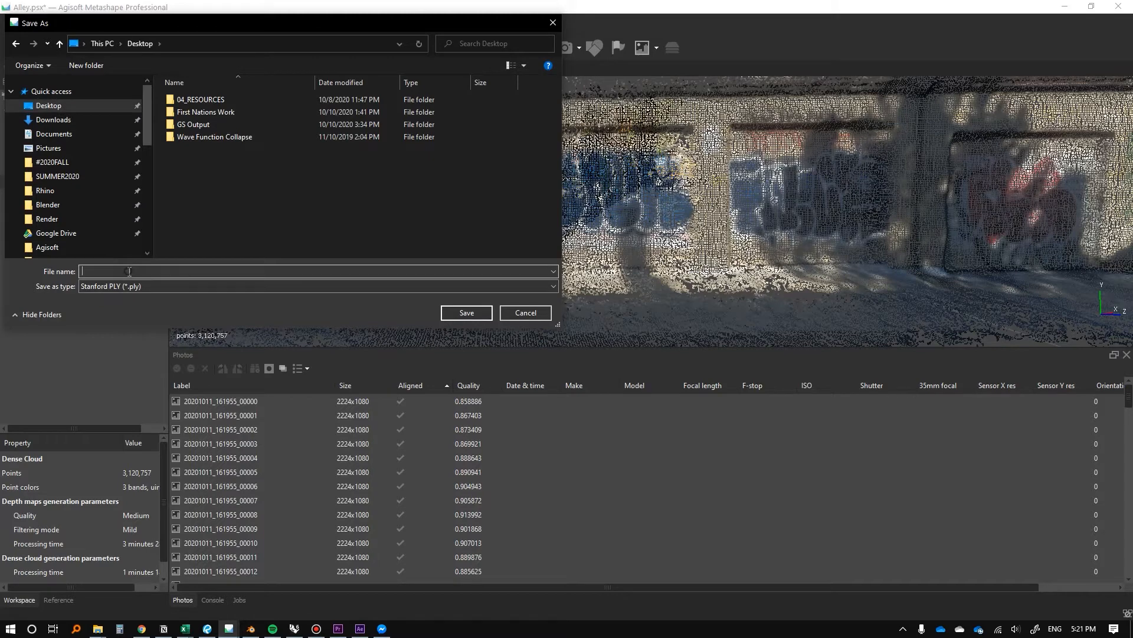
pyautogui.write('Laneway')
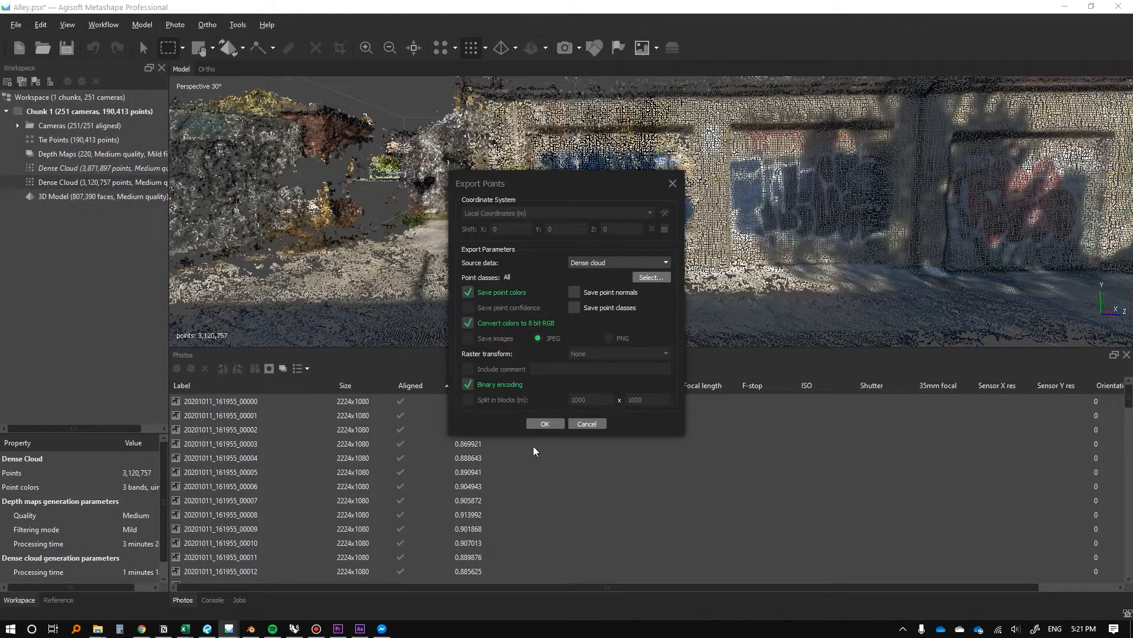
pyautogui.click(544, 423)
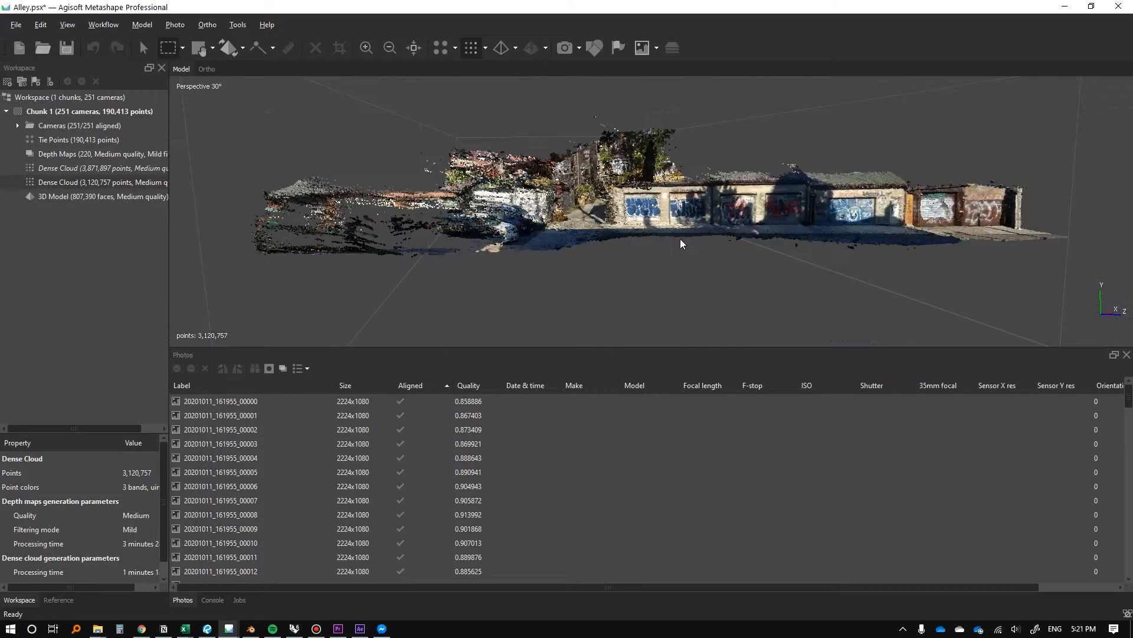
pyautogui.moveTo(679, 244); pyautogui.dragTo(636, 248)
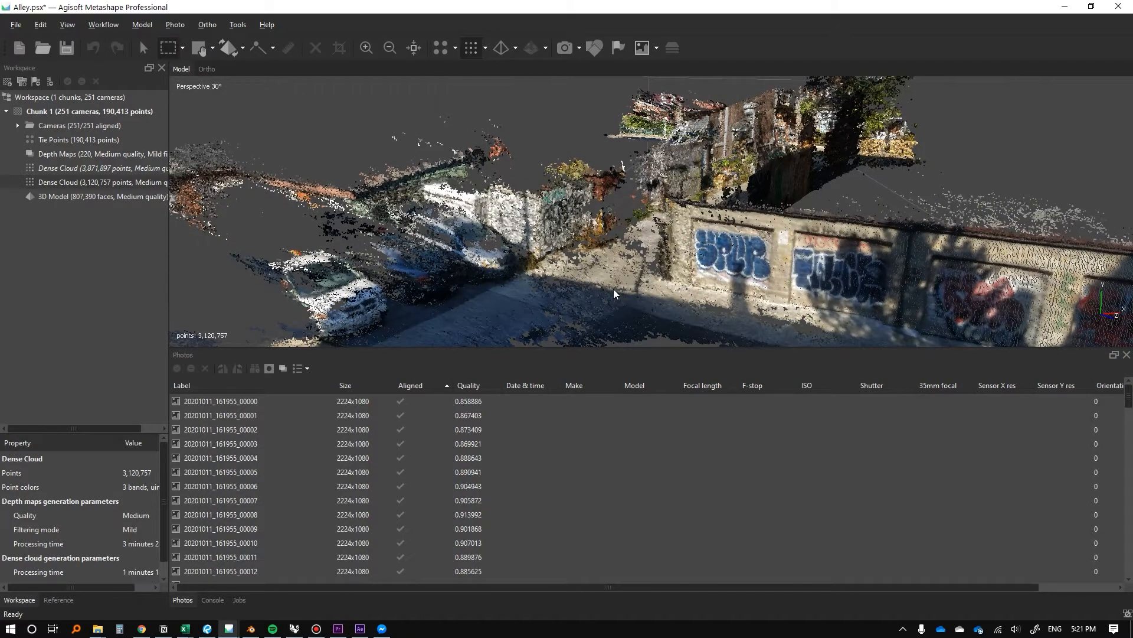
pyautogui.moveTo(522, 106)
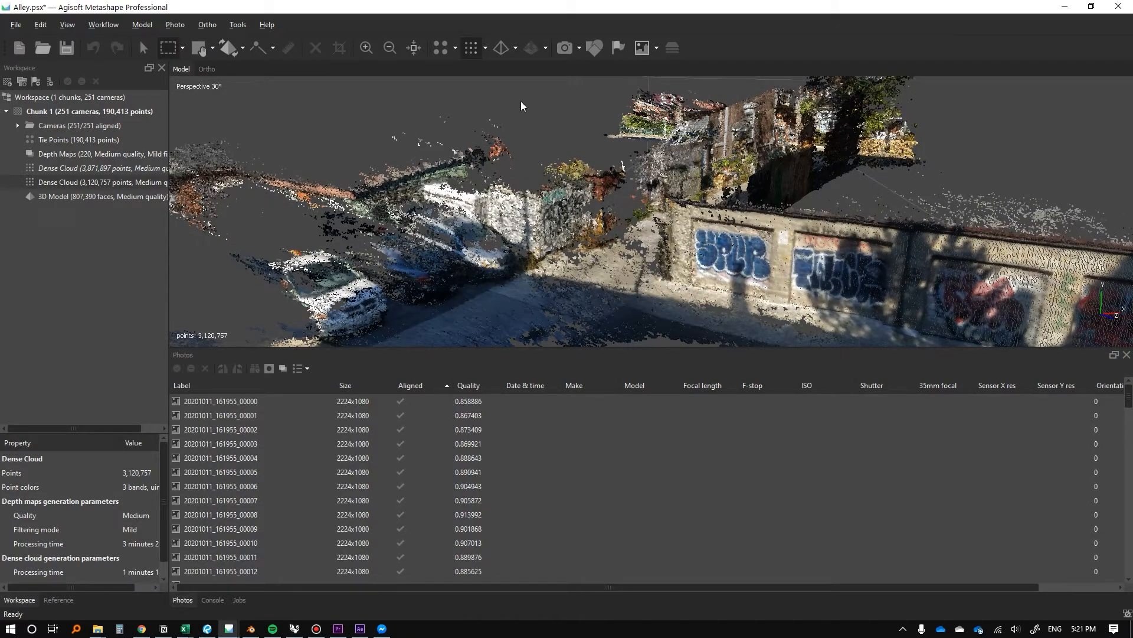
# Glance at the model wireframe, then display the 3,871,897-point dense cloud again
pyautogui.click(499, 48)
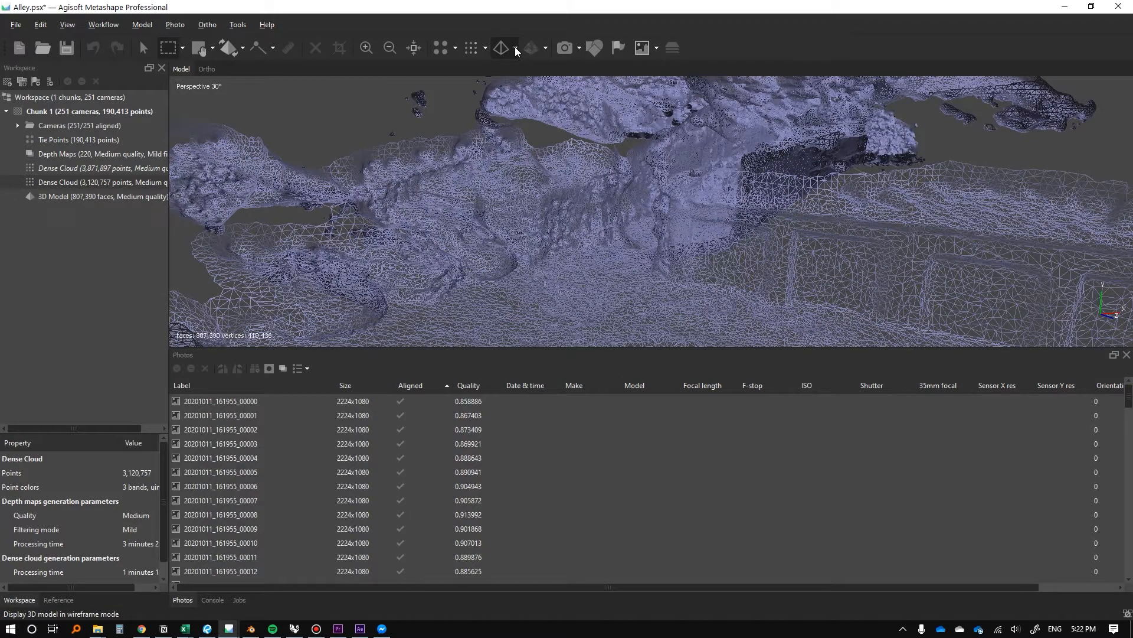
pyautogui.click(499, 48)
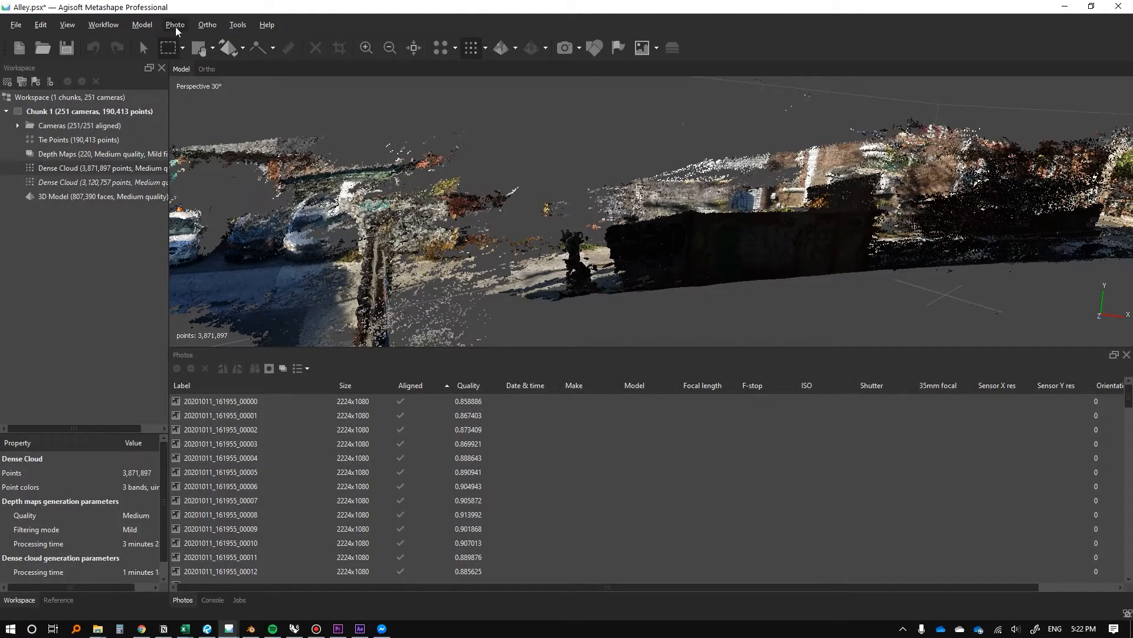
# Build a High face-count 774,378-face mesh from the dense cloud and view it shaded
pyautogui.click(104, 24)
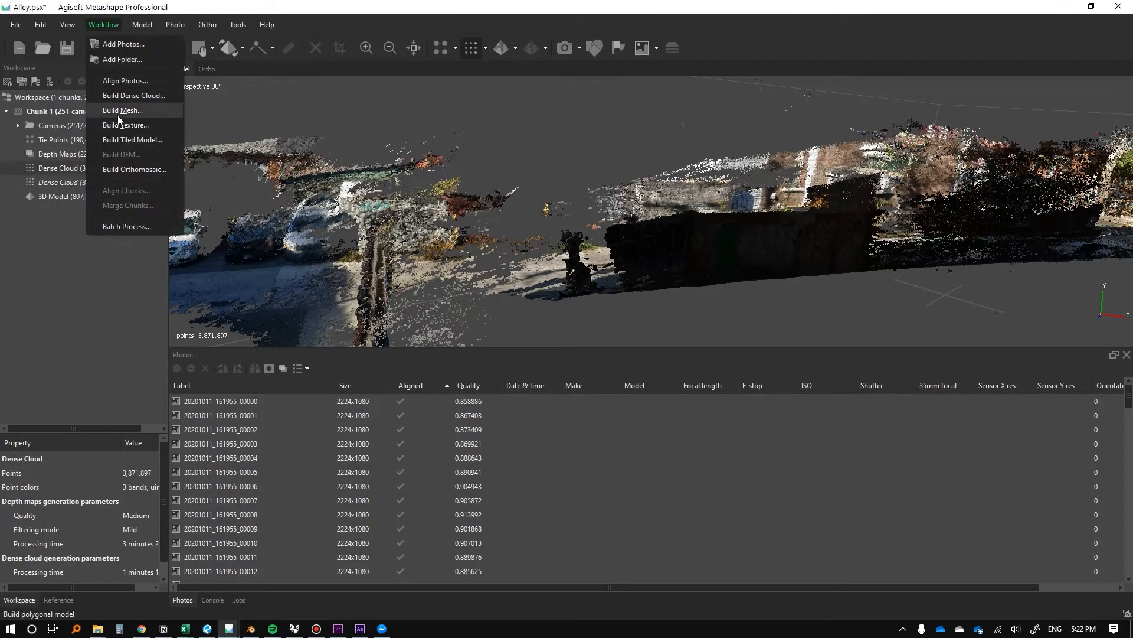
pyautogui.click(121, 110)
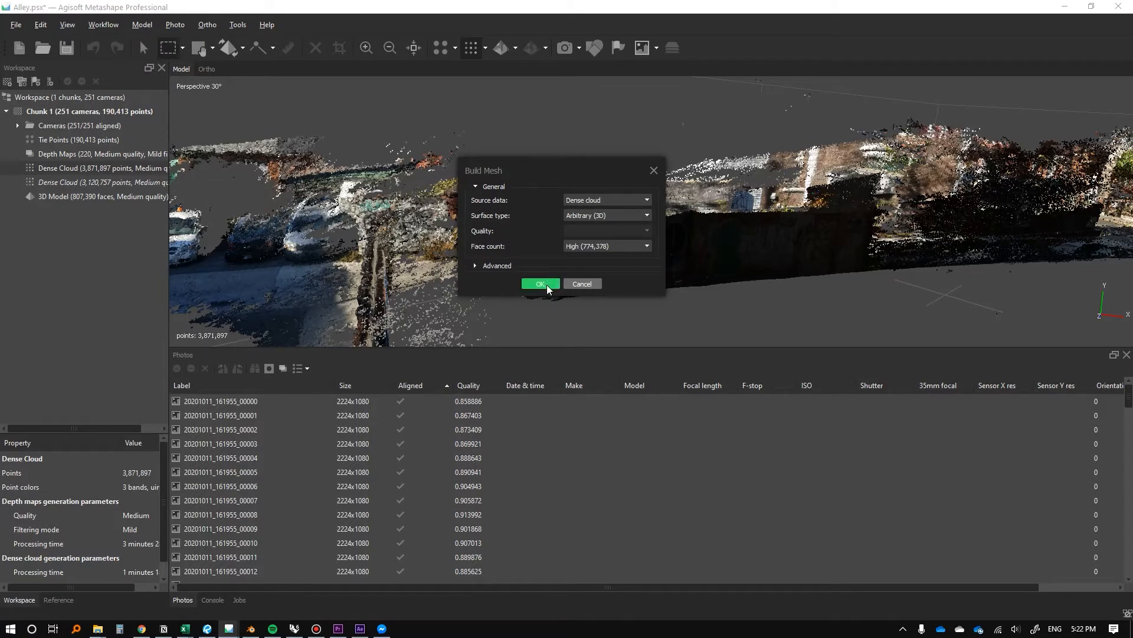
pyautogui.click(539, 283)
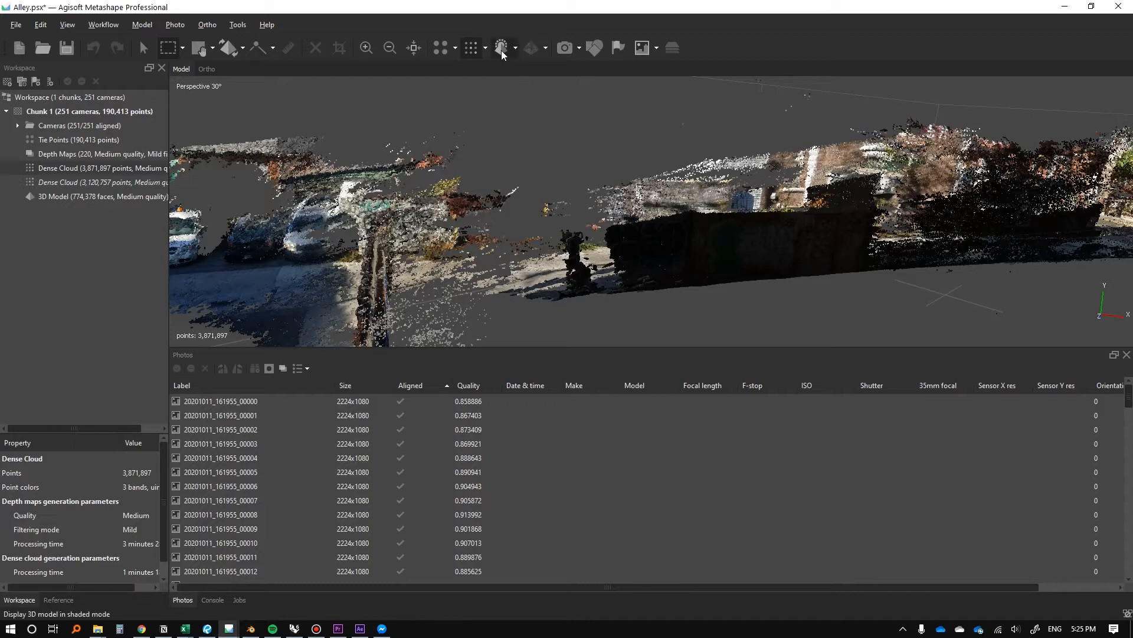
pyautogui.click(500, 48)
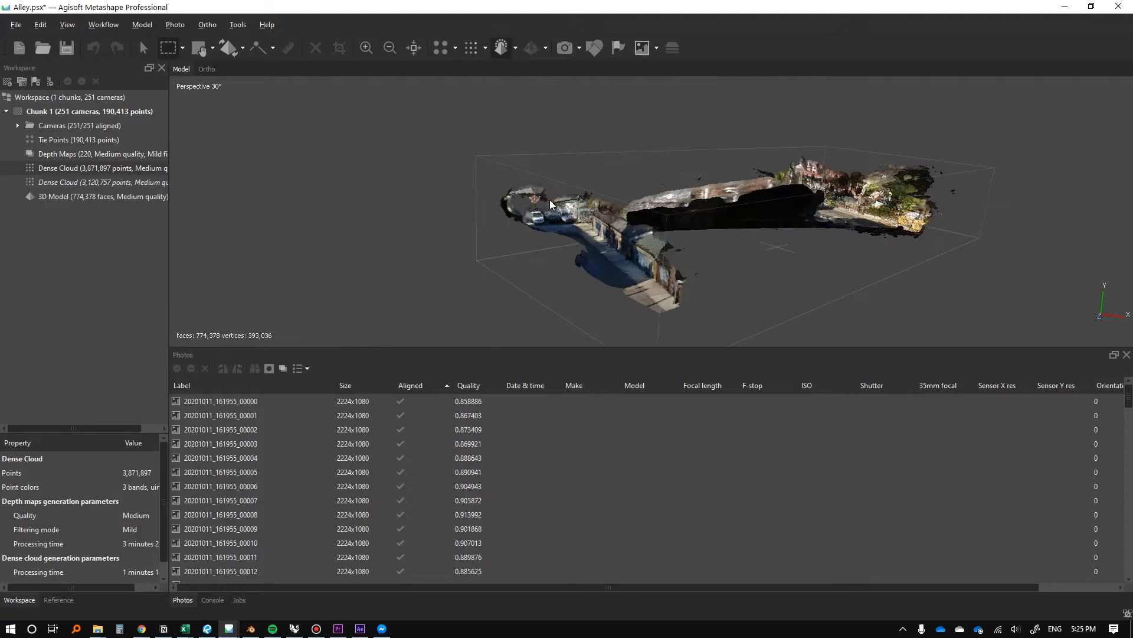
pyautogui.moveTo(550, 205); pyautogui.dragTo(741, 168)
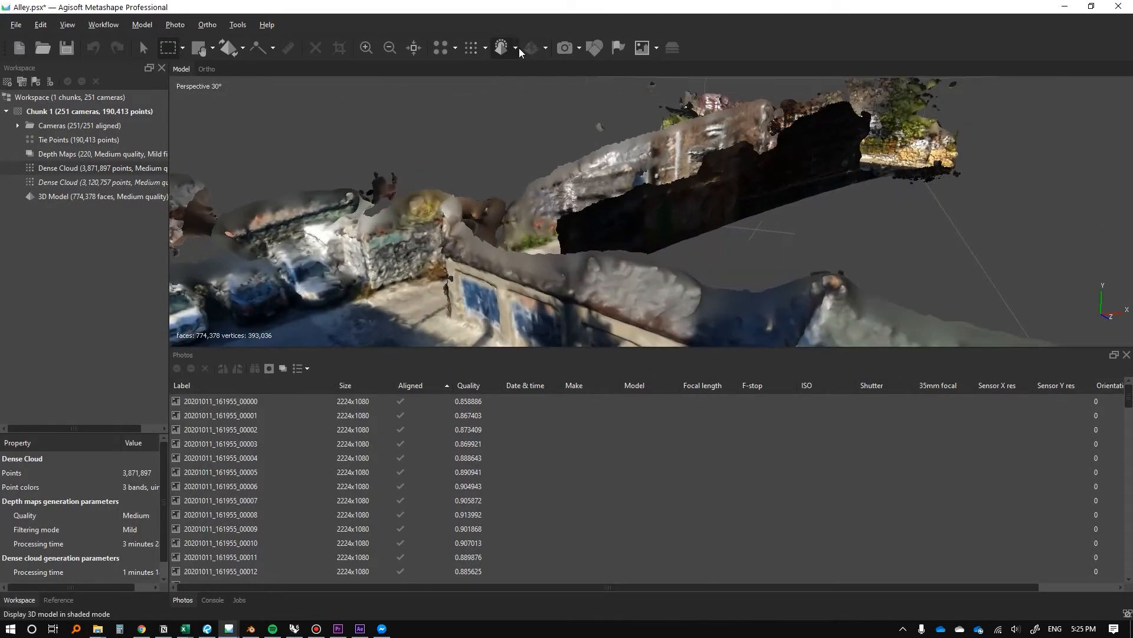
pyautogui.click(515, 53)
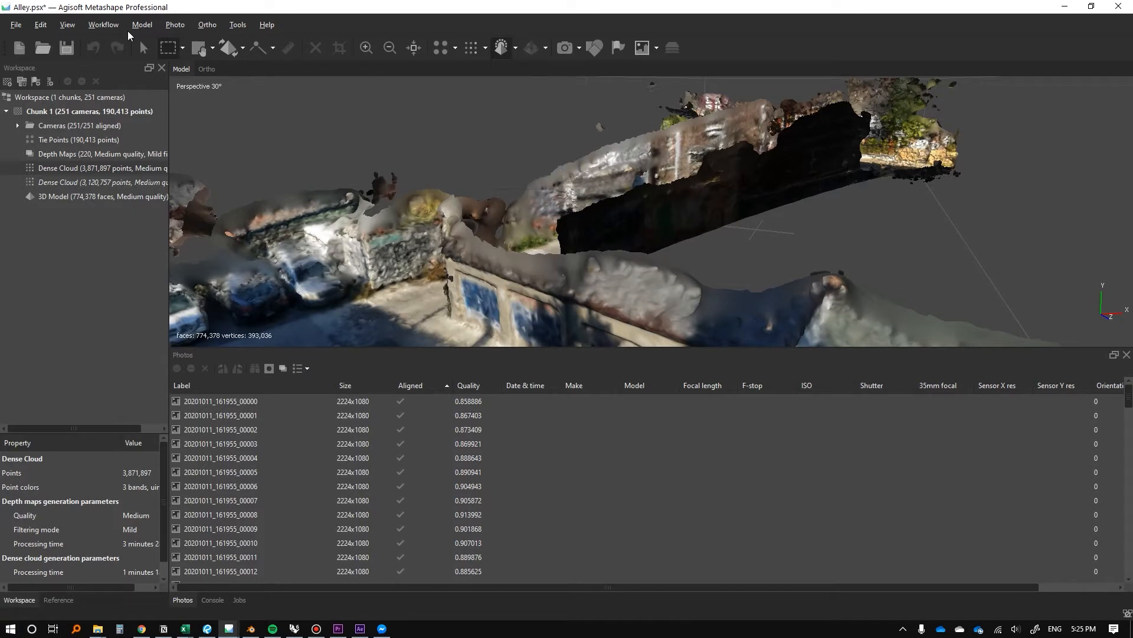
# Build a 4096 diffuse texture from the images with Generic mapping
pyautogui.click(103, 25)
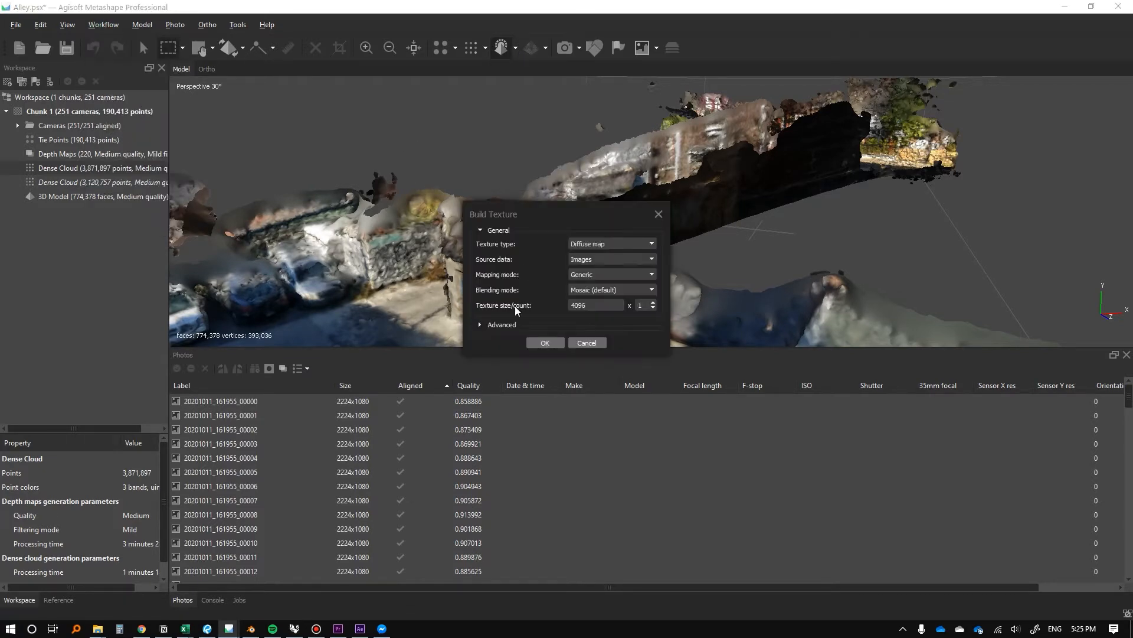
pyautogui.click(544, 342)
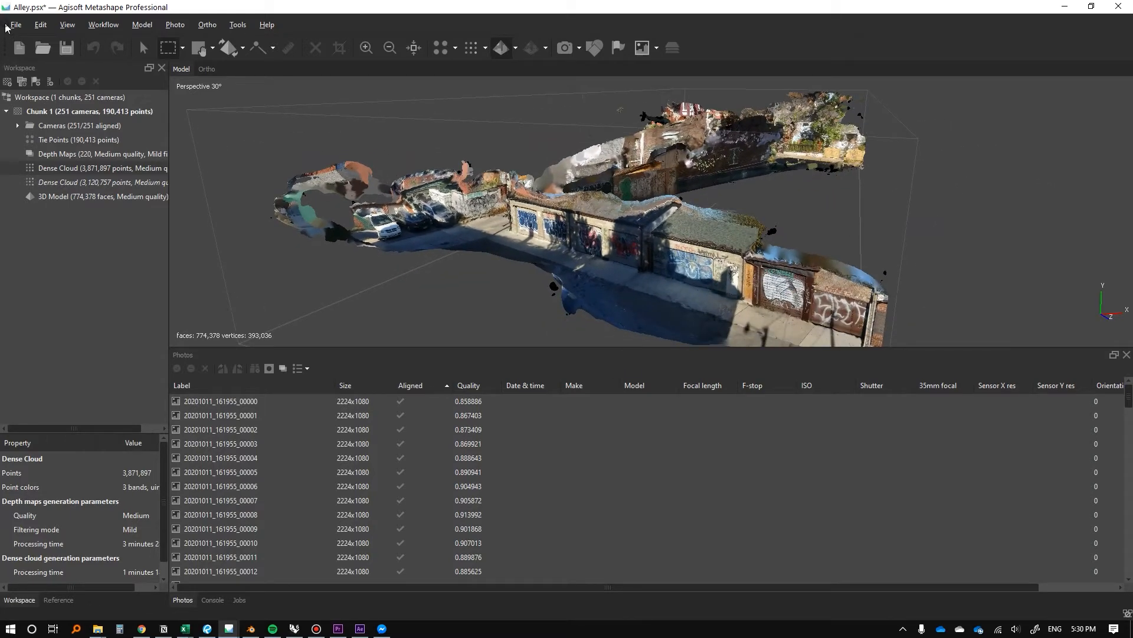
pyautogui.click(14, 24)
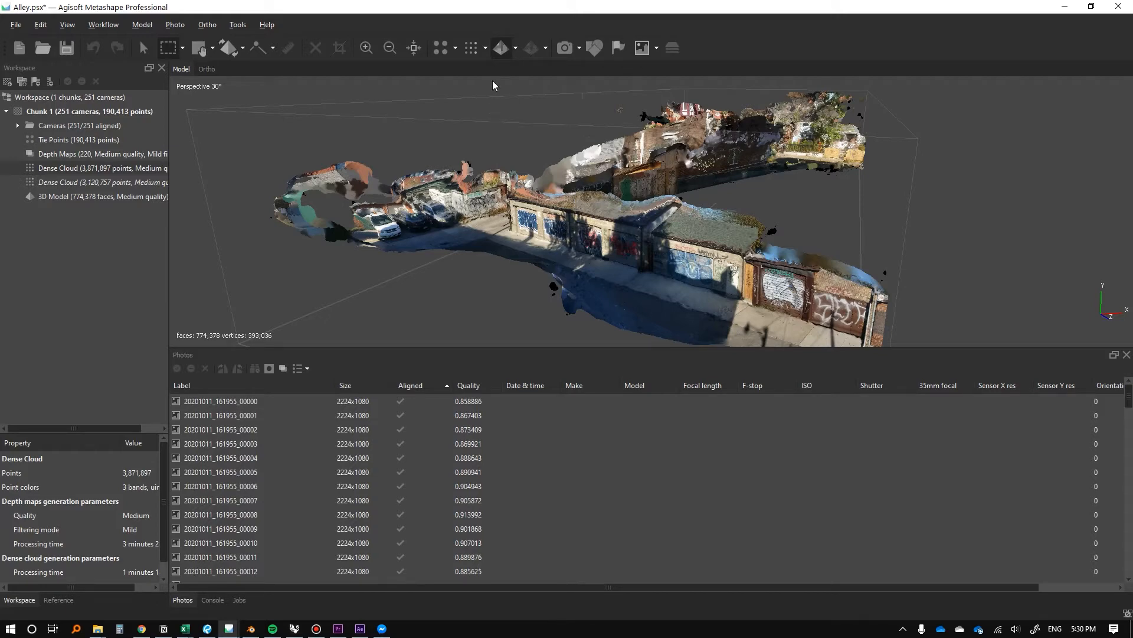
# View the model as a wireframe, then textured, to inspect the graffiti wall
pyautogui.click(500, 48)
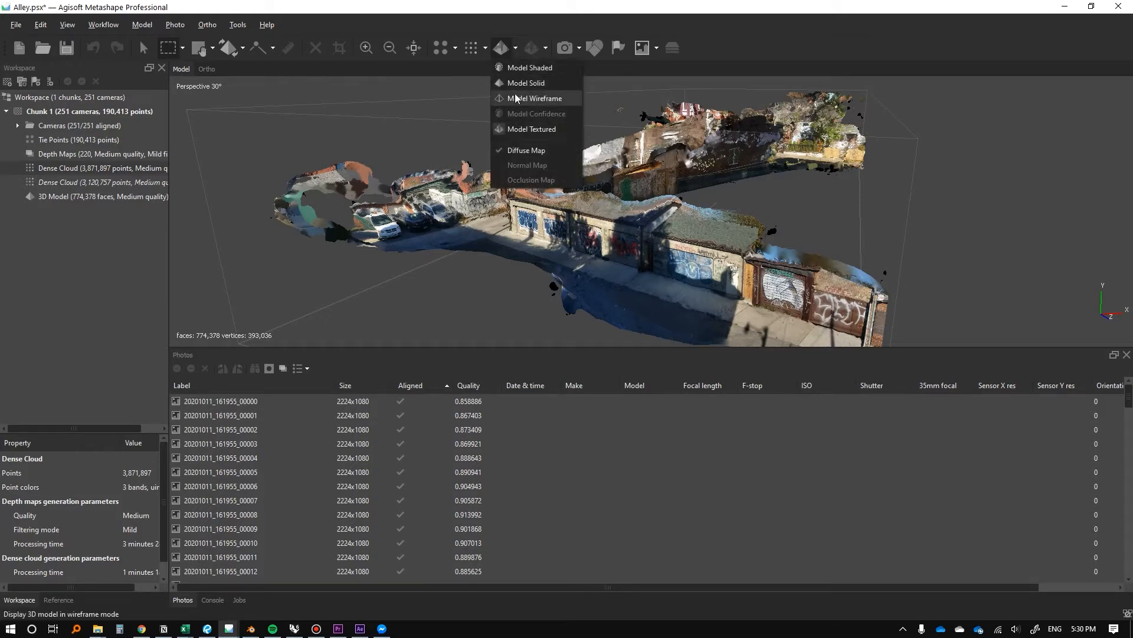
pyautogui.click(534, 98)
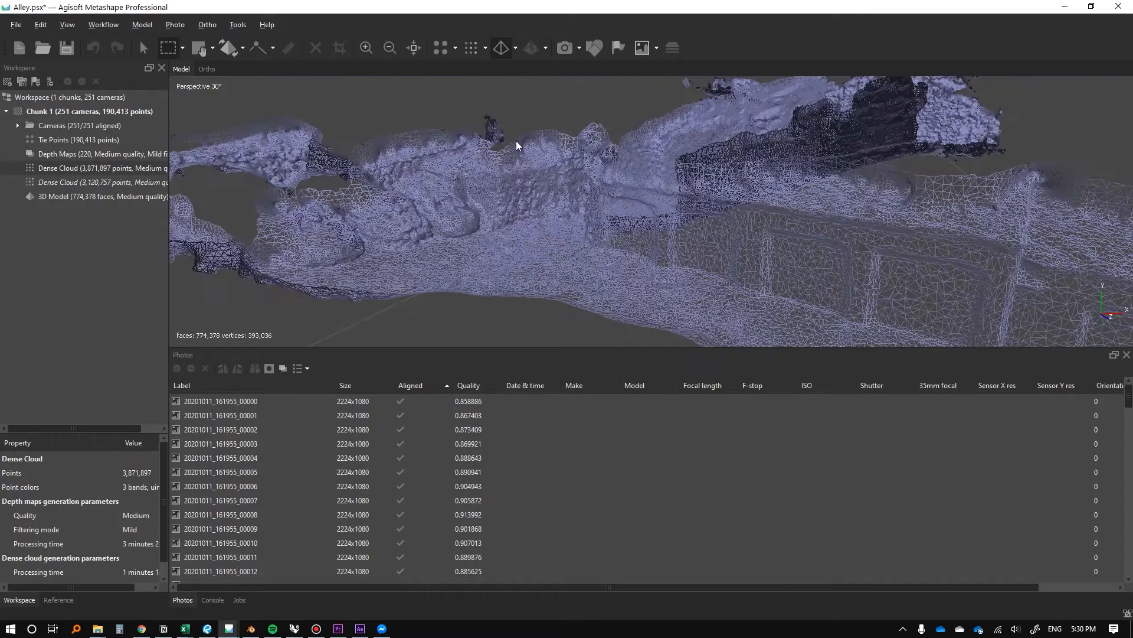
pyautogui.moveTo(501, 47)
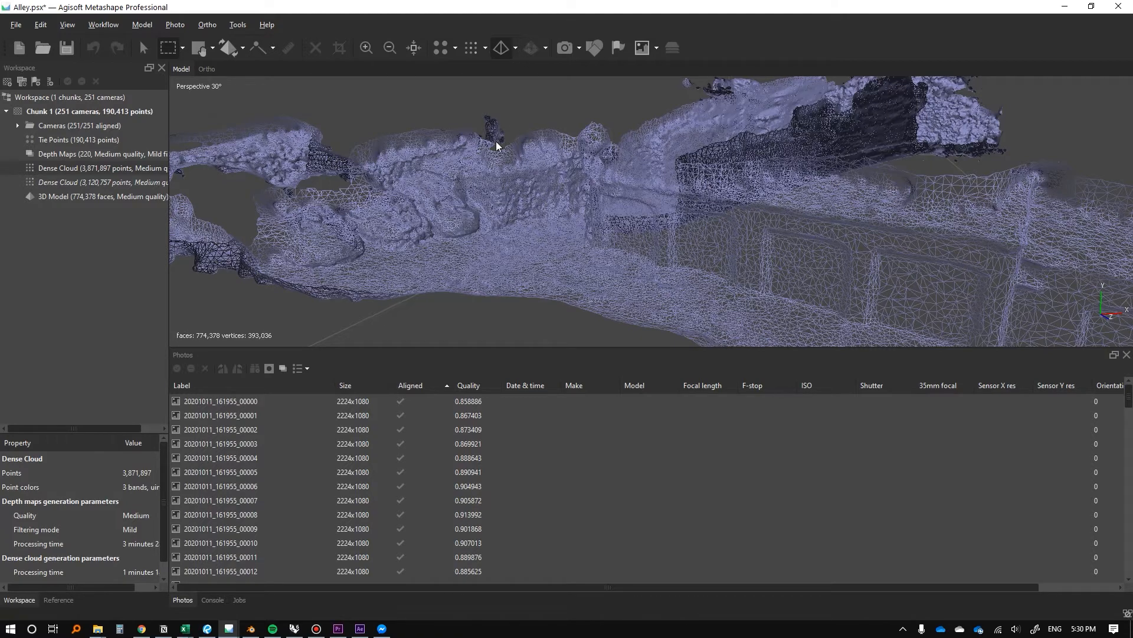
pyautogui.click(511, 48)
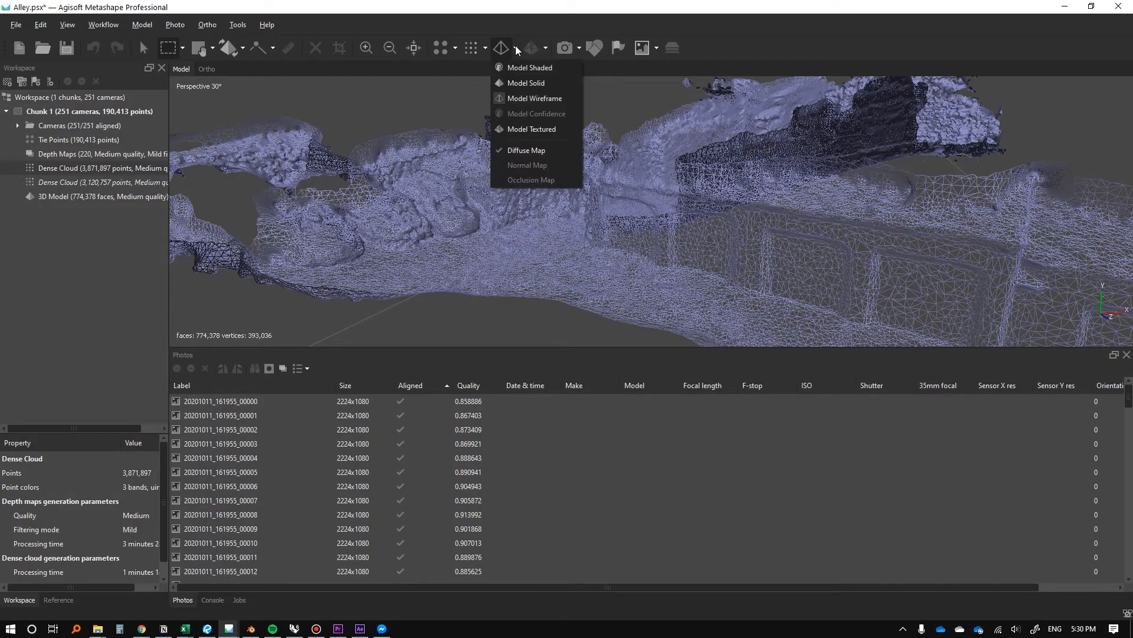
pyautogui.click(532, 129)
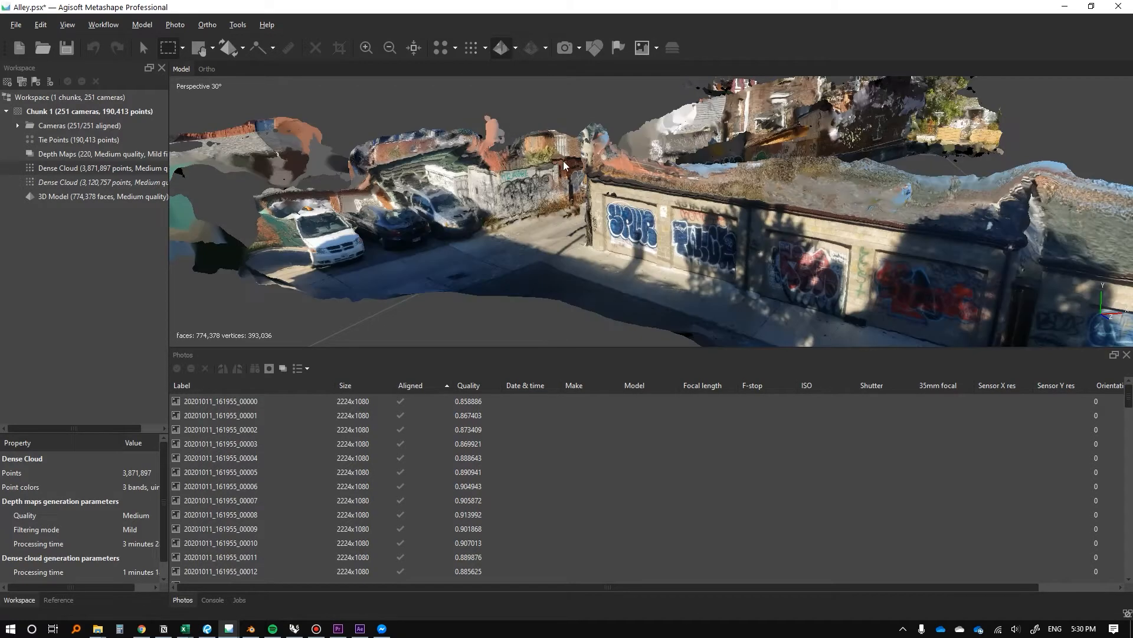
pyautogui.moveTo(564, 166); pyautogui.dragTo(621, 181)
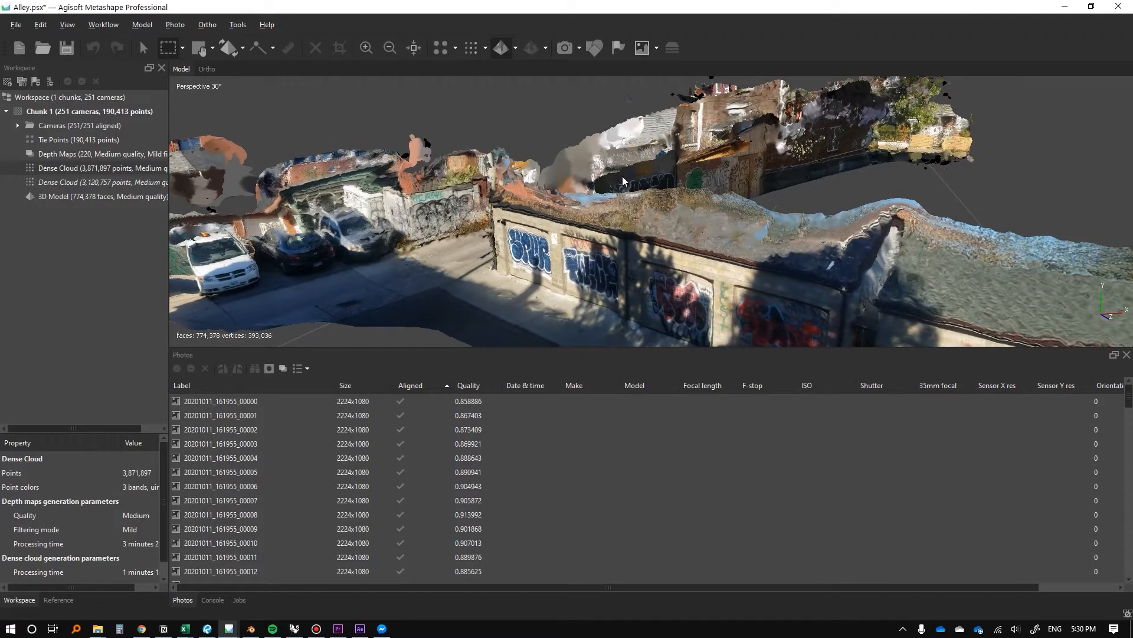
pyautogui.click(237, 23)
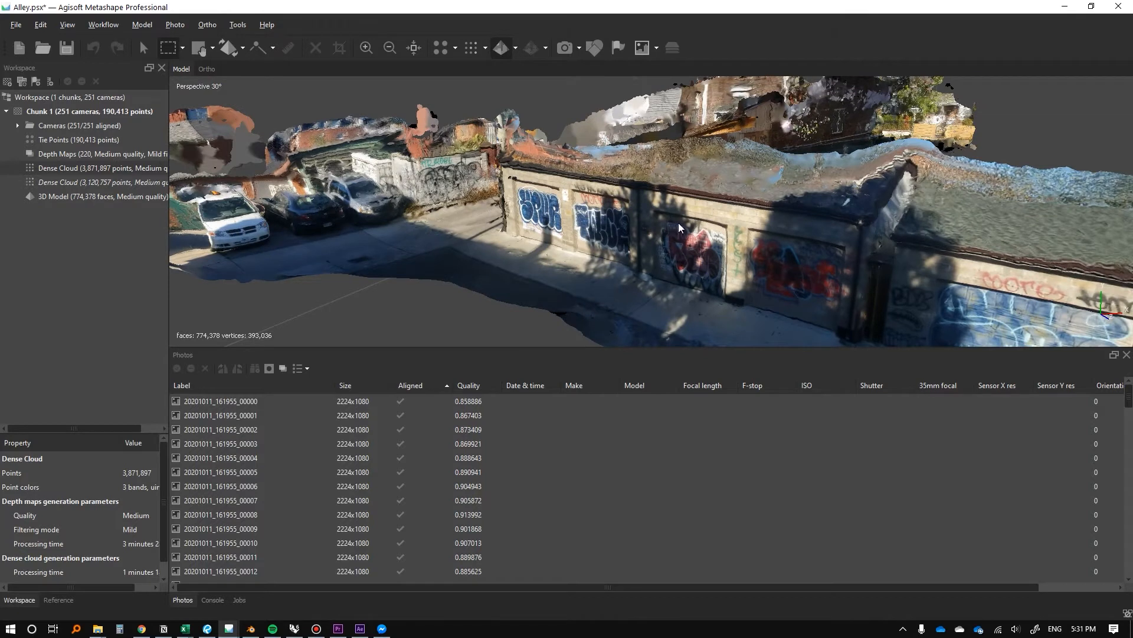
pyautogui.moveTo(773, 199)
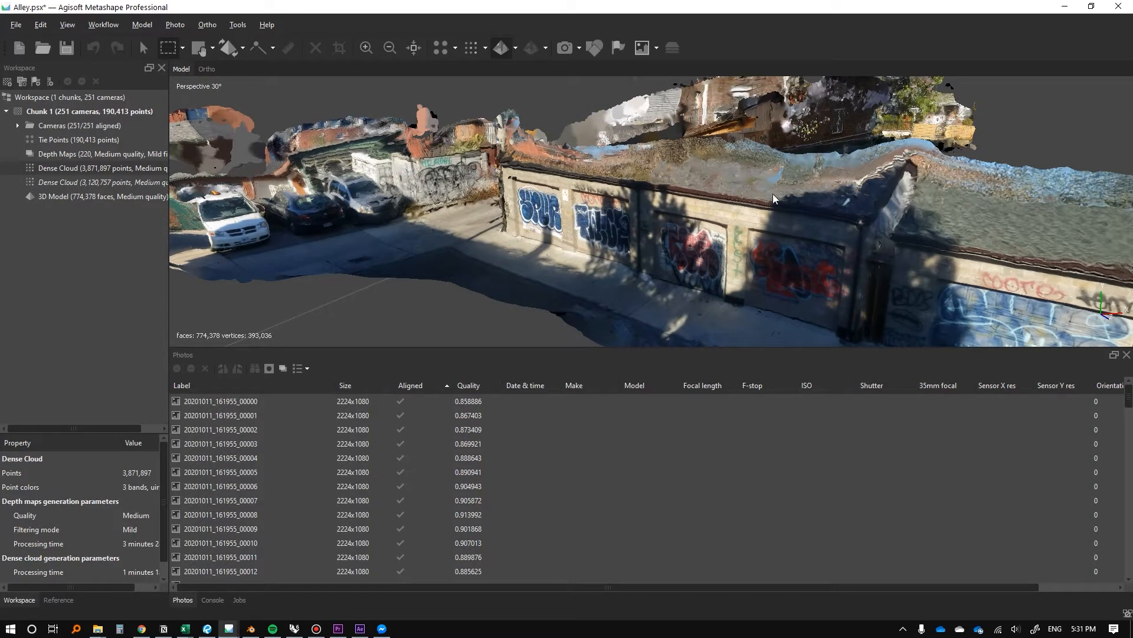
pyautogui.moveTo(454, 137)
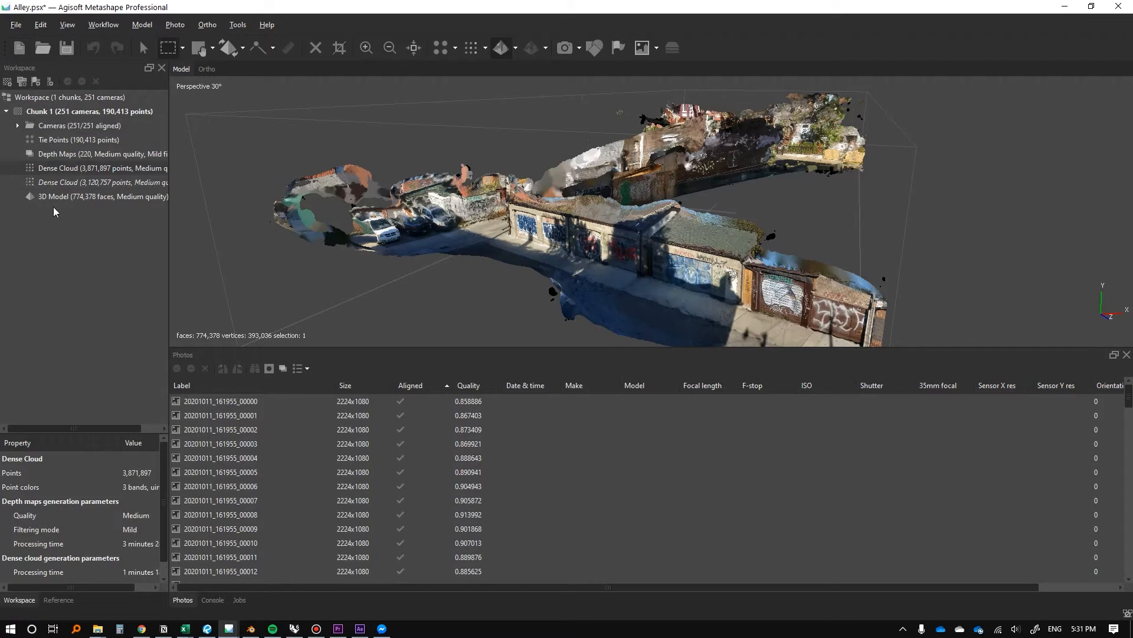
# Save the textured model export as Laneway_Mesh in Autodesk FBX format
pyautogui.click(65, 196)
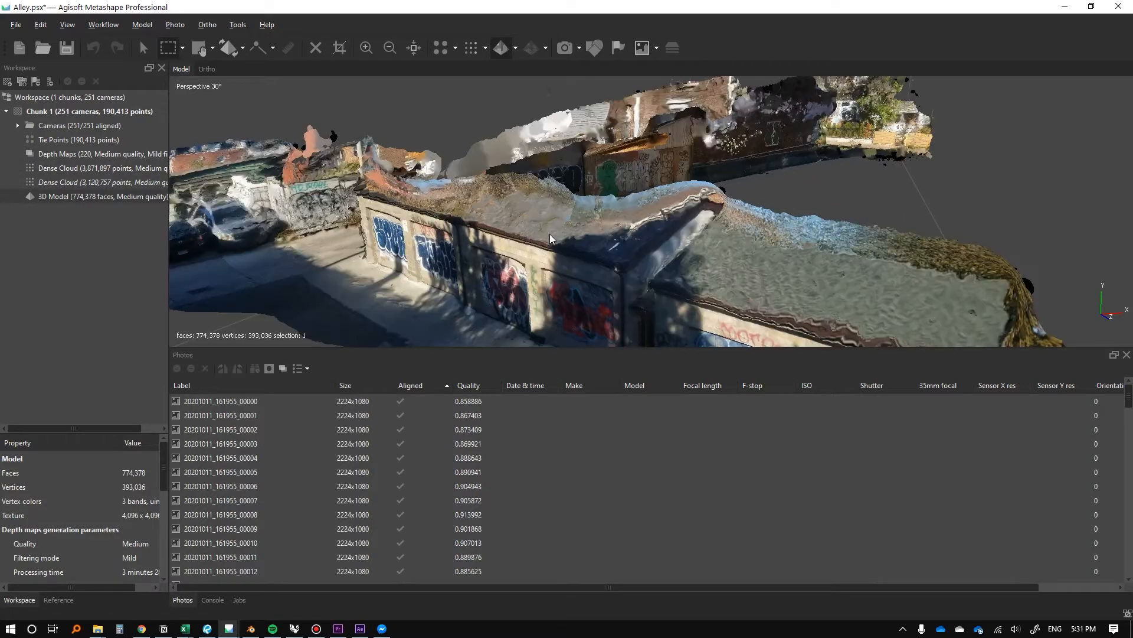
pyautogui.moveTo(549, 238); pyautogui.dragTo(452, 220)
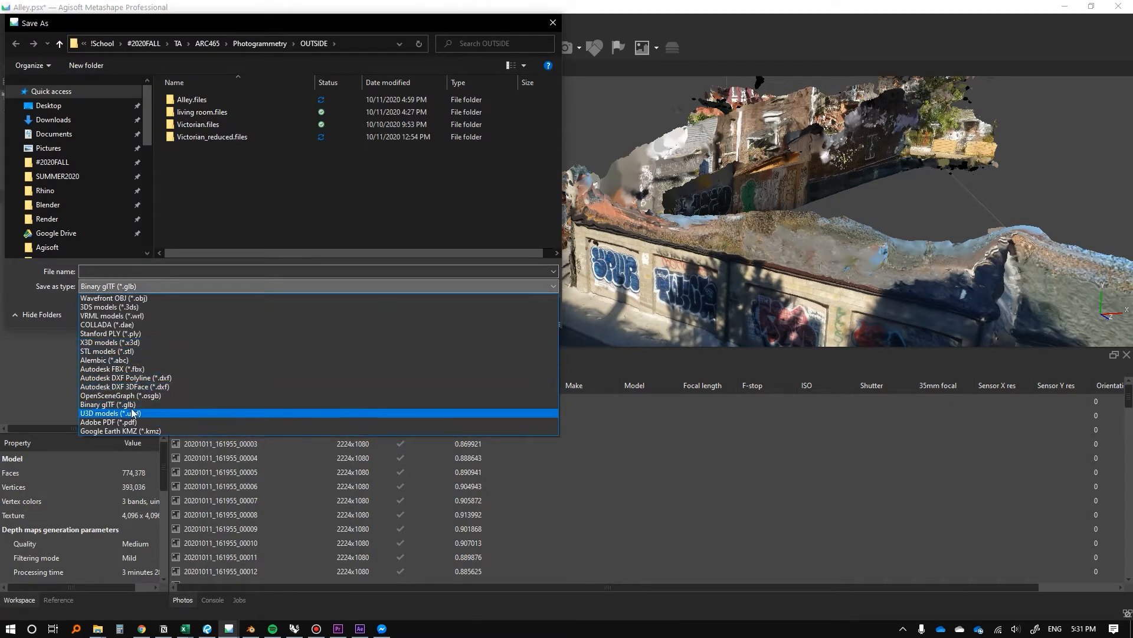
pyautogui.moveTo(151, 415)
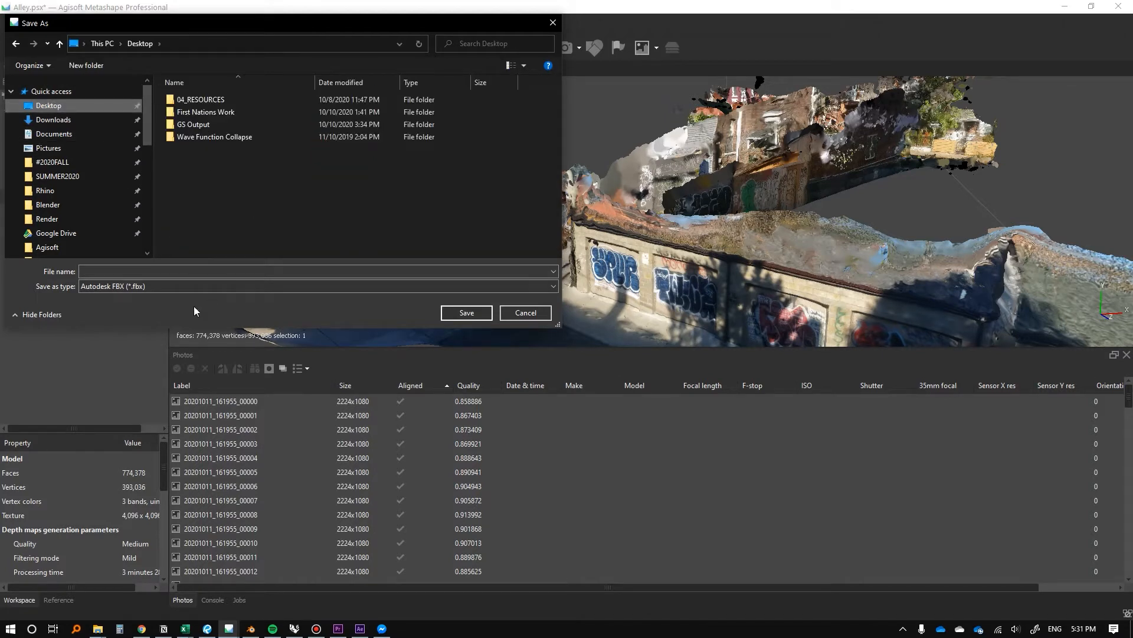
pyautogui.click(289, 271)
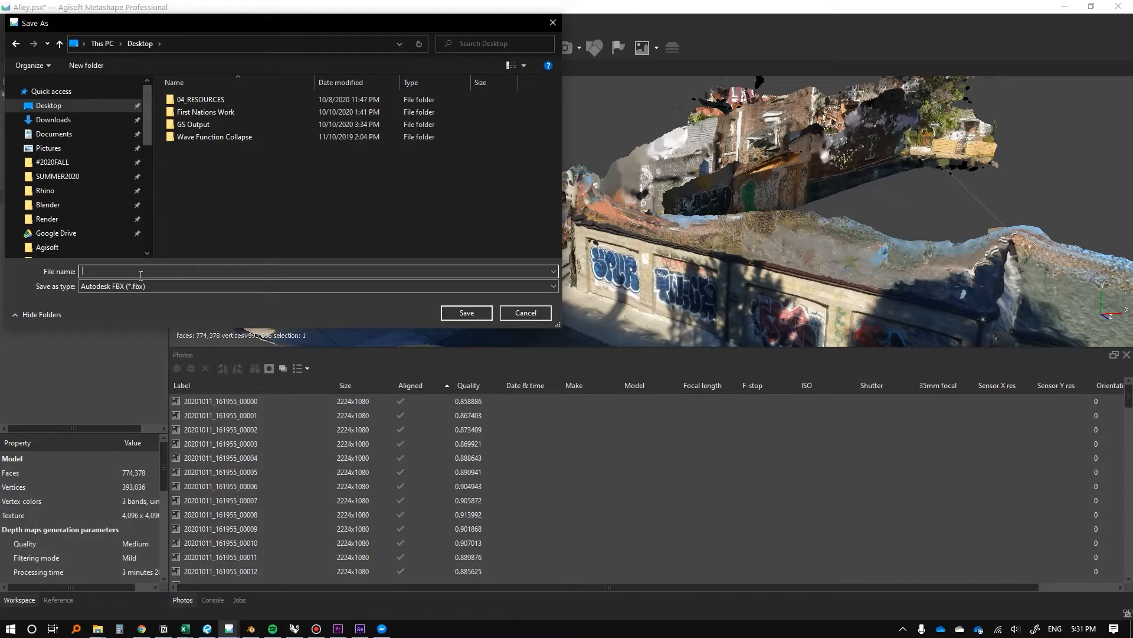
pyautogui.write('LAne')
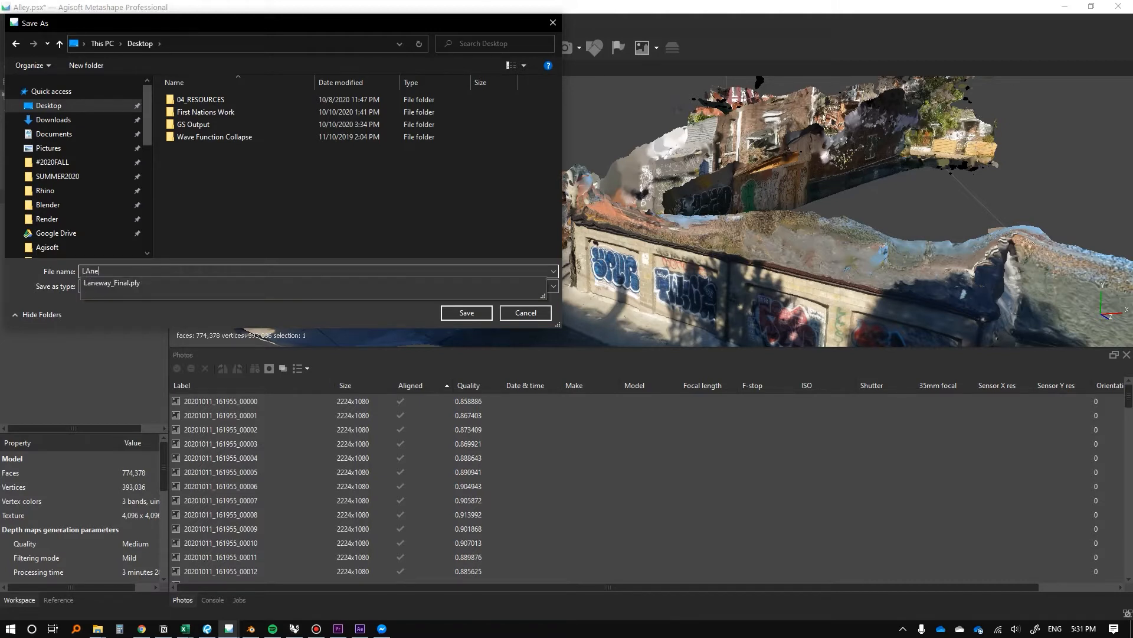
pyautogui.write('aneway_Mesh')
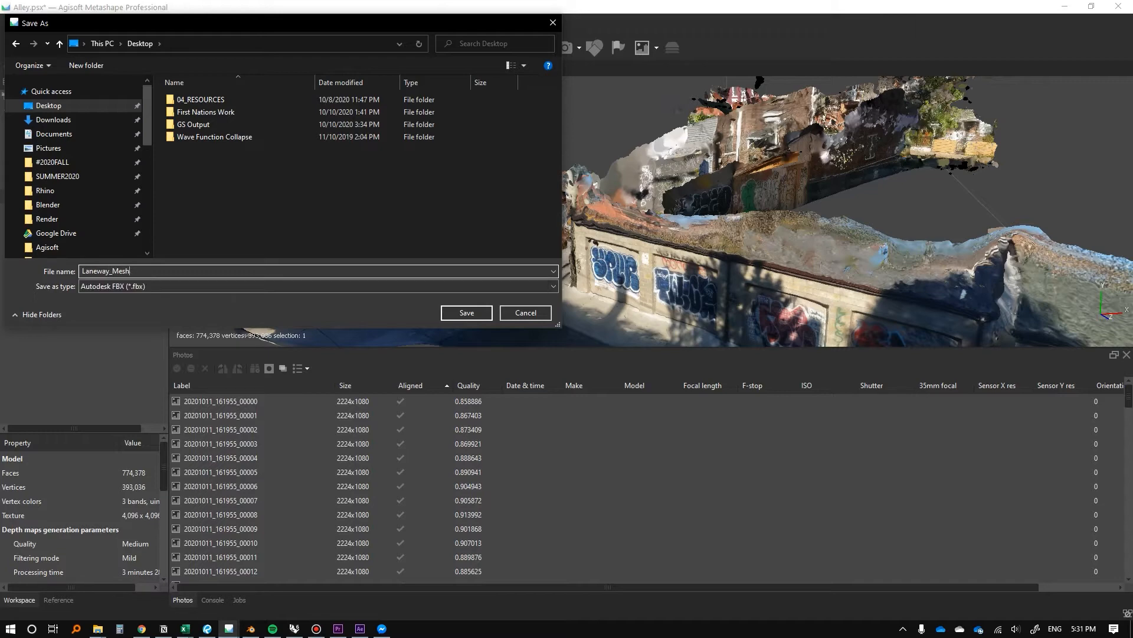
pyautogui.click(466, 312)
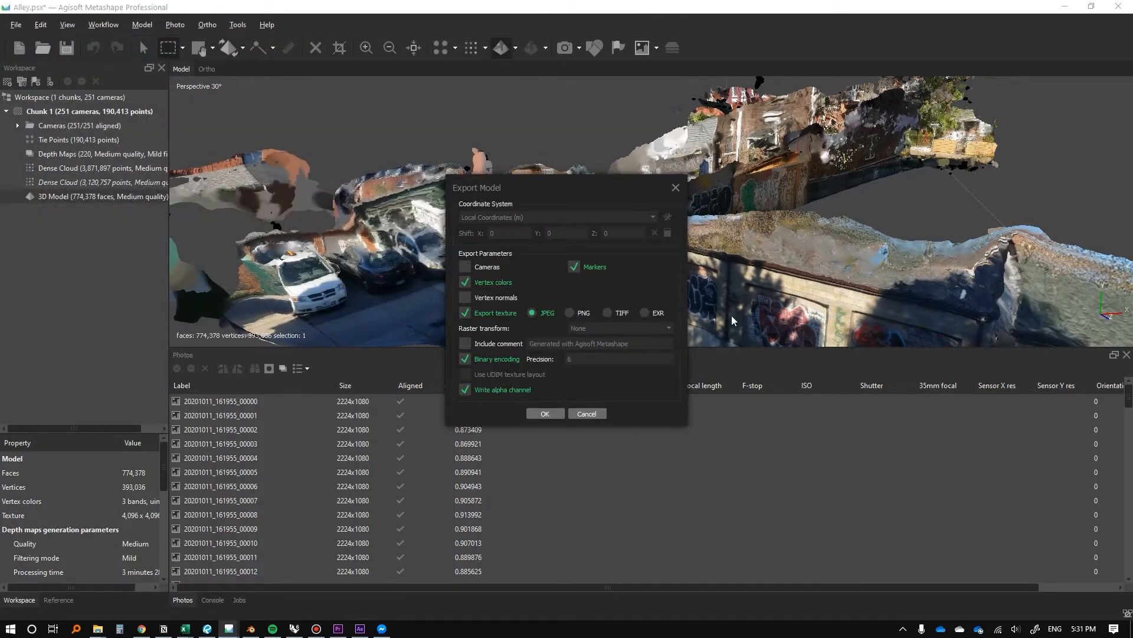
pyautogui.moveTo(608, 277)
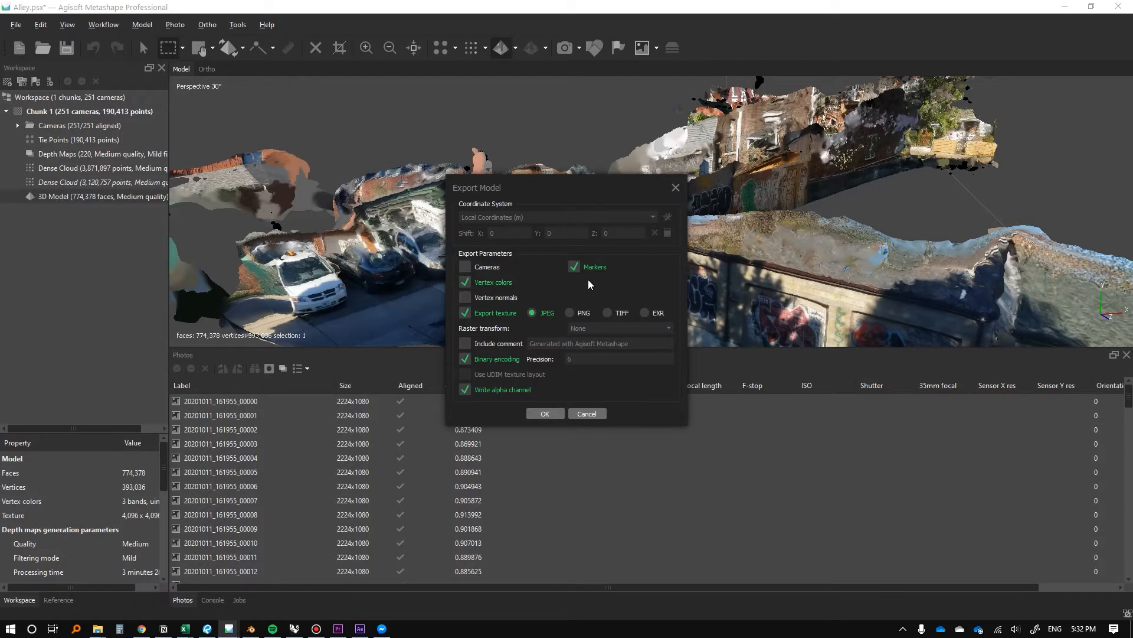
pyautogui.moveTo(484, 290)
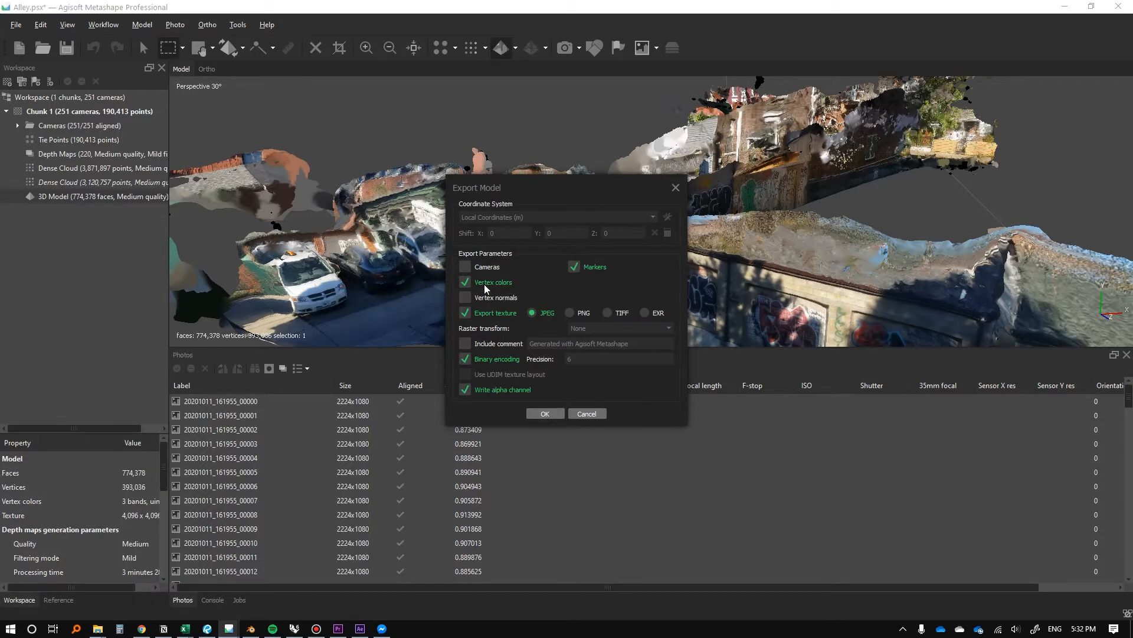
# Leave markers unchecked in Export Model and complete the FBX export
pyautogui.click(574, 266)
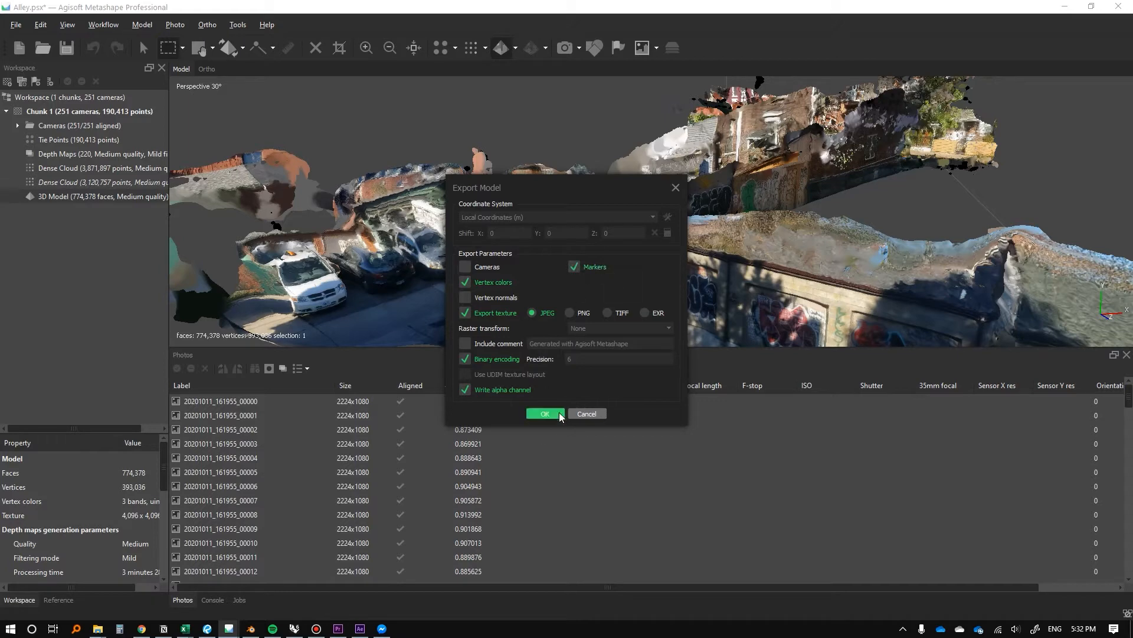
pyautogui.click(573, 267)
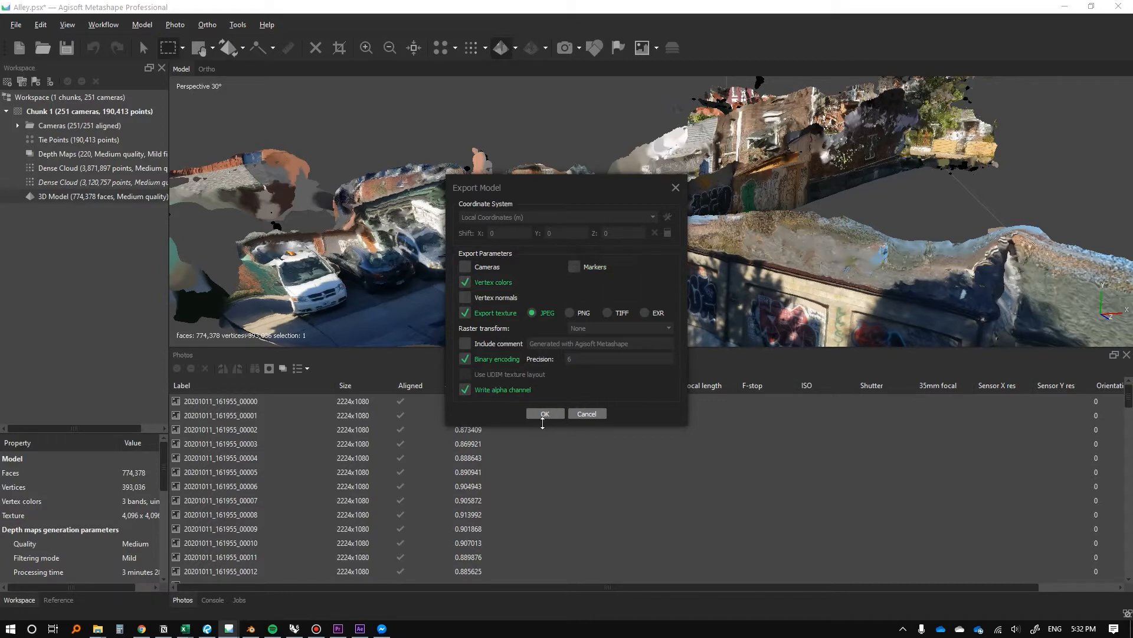
pyautogui.click(544, 413)
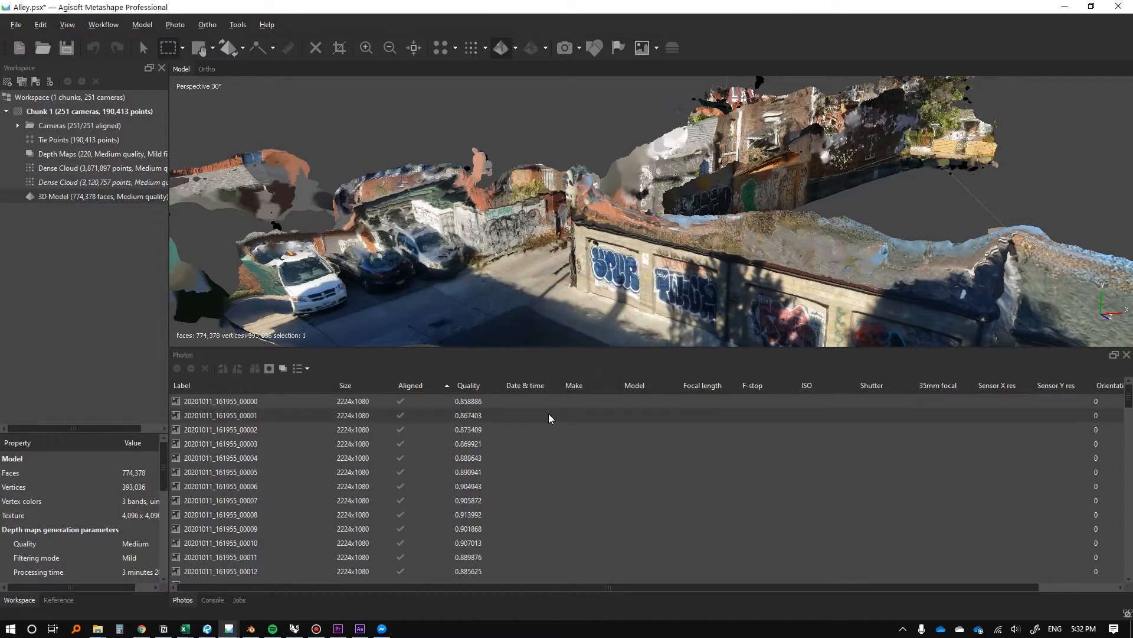
pyautogui.click(7, 628)
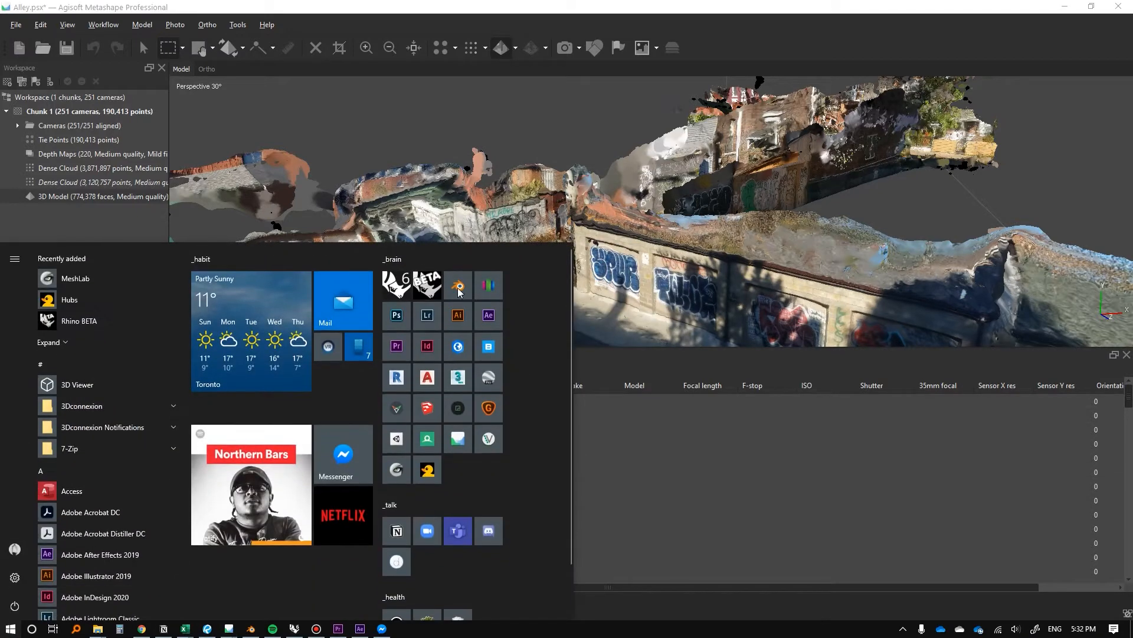
# Launch Blender with its default cube, camera and light cleared away
pyautogui.click(458, 284)
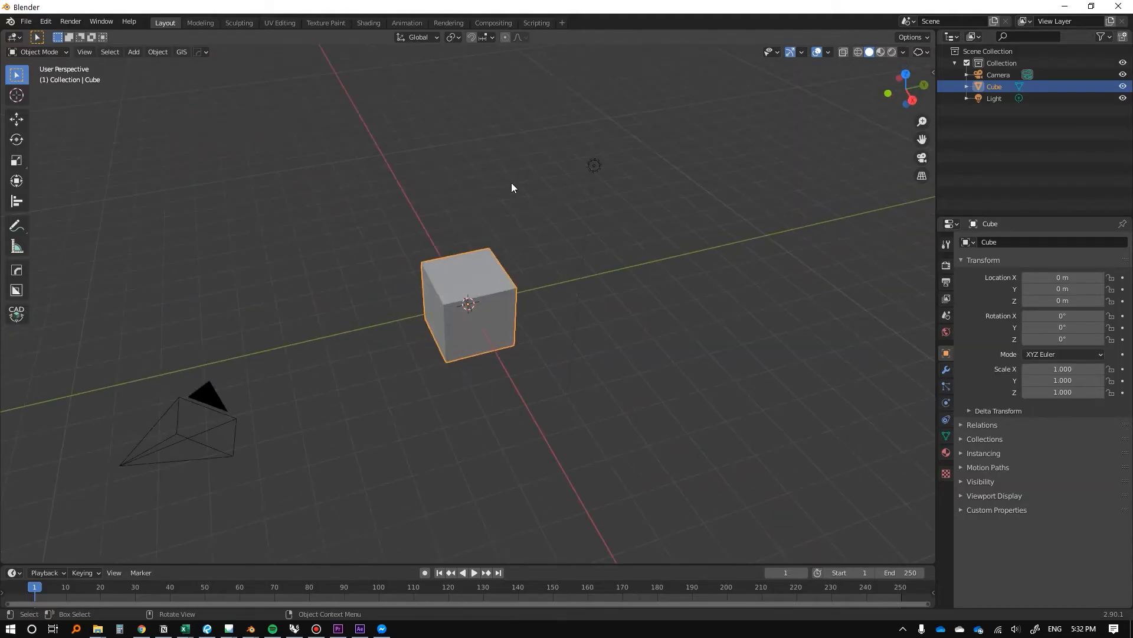
pyautogui.moveTo(482, 196)
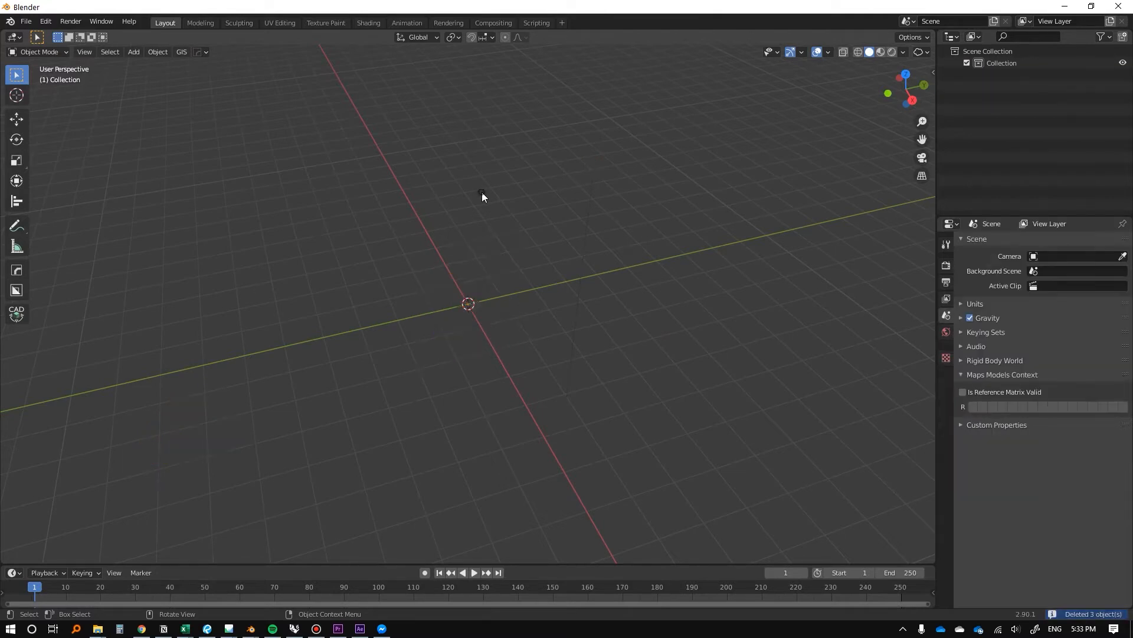
pyautogui.click(25, 22)
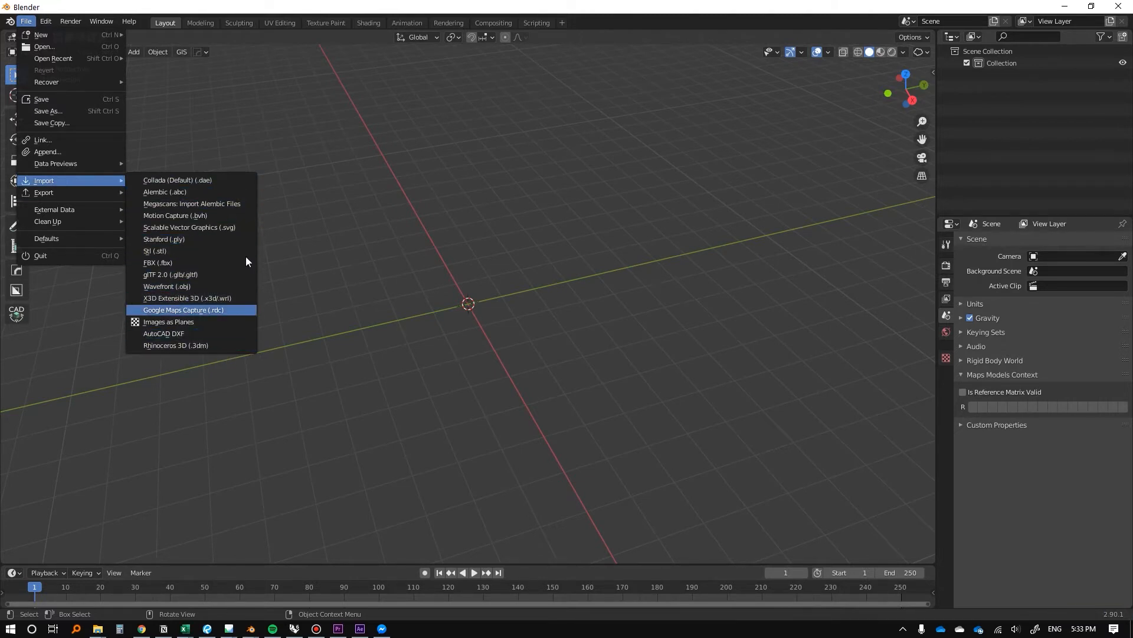
# Import Laneway_Mesh.fbx from the Desktop and orbit around the imported Model object
pyautogui.click(183, 309)
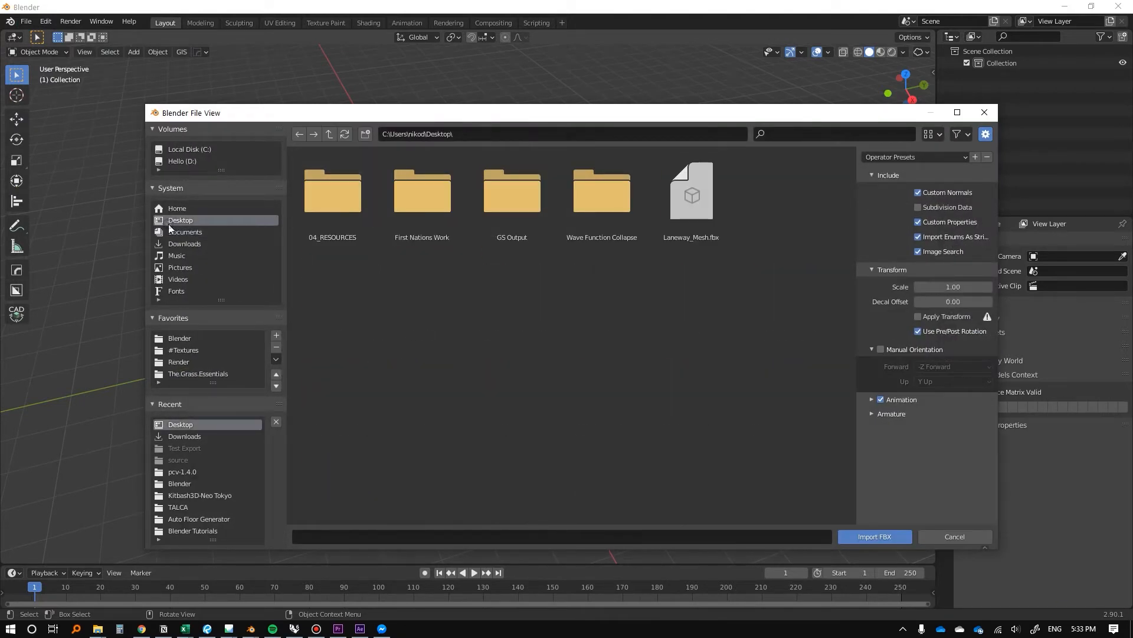
pyautogui.click(690, 191)
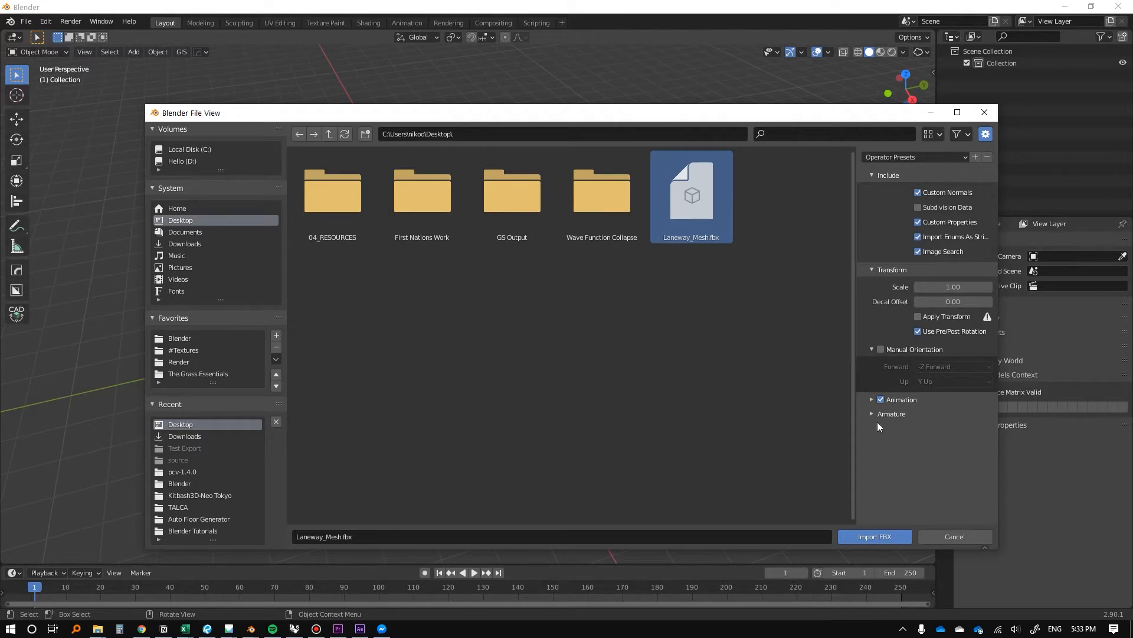
pyautogui.moveTo(920, 390)
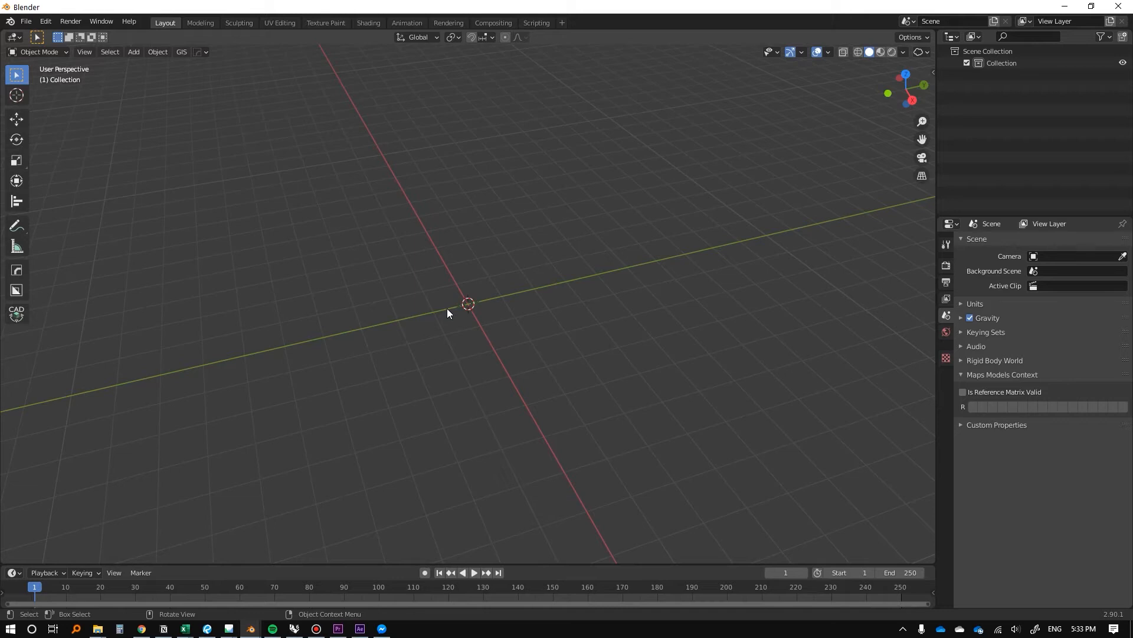
pyautogui.moveTo(483, 316)
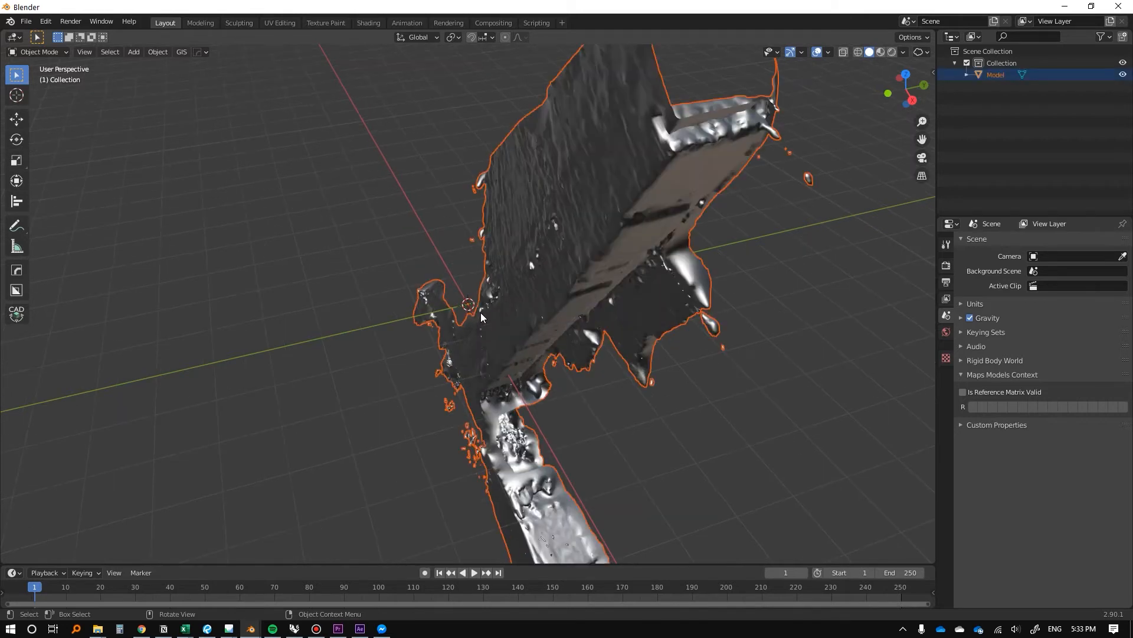
pyautogui.click(315, 628)
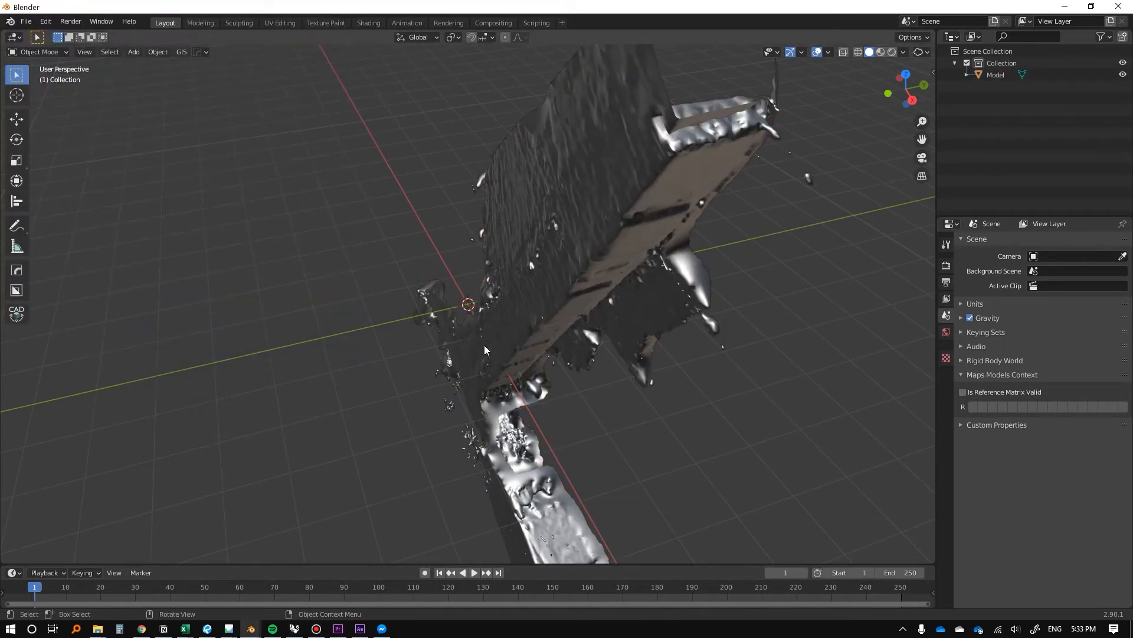
pyautogui.moveTo(484, 347); pyautogui.dragTo(492, 335)
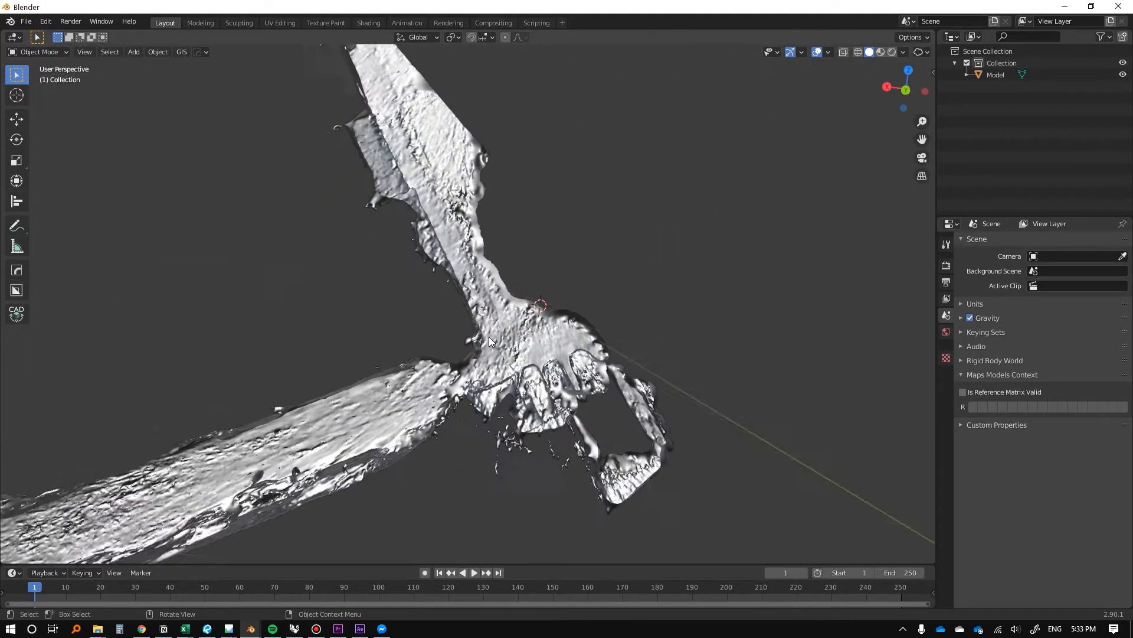
pyautogui.moveTo(489, 342); pyautogui.dragTo(490, 340)
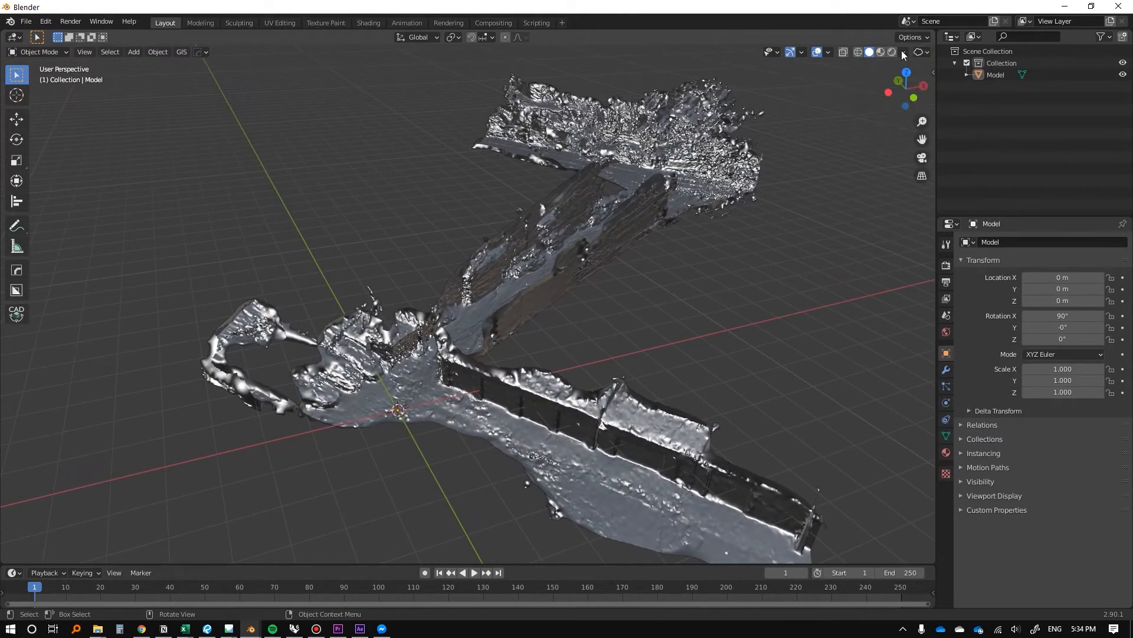
# Switch the viewport to Material Preview and move in close to the graffiti wall
pyautogui.click(903, 52)
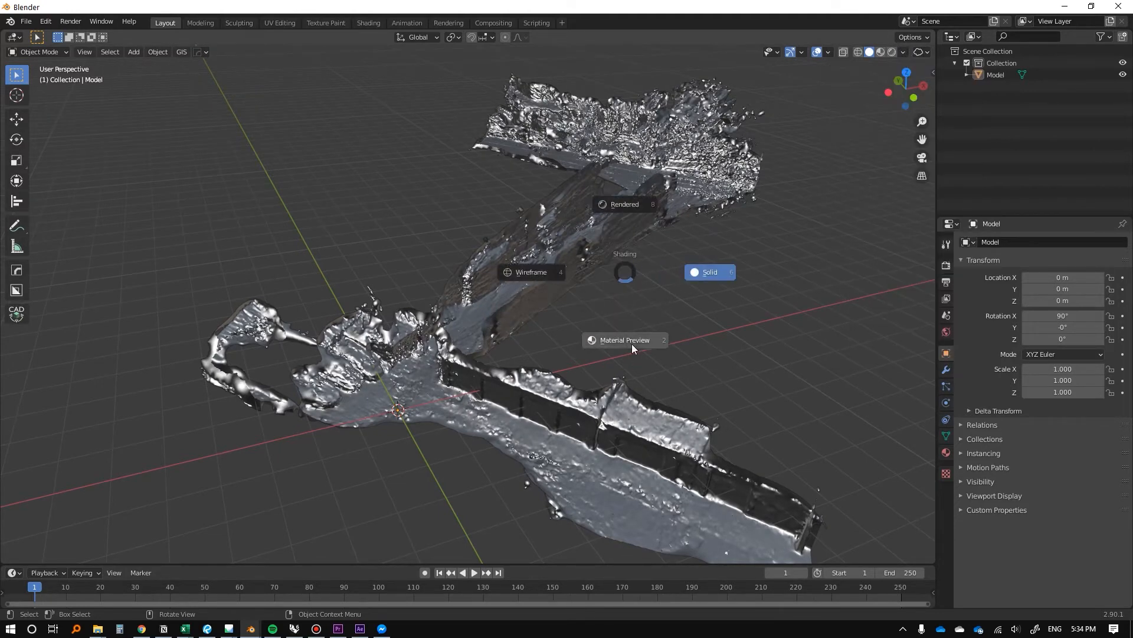
pyautogui.click(709, 271)
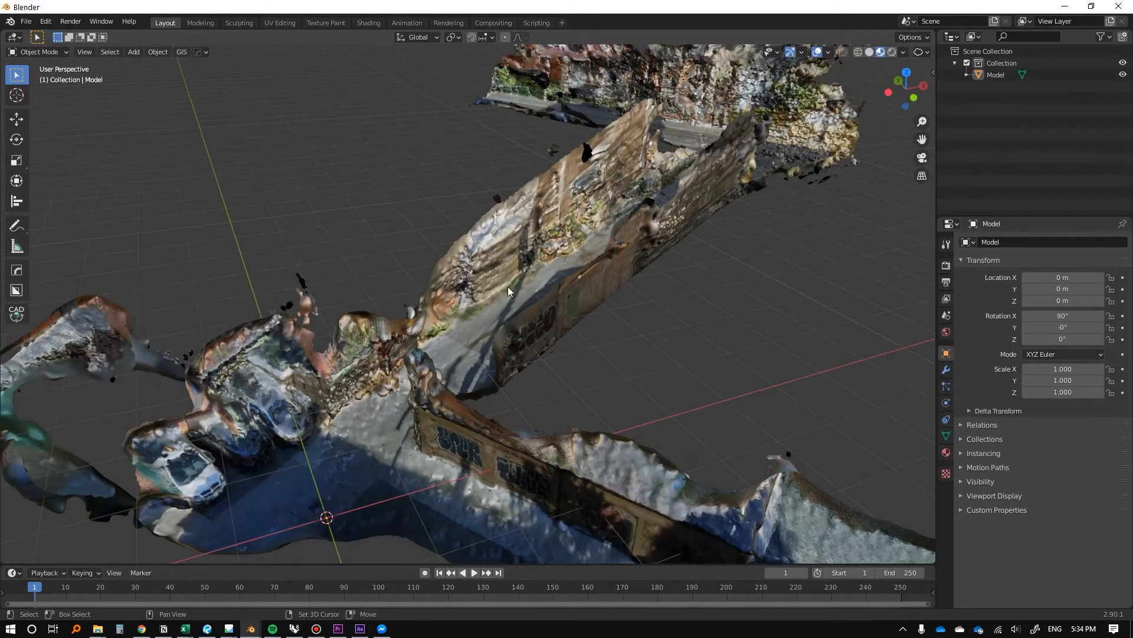
pyautogui.moveTo(506, 289); pyautogui.dragTo(495, 347)
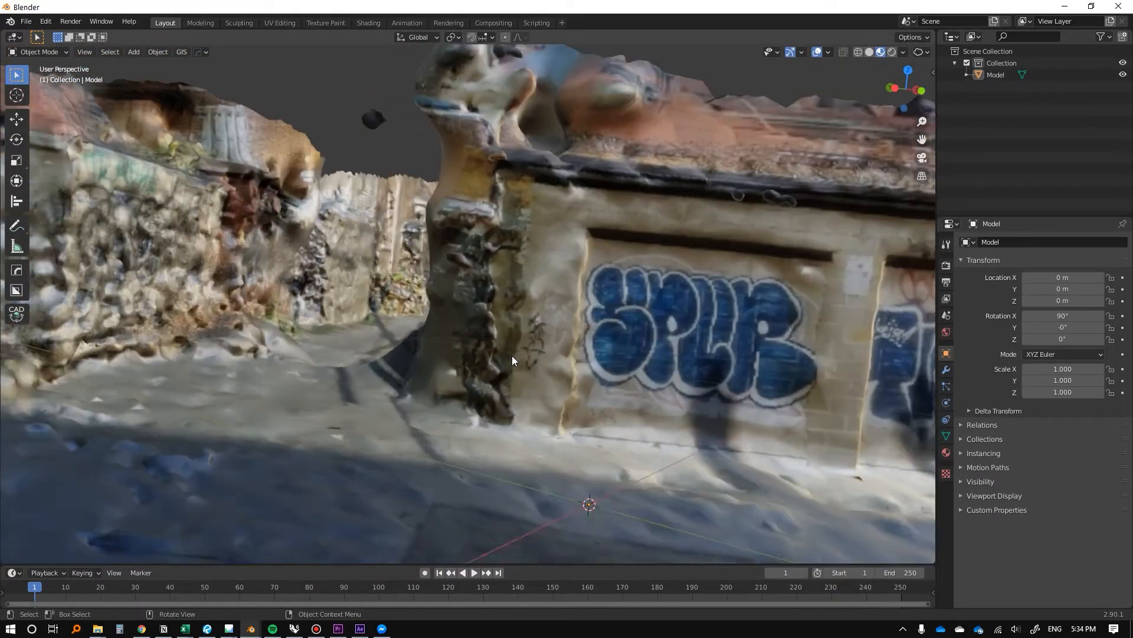
pyautogui.press('z')
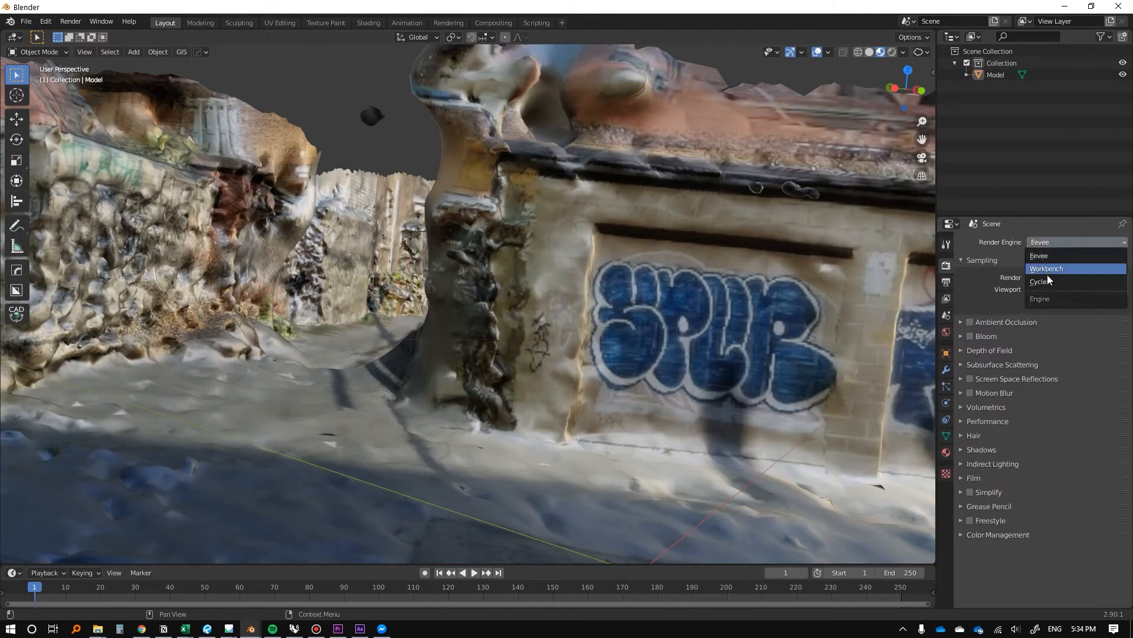
# Set the render engine to Cycles on GPU Compute and switch the viewport to Rendered
pyautogui.click(1039, 255)
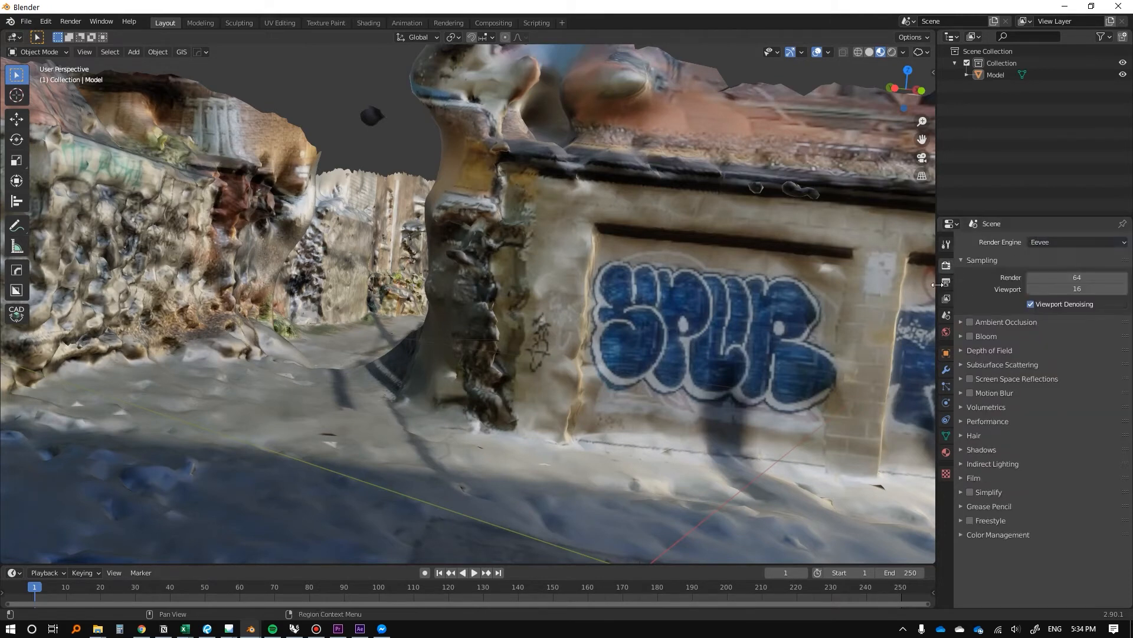
pyautogui.click(1076, 241)
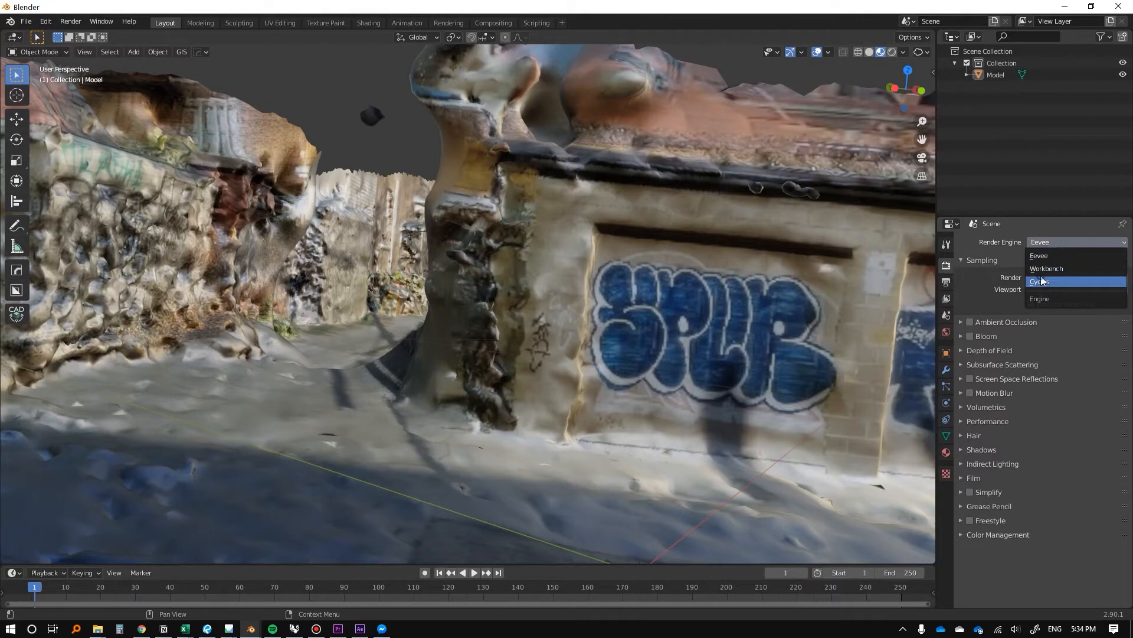
pyautogui.click(1040, 281)
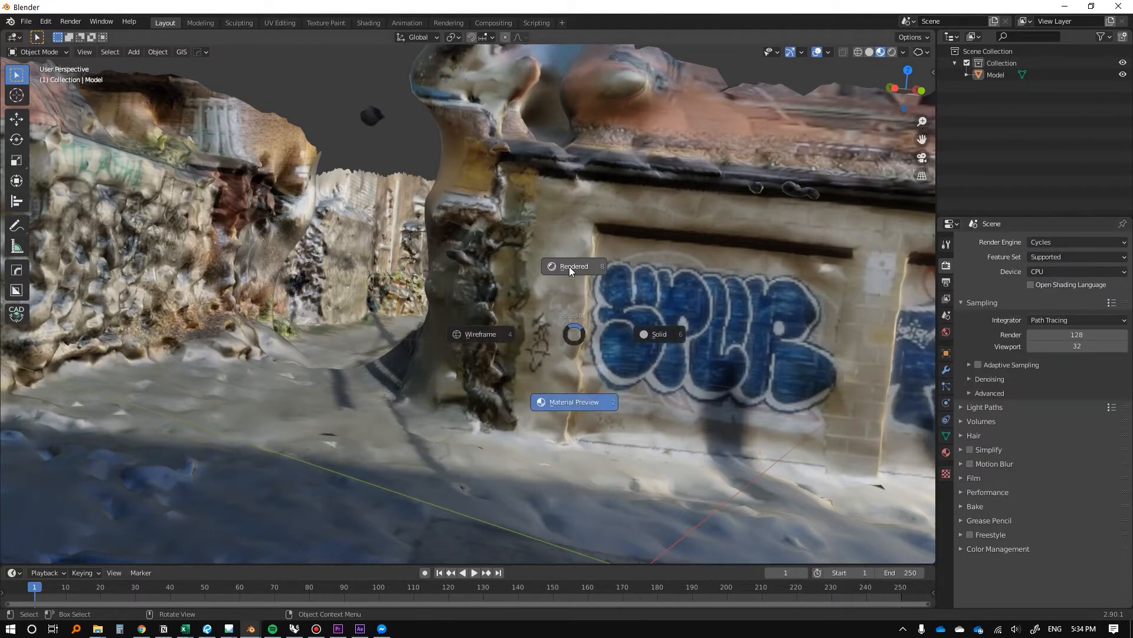
pyautogui.click(573, 267)
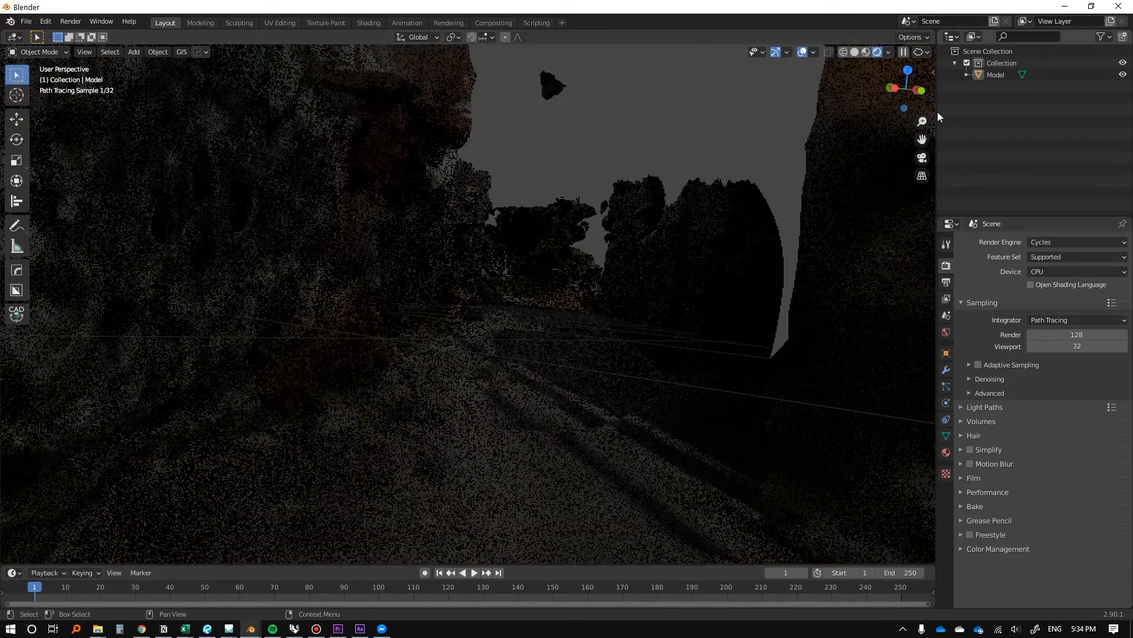
pyautogui.click(889, 52)
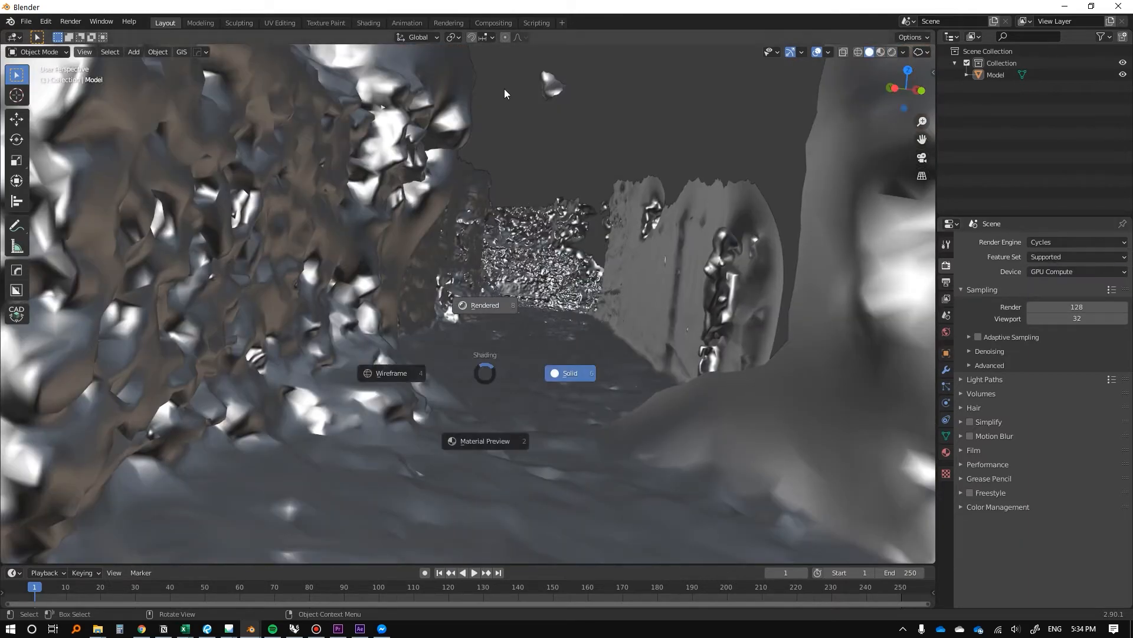
pyautogui.click(484, 305)
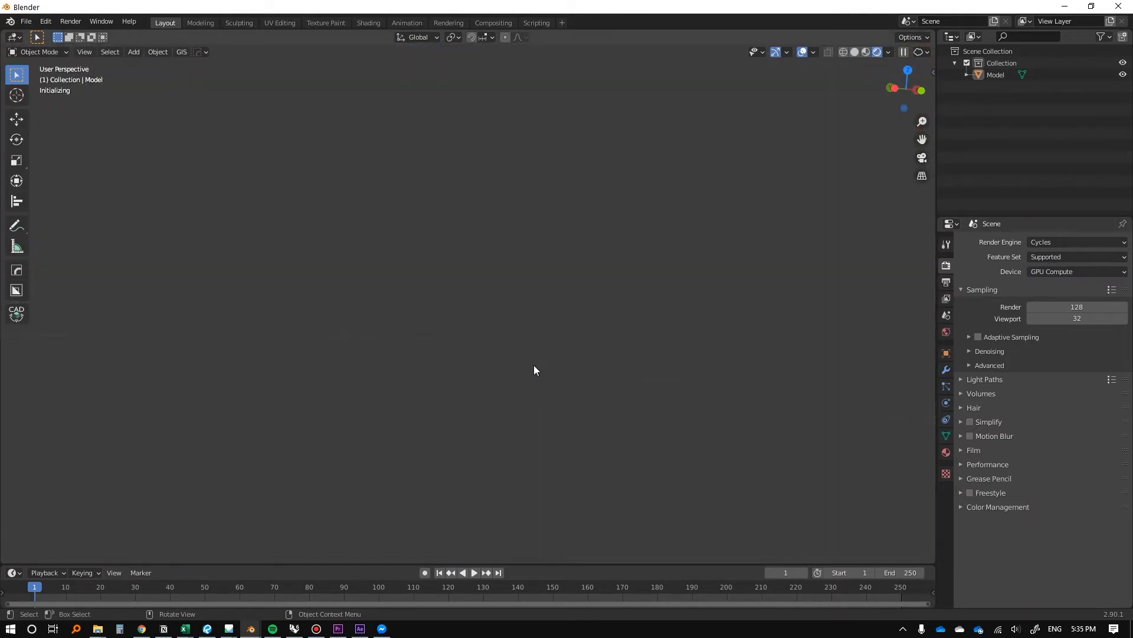
# Select the floating fragments in Edit Mode, delete their faces, and inspect the mesh
pyautogui.click(878, 51)
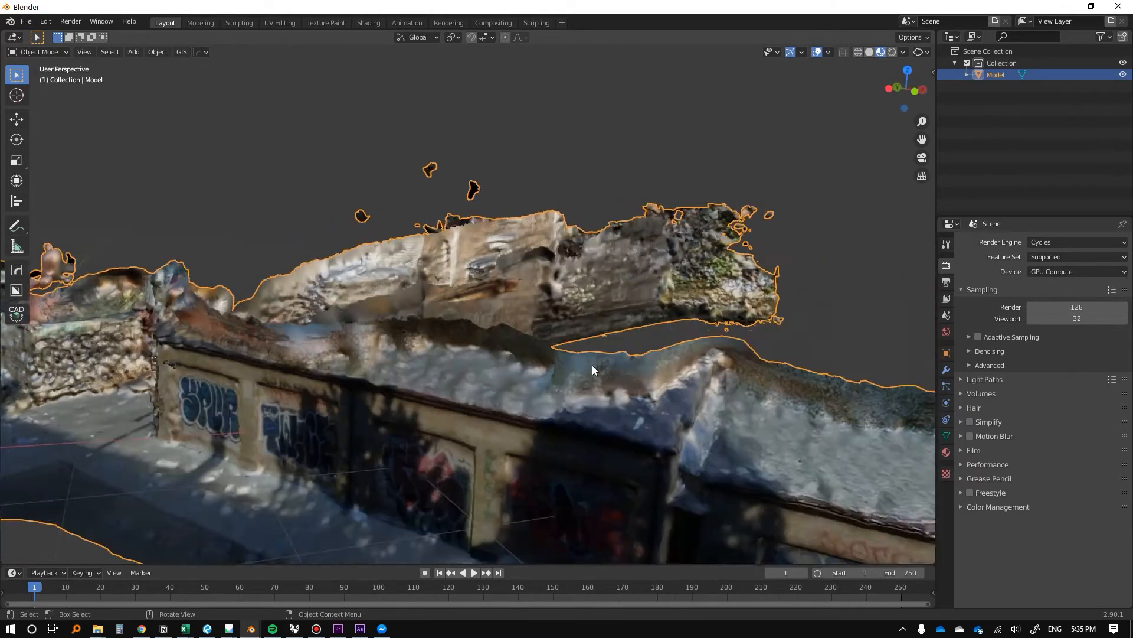
pyautogui.moveTo(593, 370); pyautogui.dragTo(506, 227)
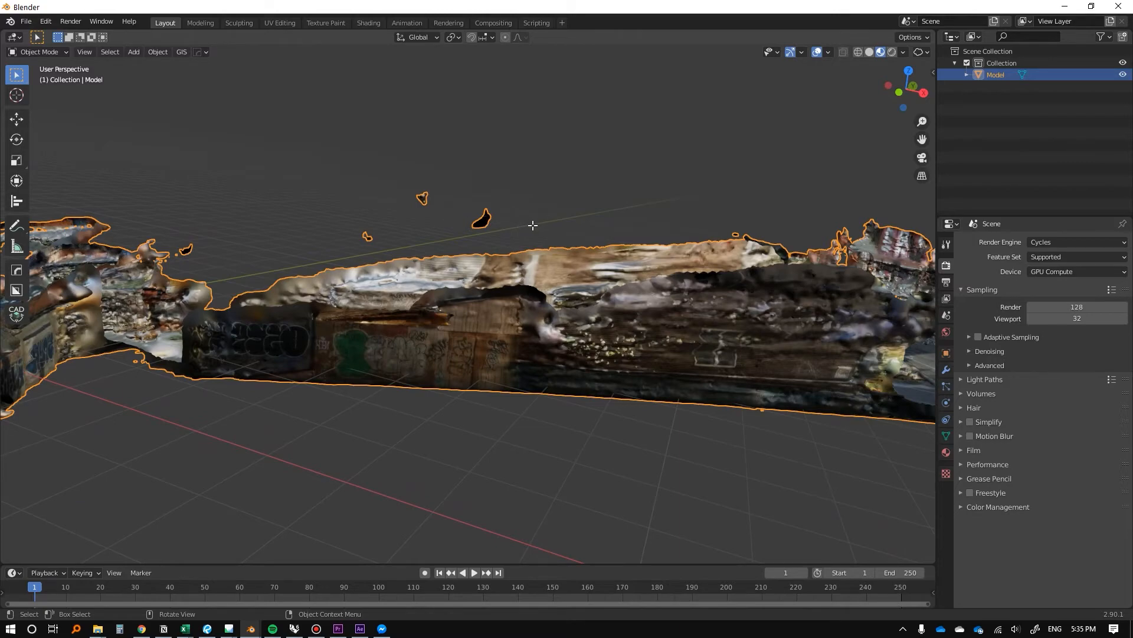
pyautogui.press('Tab')
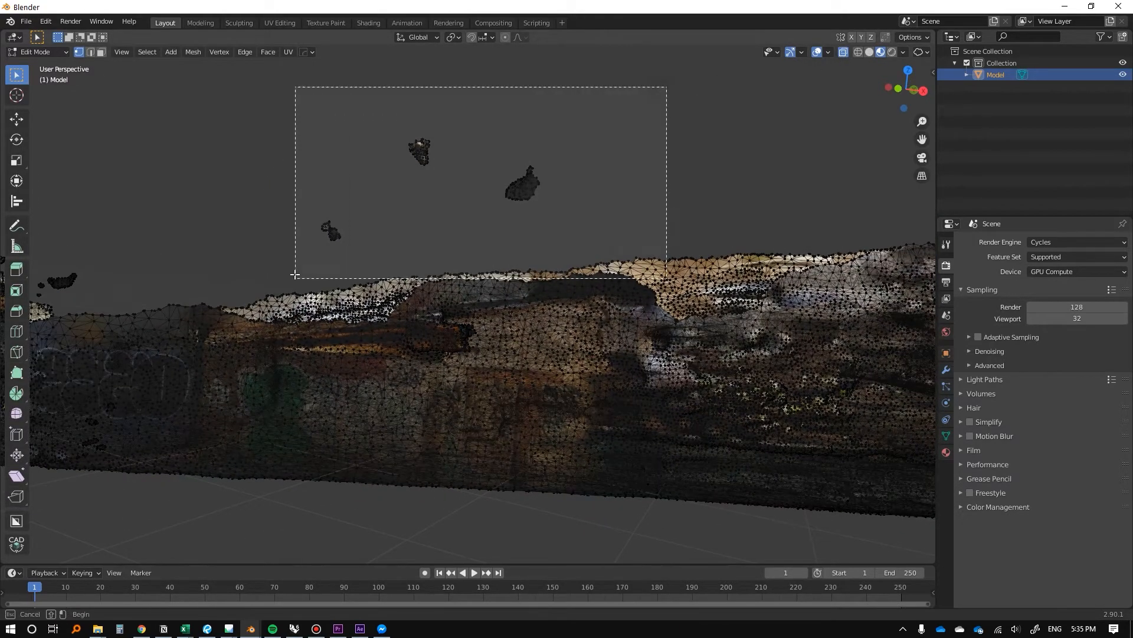
pyautogui.press('x')
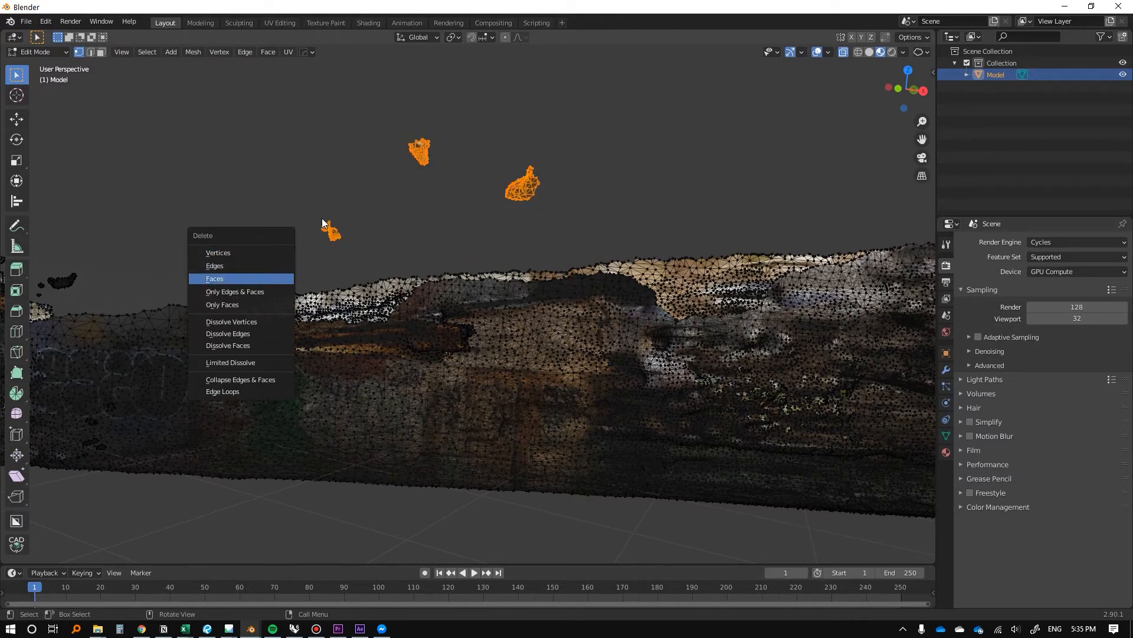
pyautogui.moveTo(369, 235)
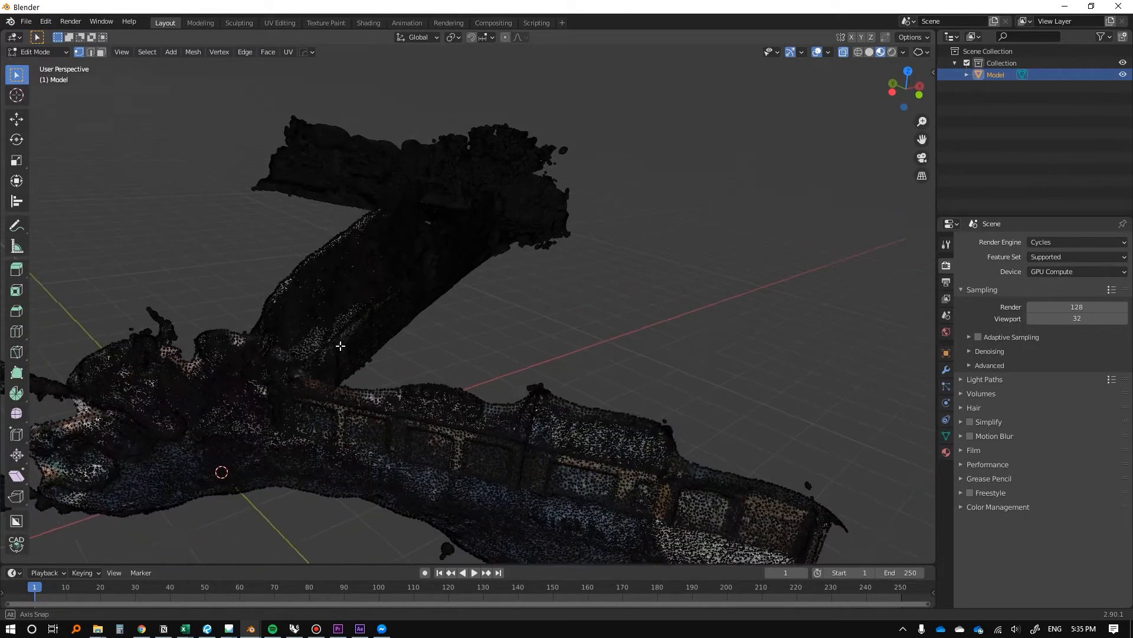
pyautogui.moveTo(341, 345); pyautogui.dragTo(454, 379)
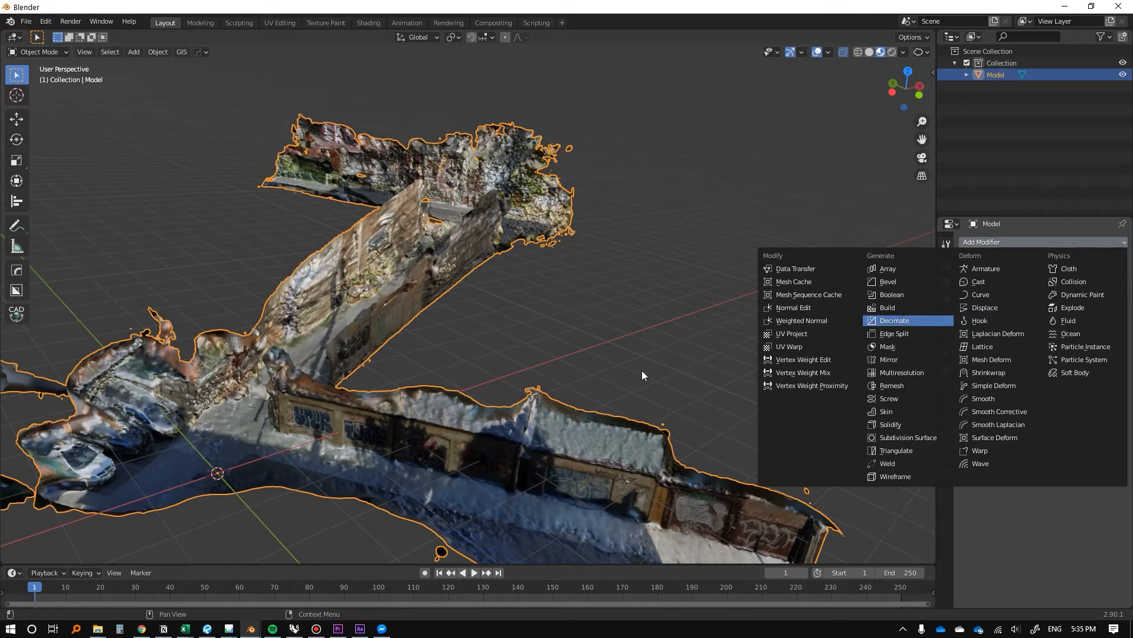
# Add a Decimate modifier at full ratio and overlay the wireframe on the textured model
pyautogui.click(894, 320)
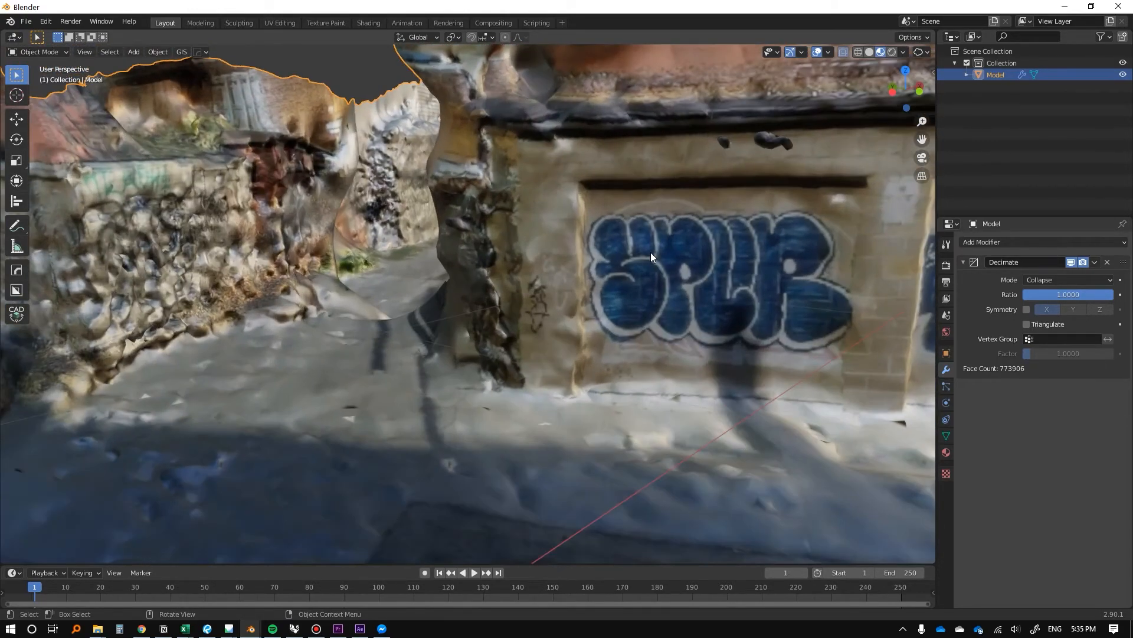
pyautogui.press('z')
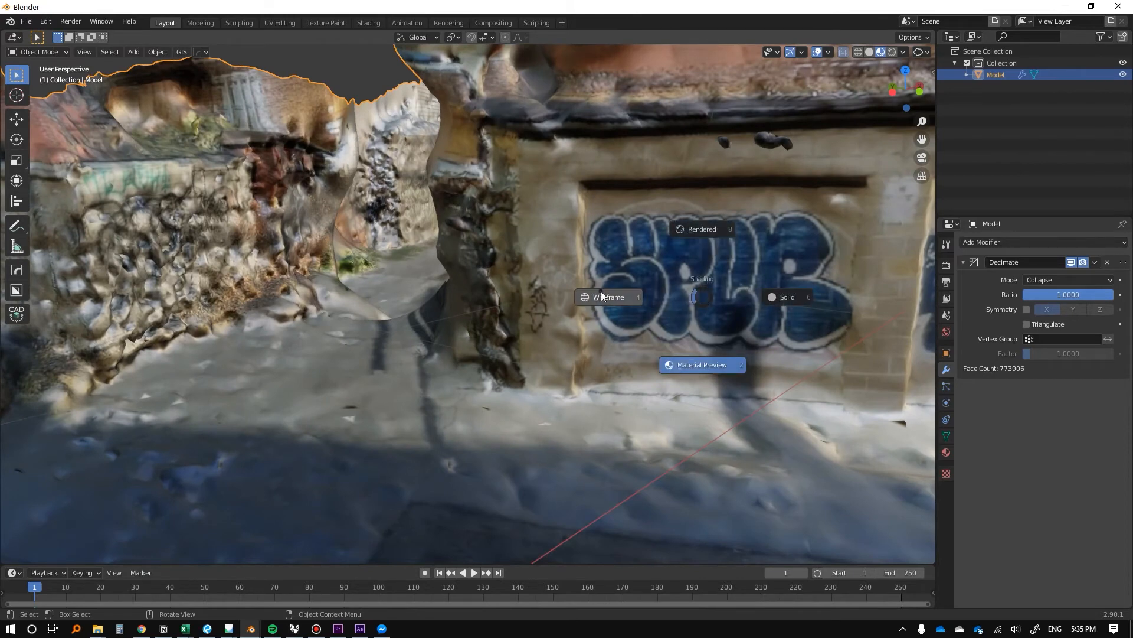
pyautogui.click(608, 297)
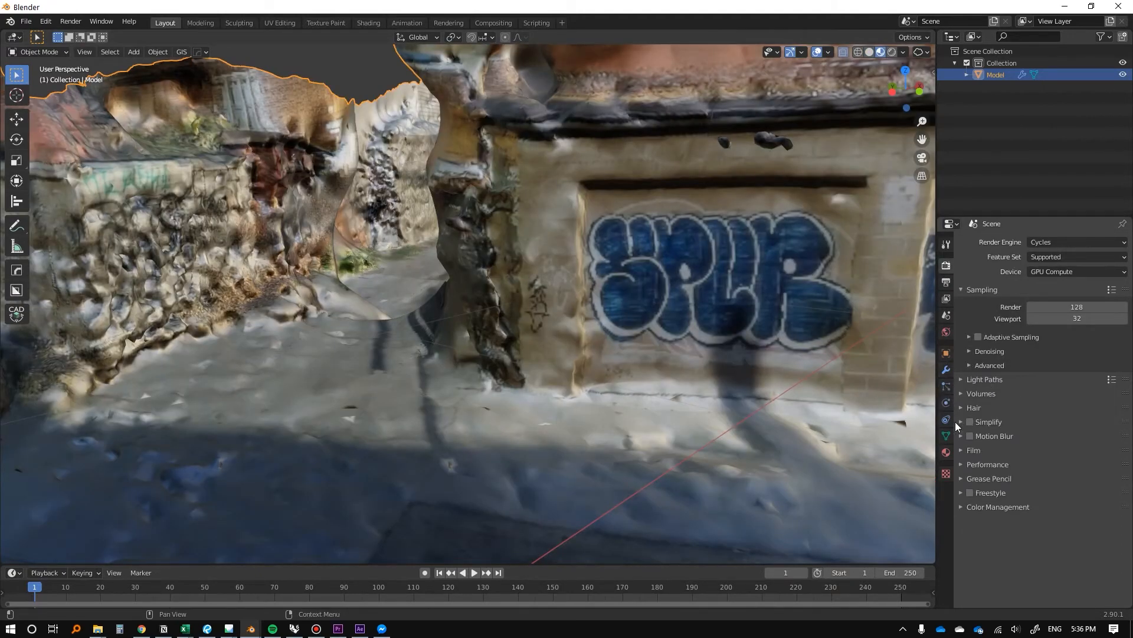
pyautogui.click(946, 353)
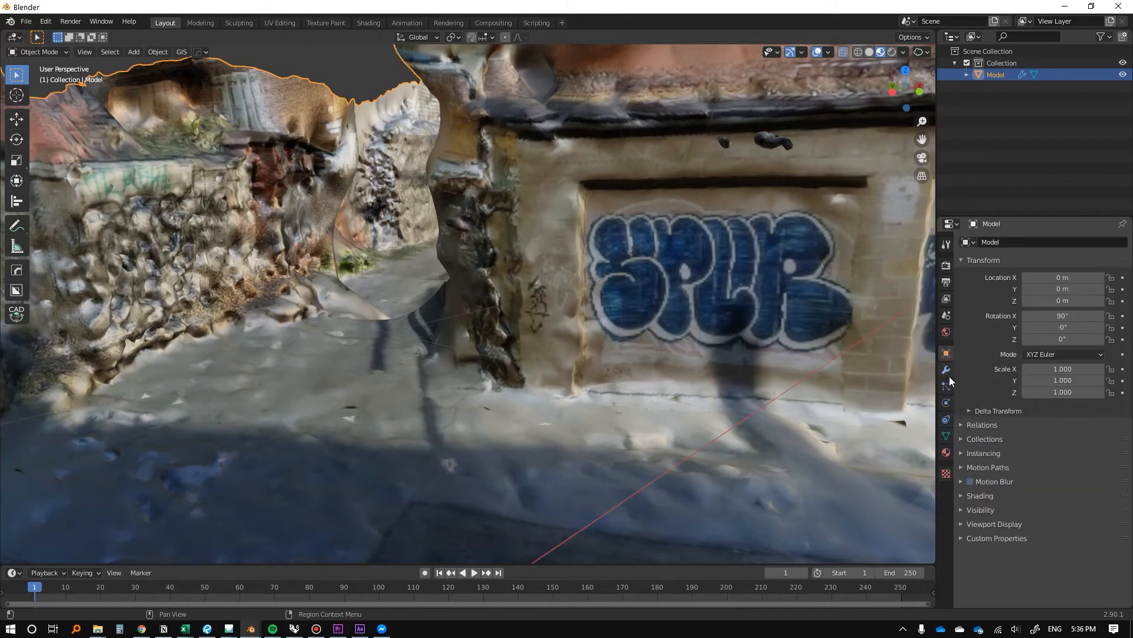
pyautogui.click(994, 445)
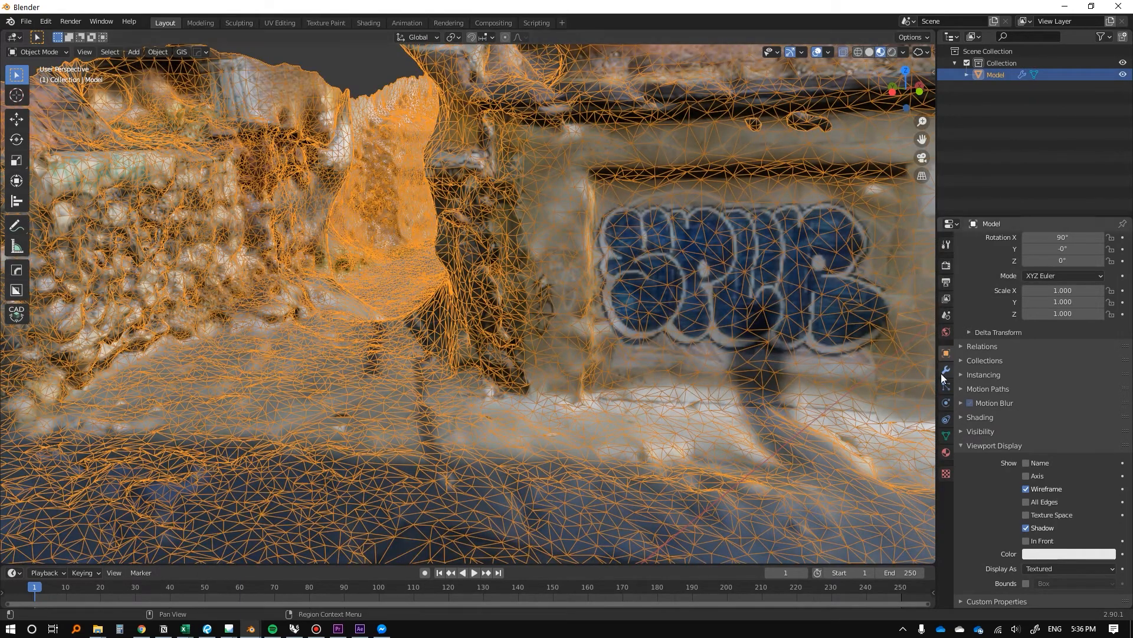
# Set Decimate to Planar with a 10° angle limit and inspect the graffiti wall
pyautogui.click(946, 369)
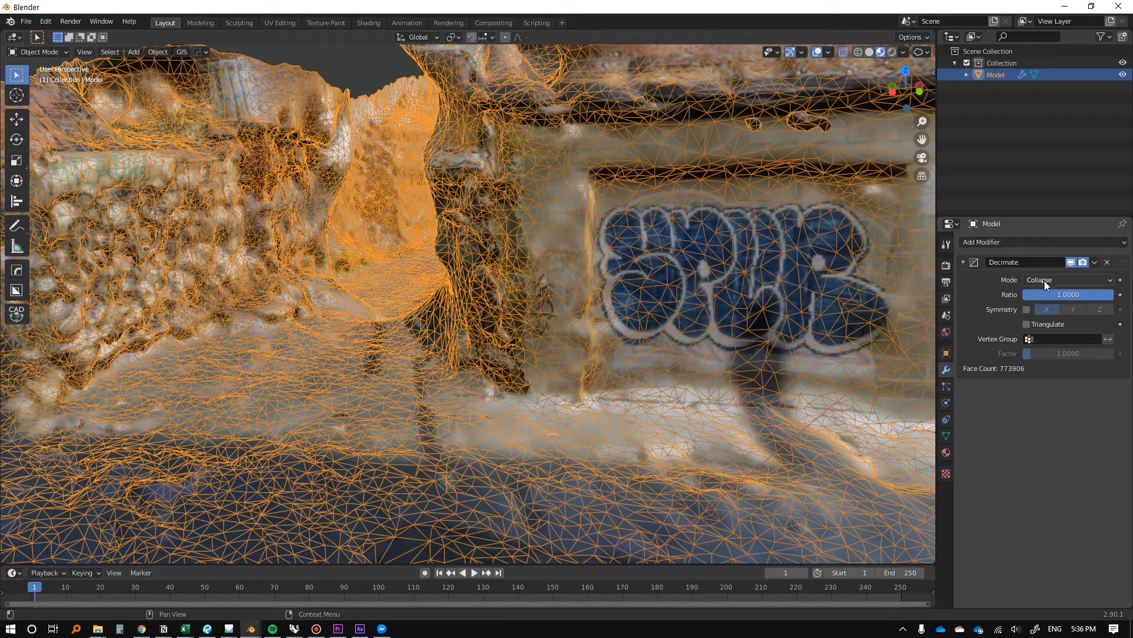
pyautogui.click(1066, 279)
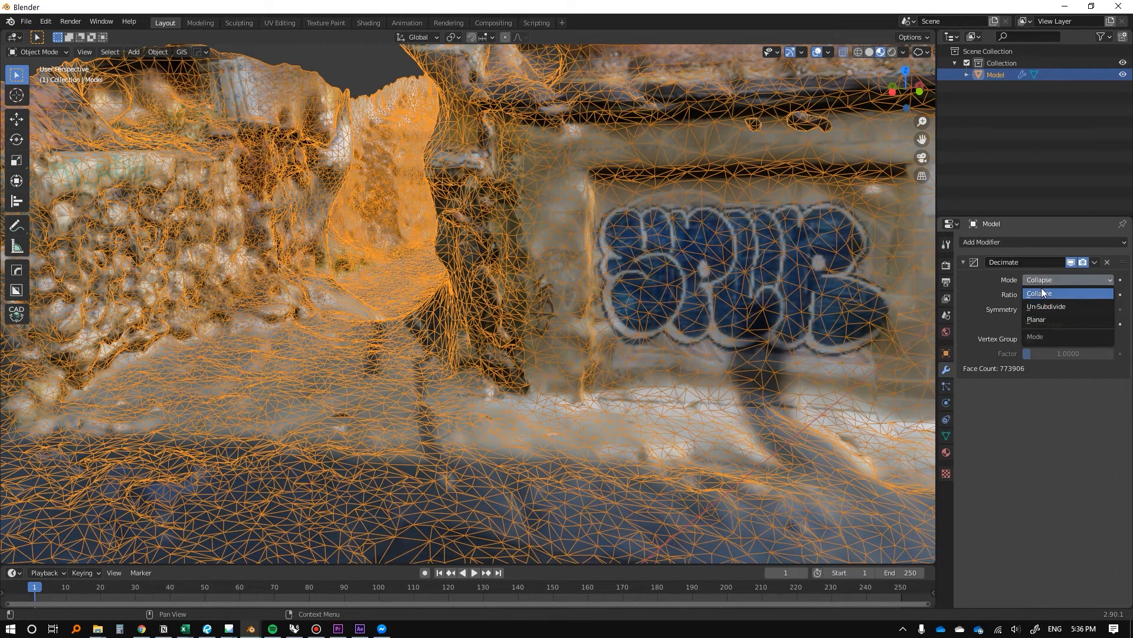
pyautogui.moveTo(1041, 293)
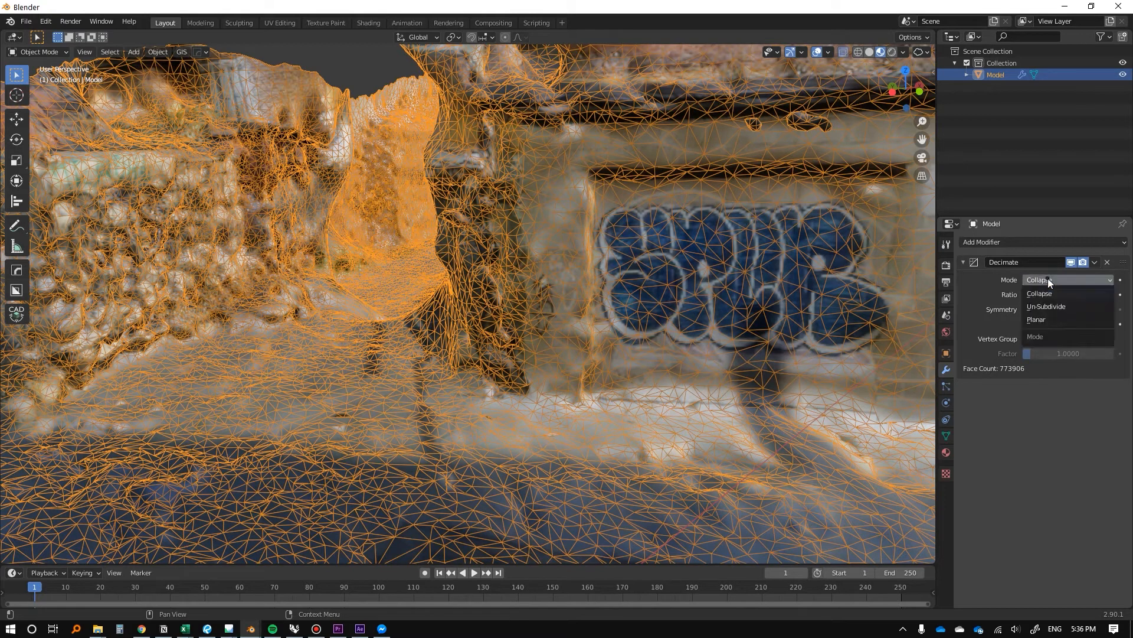
pyautogui.moveTo(1039, 320)
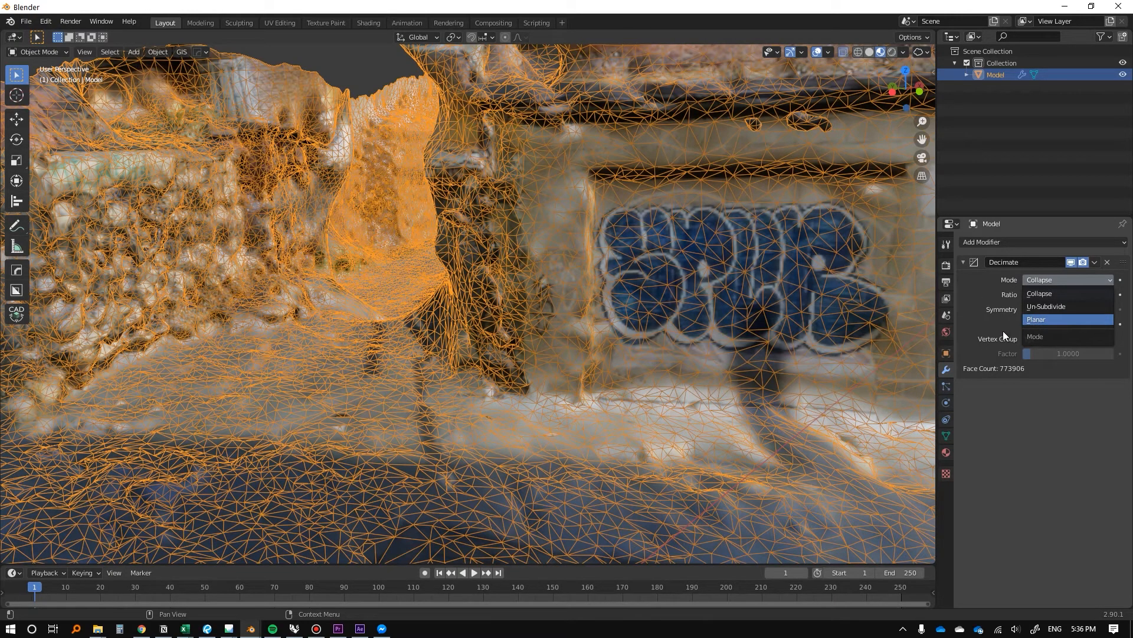
pyautogui.click(1036, 320)
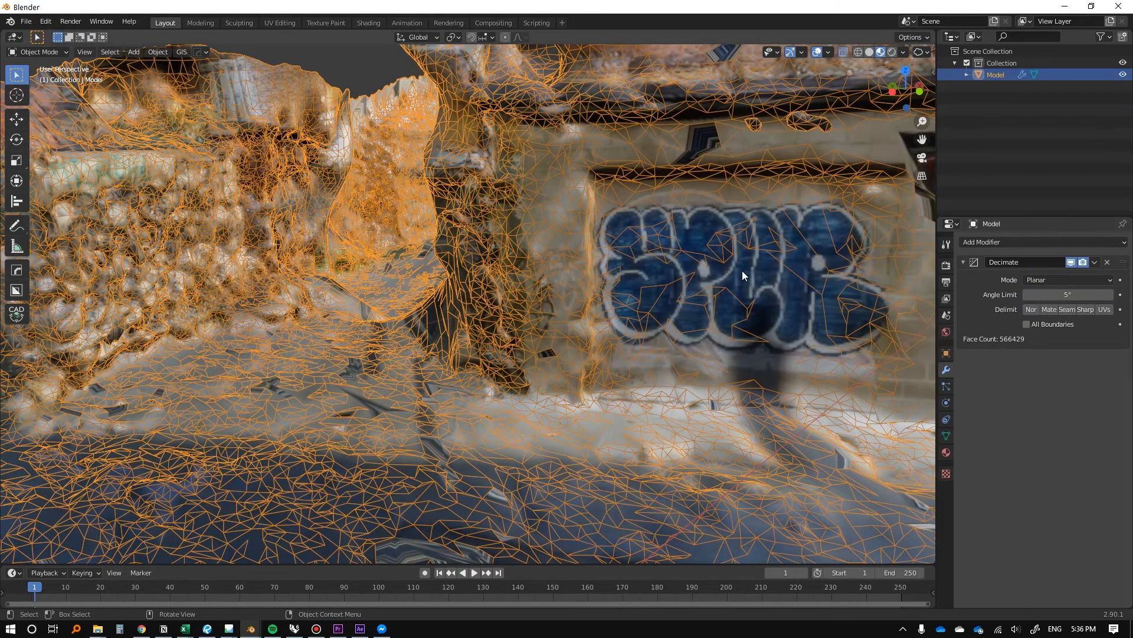
pyautogui.moveTo(744, 275); pyautogui.dragTo(730, 277)
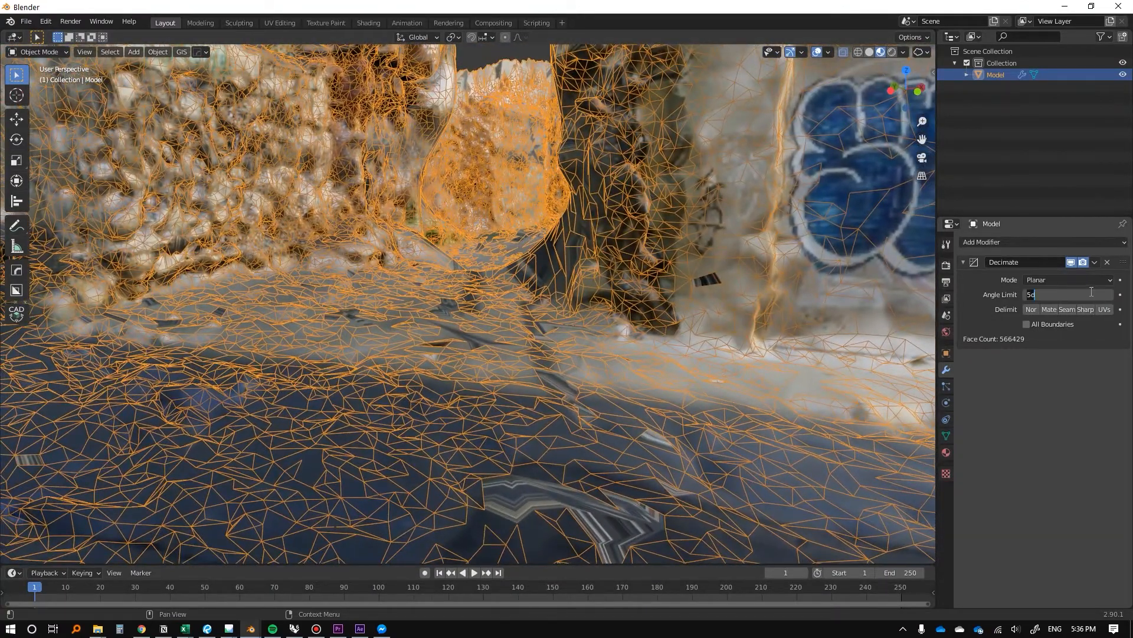
pyautogui.write('10')
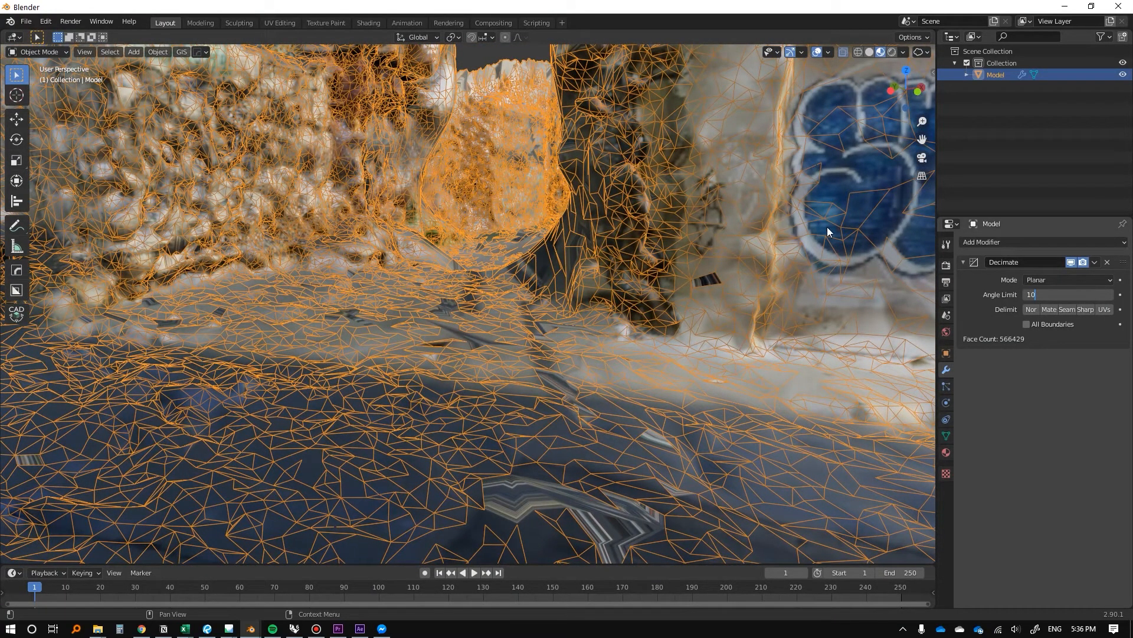
pyautogui.moveTo(571, 356)
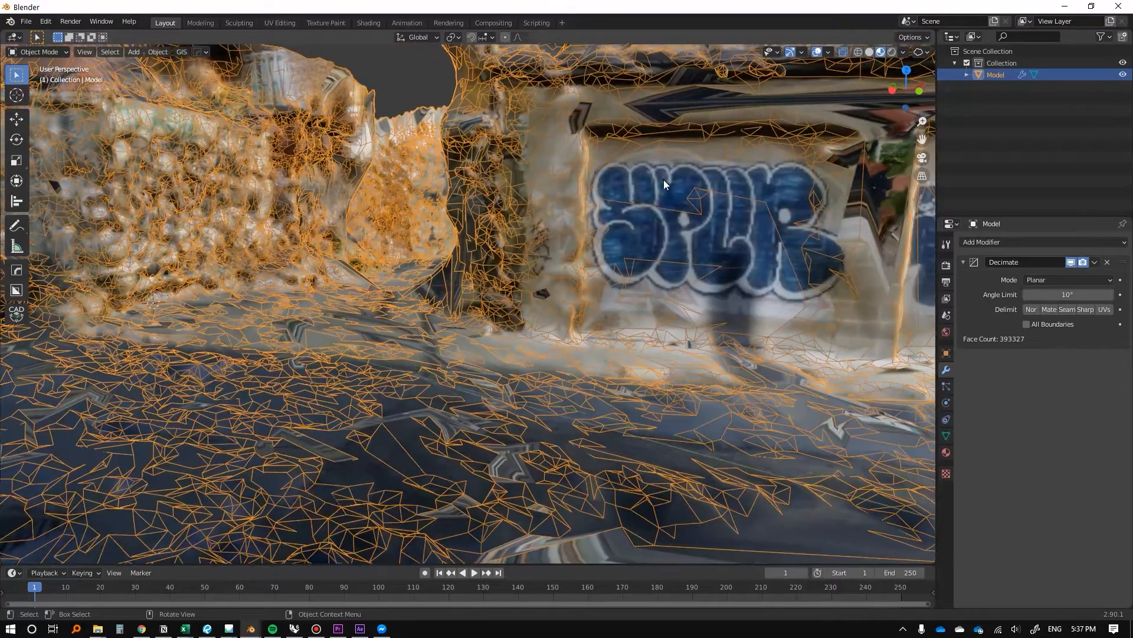
pyautogui.moveTo(663, 184); pyautogui.dragTo(578, 217)
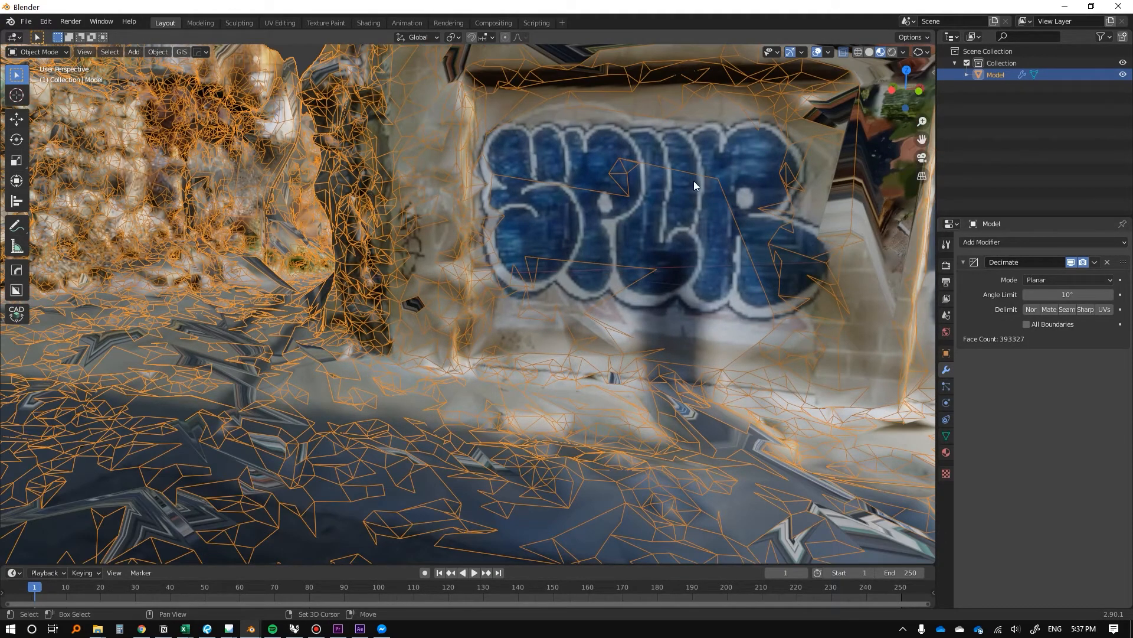
pyautogui.moveTo(694, 180); pyautogui.dragTo(759, 177)
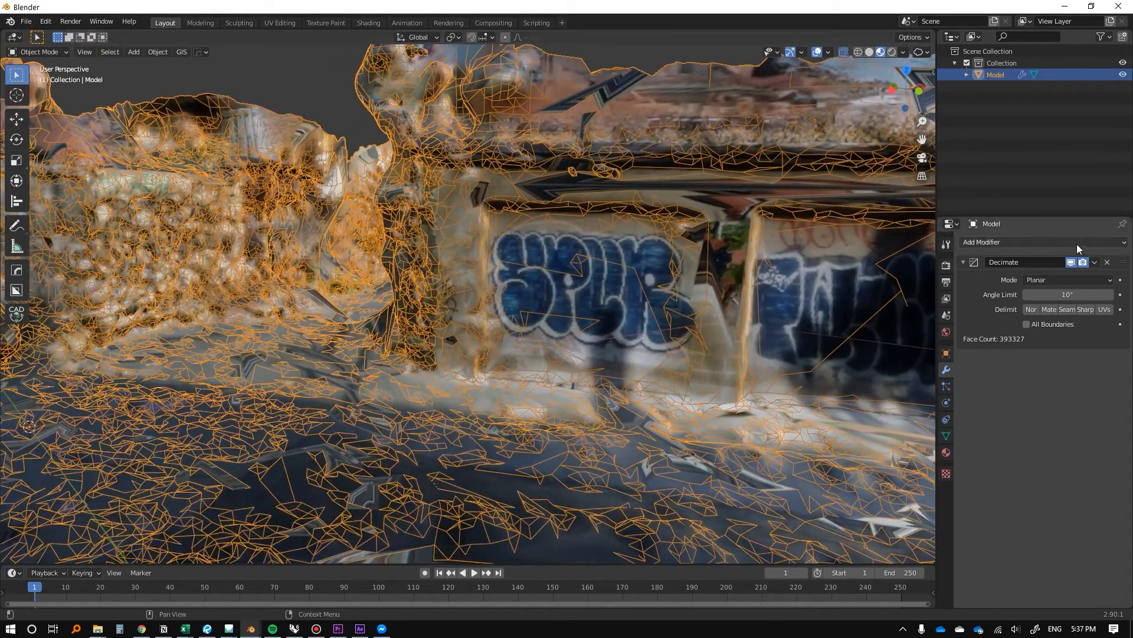
pyautogui.click(1066, 280)
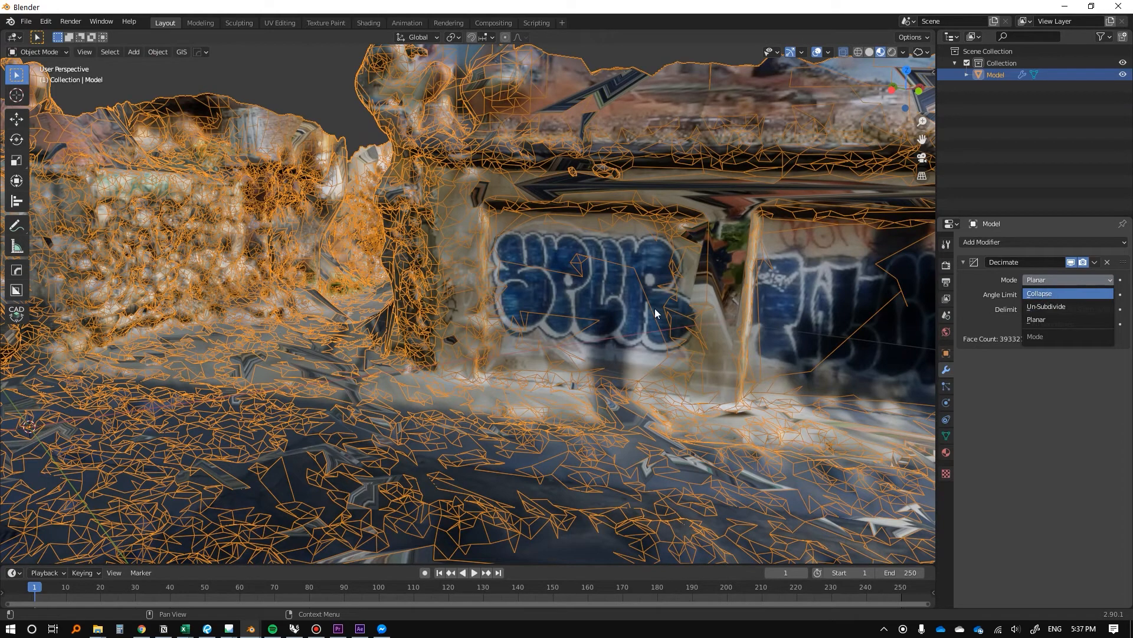
# Switch Decimate back to Collapse and lower the ratio from 0.6 and 0.5 to 0.25
pyautogui.click(1041, 293)
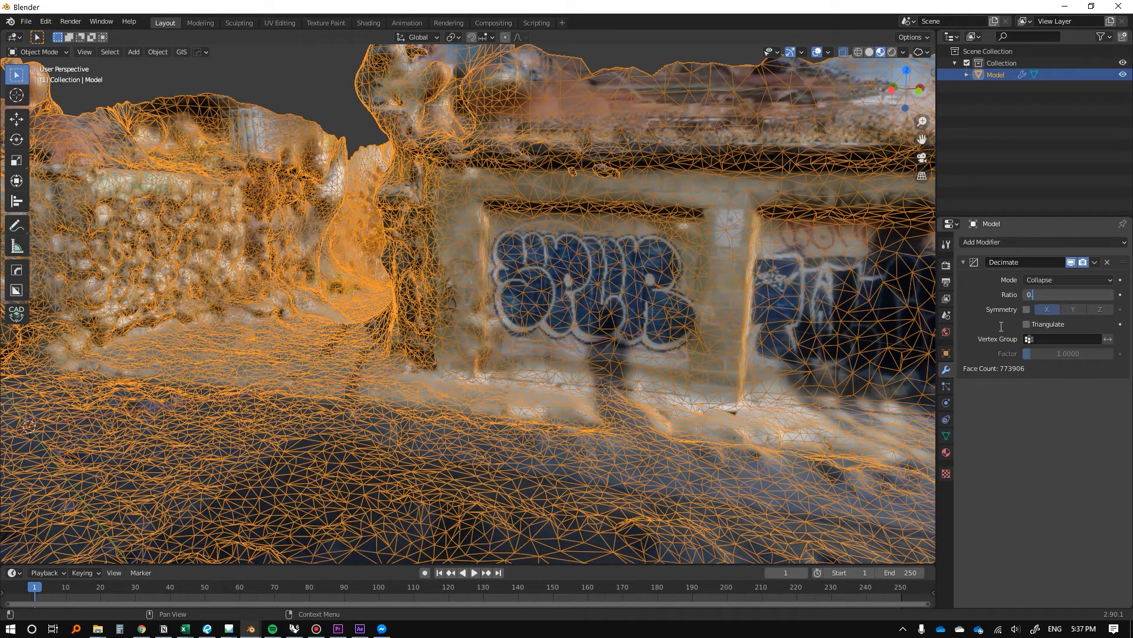
pyautogui.write('0.6')
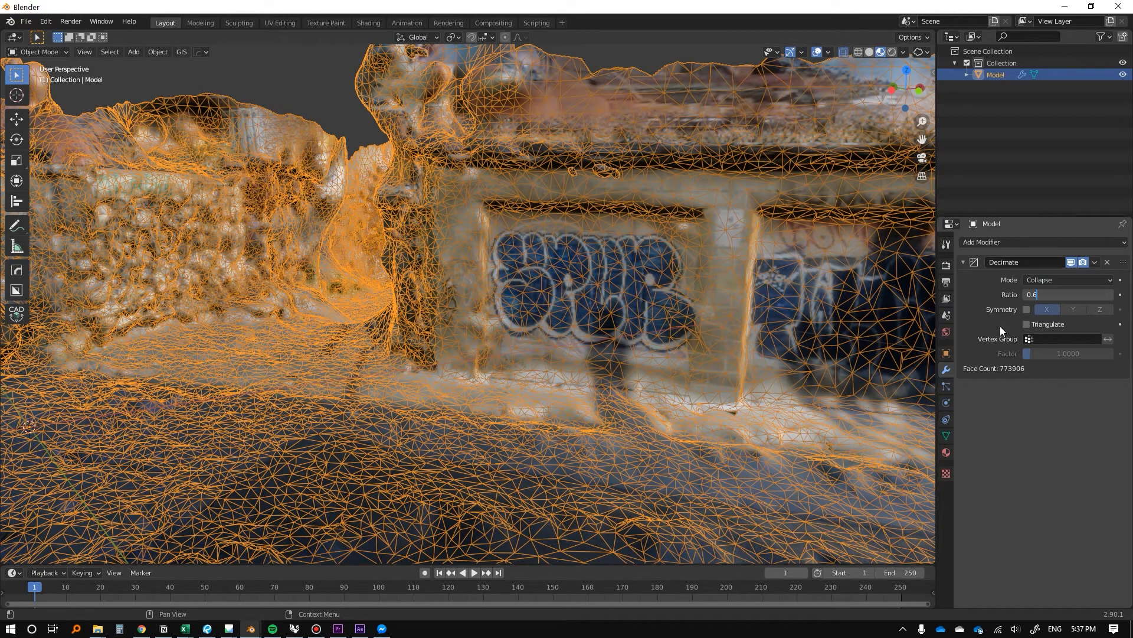
pyautogui.click(1066, 294)
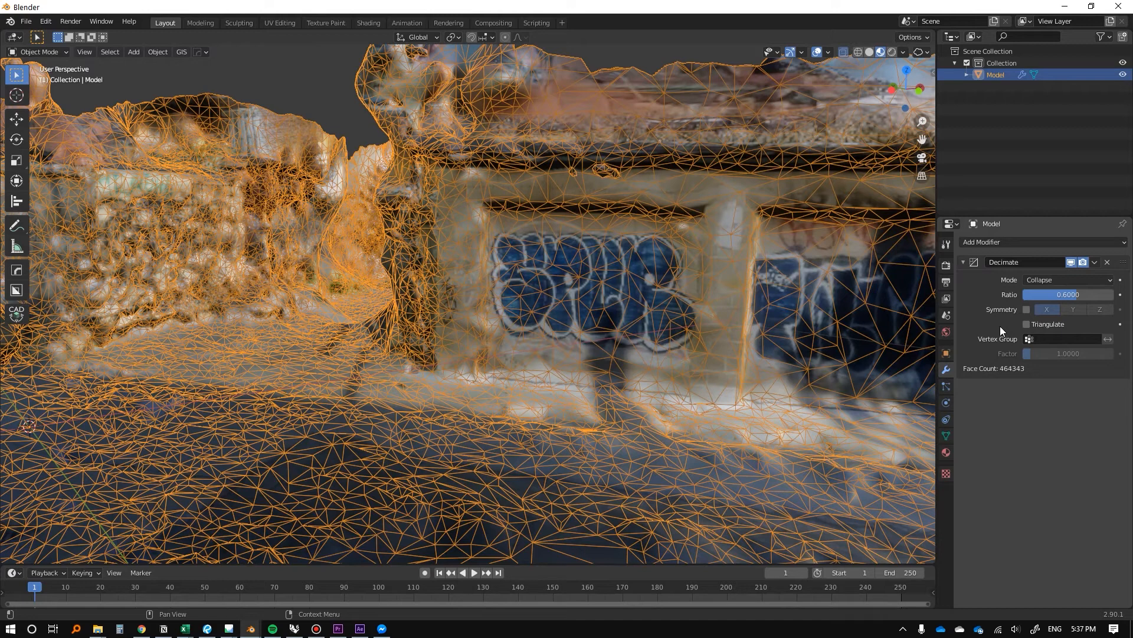
pyautogui.moveTo(995, 381)
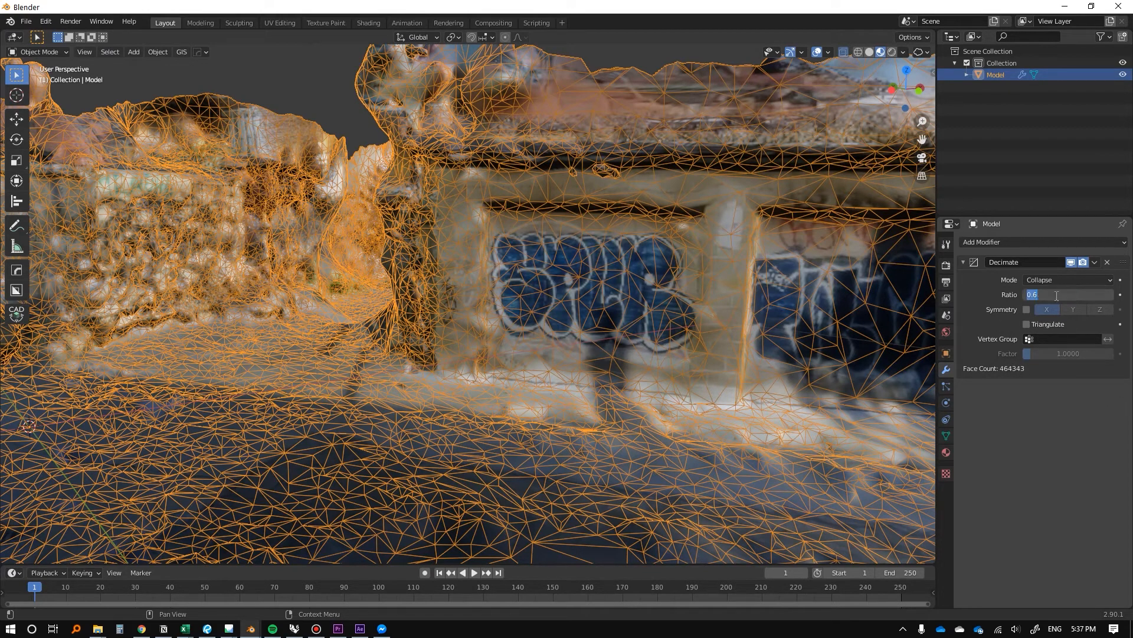
pyautogui.write('1')
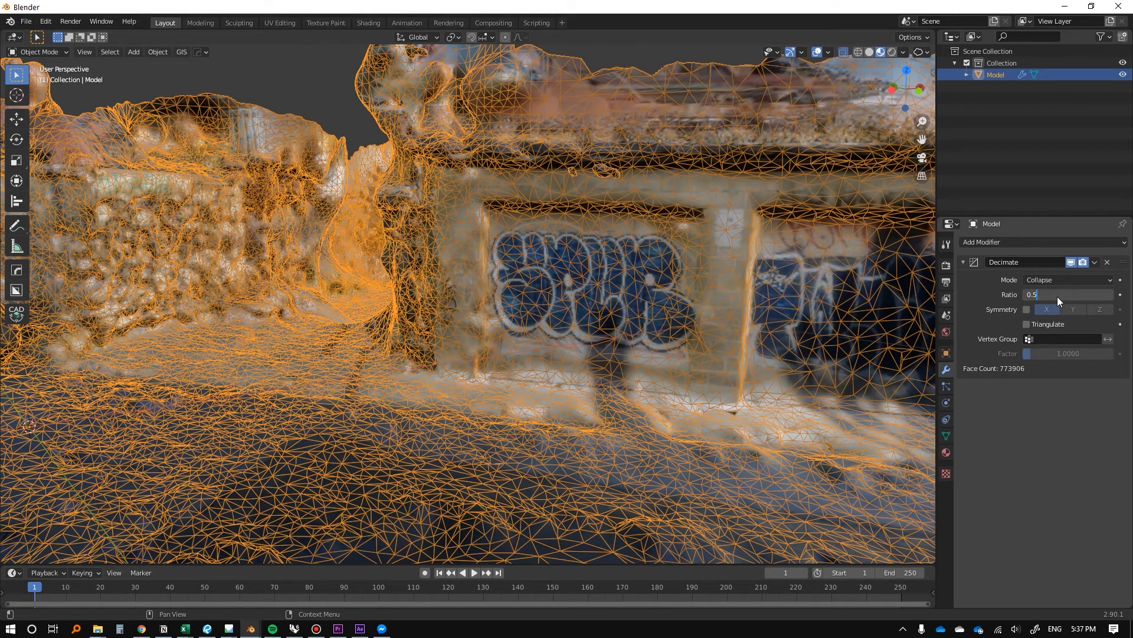
pyautogui.press('Return')
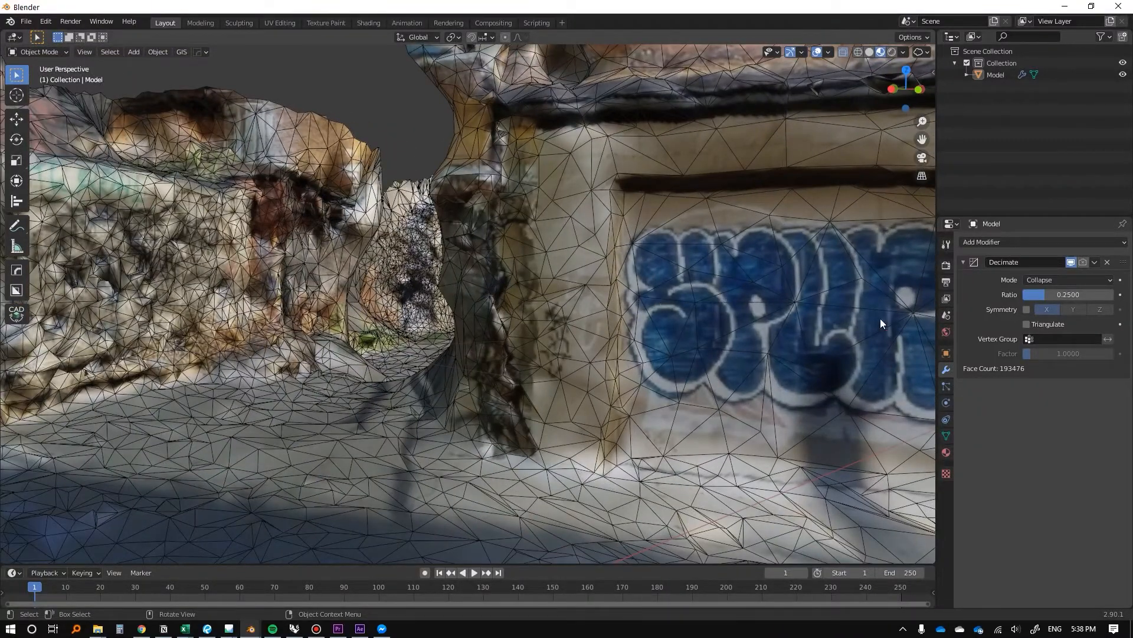
pyautogui.click(1068, 294)
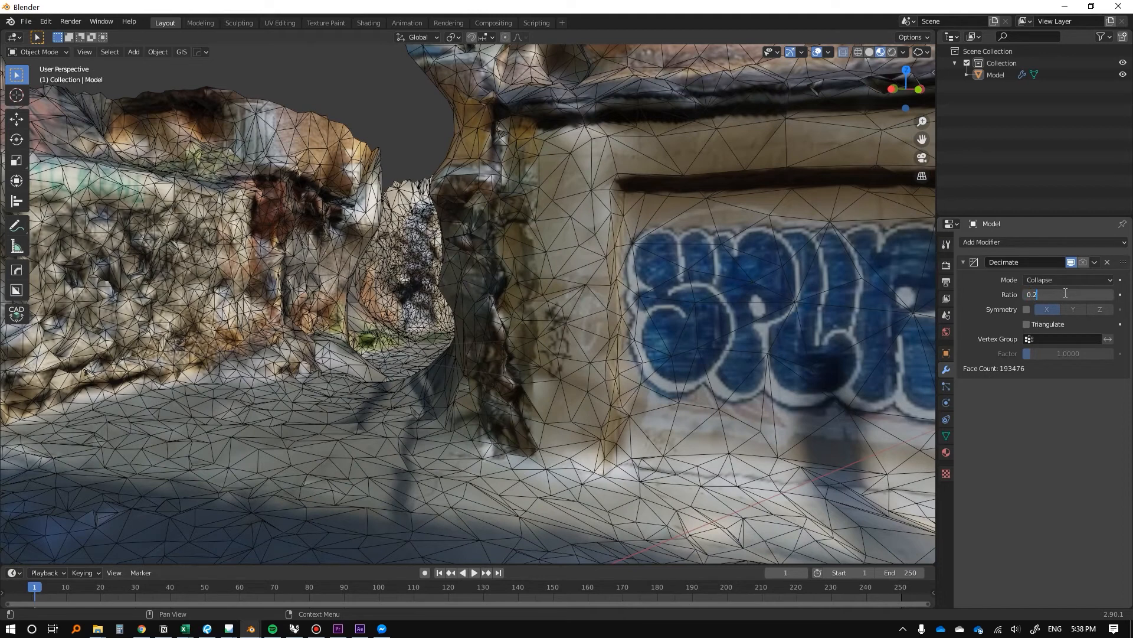
pyautogui.moveTo(1066, 296)
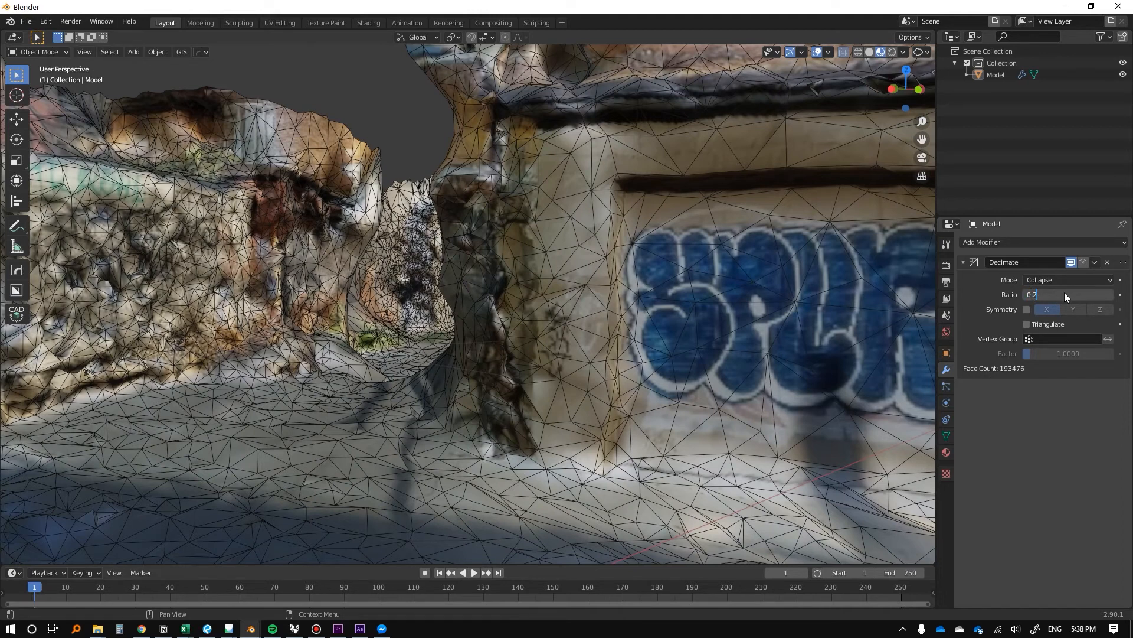